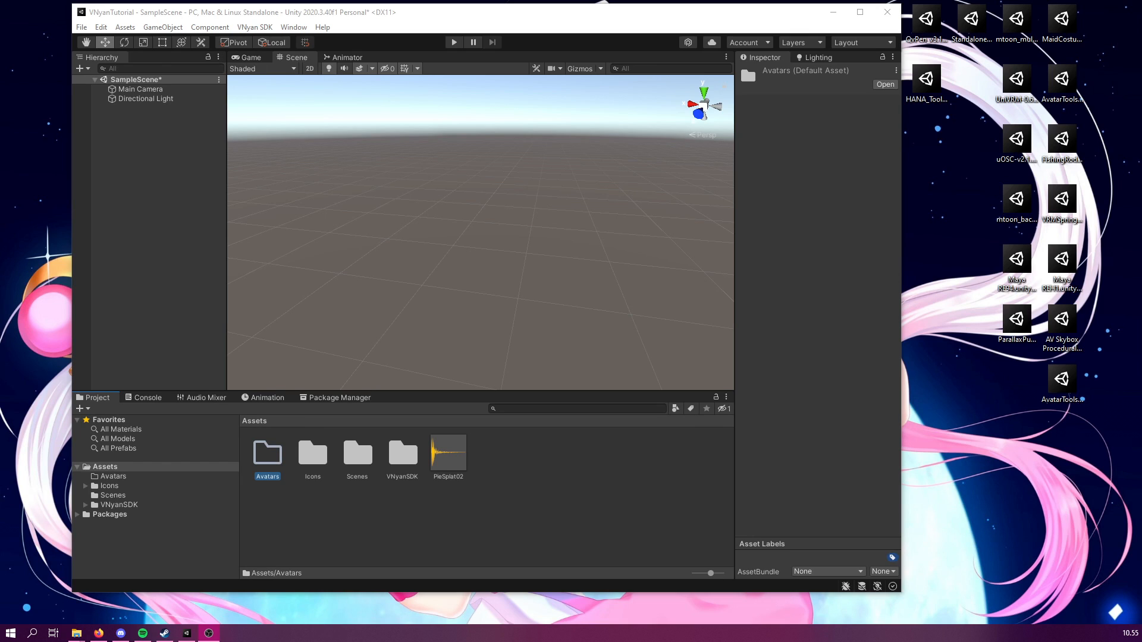
mouse_move(922, 479)
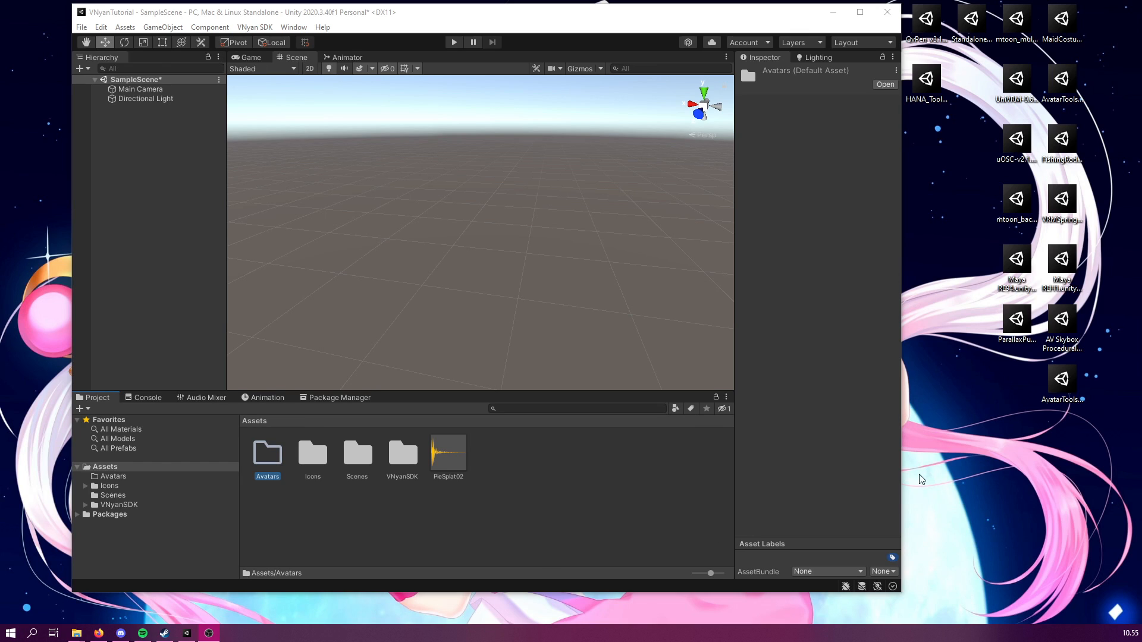
mouse_move(928, 479)
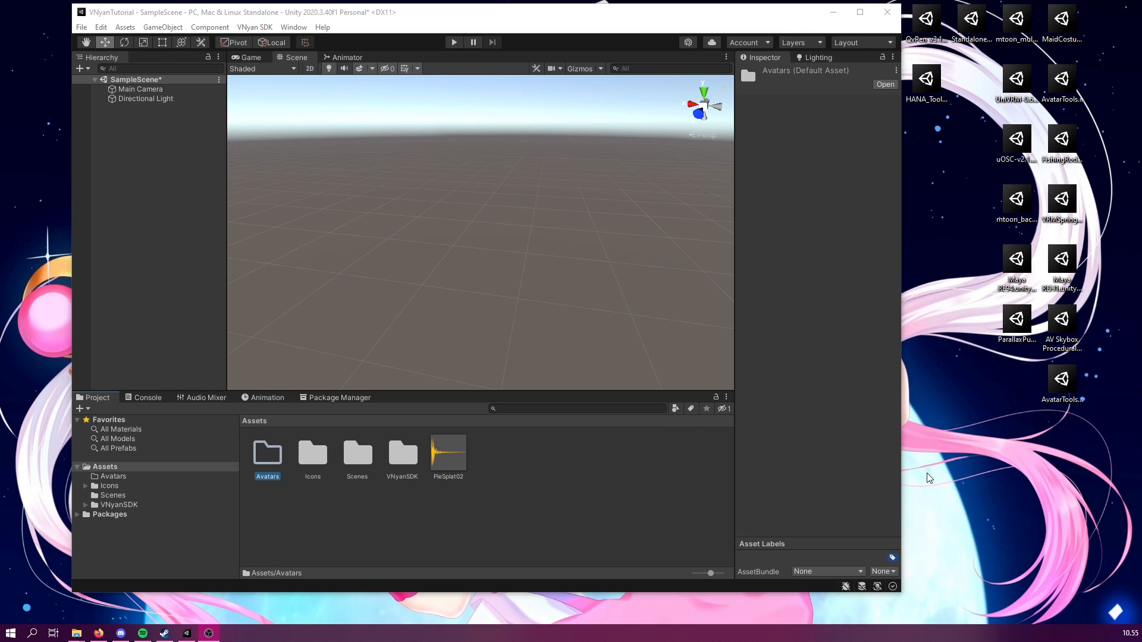
mouse_move(534, 52)
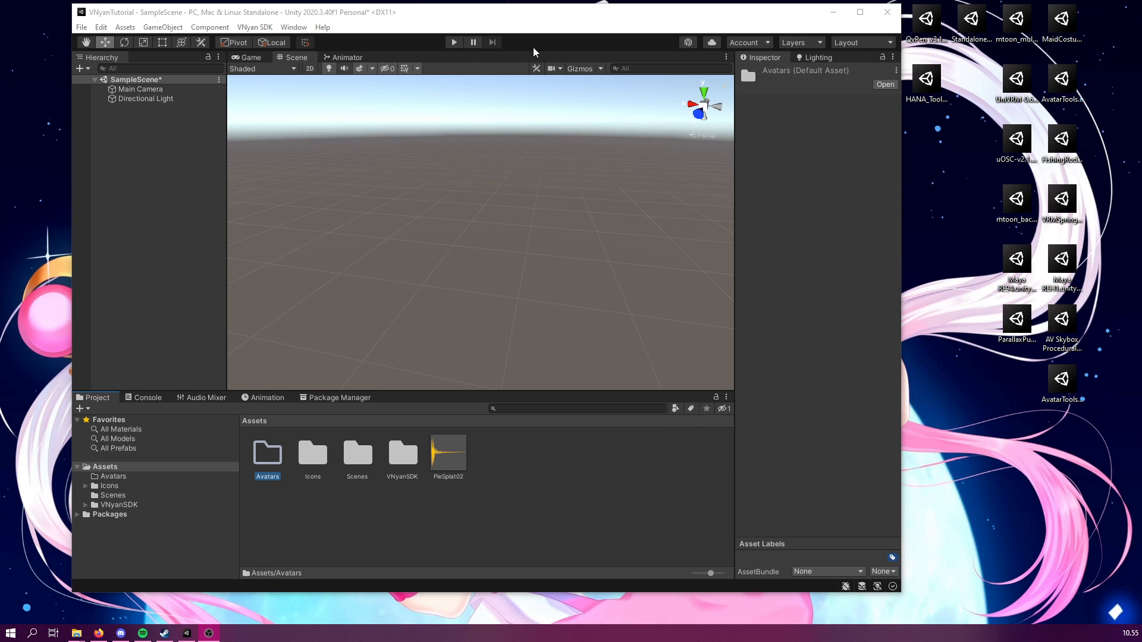
mouse_move(314, 317)
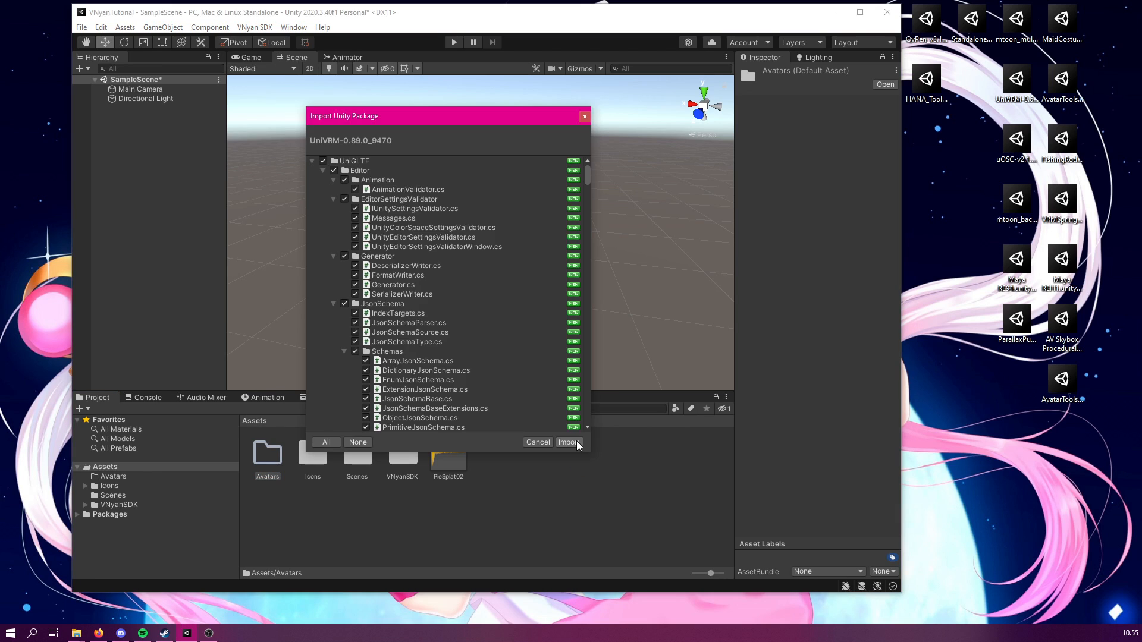
Import all UniVRM-0.89.0_9470 package contents, adding the UniGLTF, VRM and VRMShaders folders.
click(569, 442)
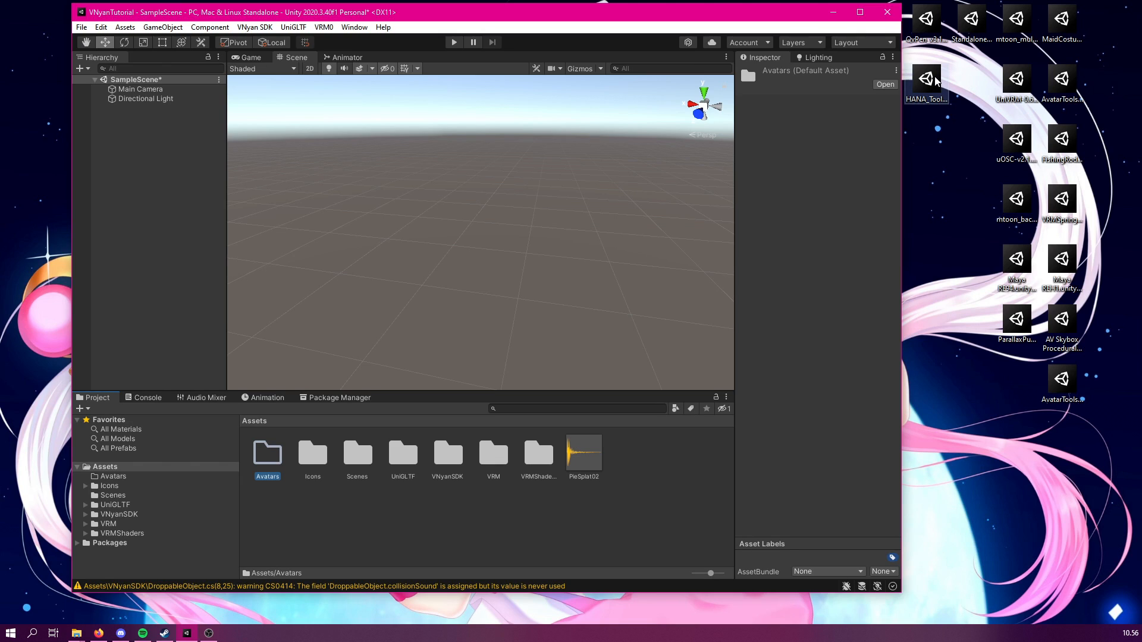
Import every file from the HANA_Tool package on the desktop into the project.
double_click(927, 79)
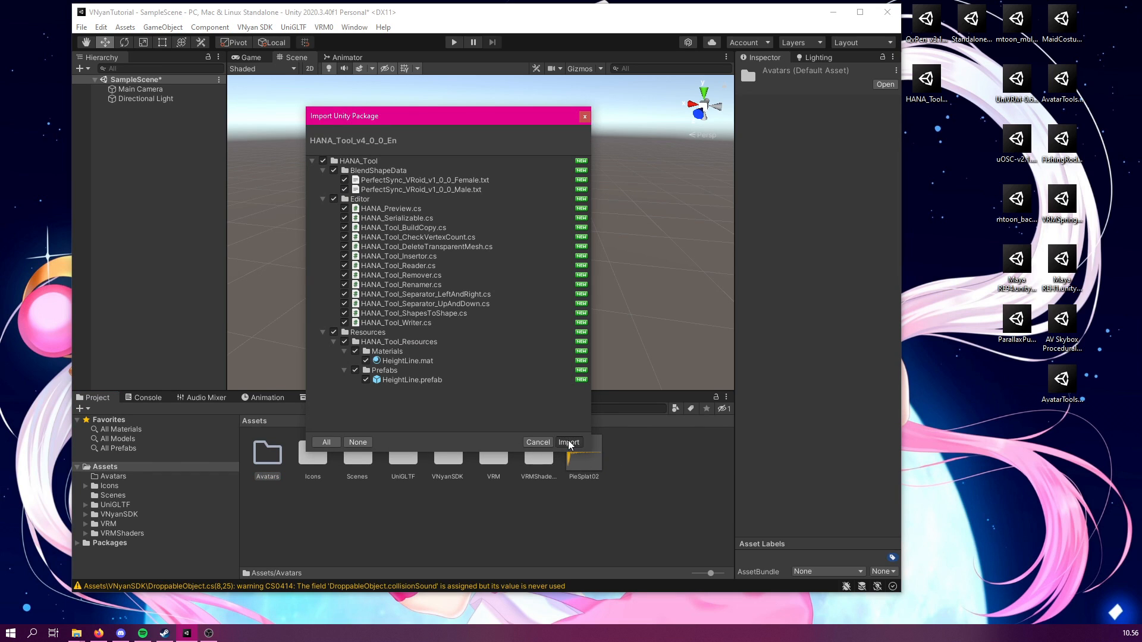
click(568, 442)
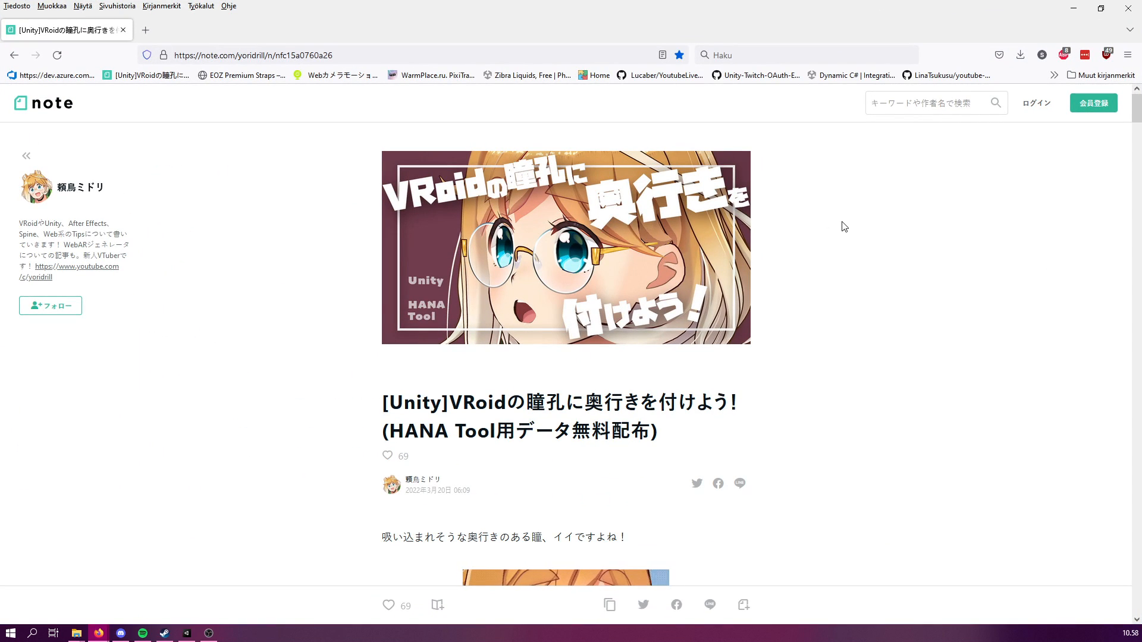
scroll(down, 3)
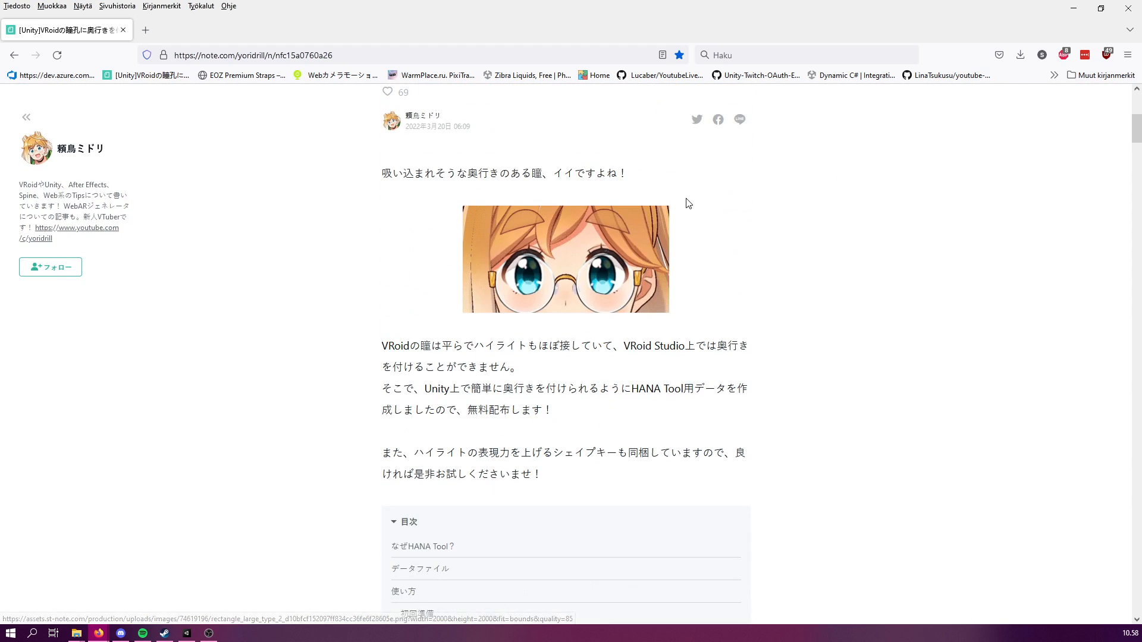
scroll(down, 3)
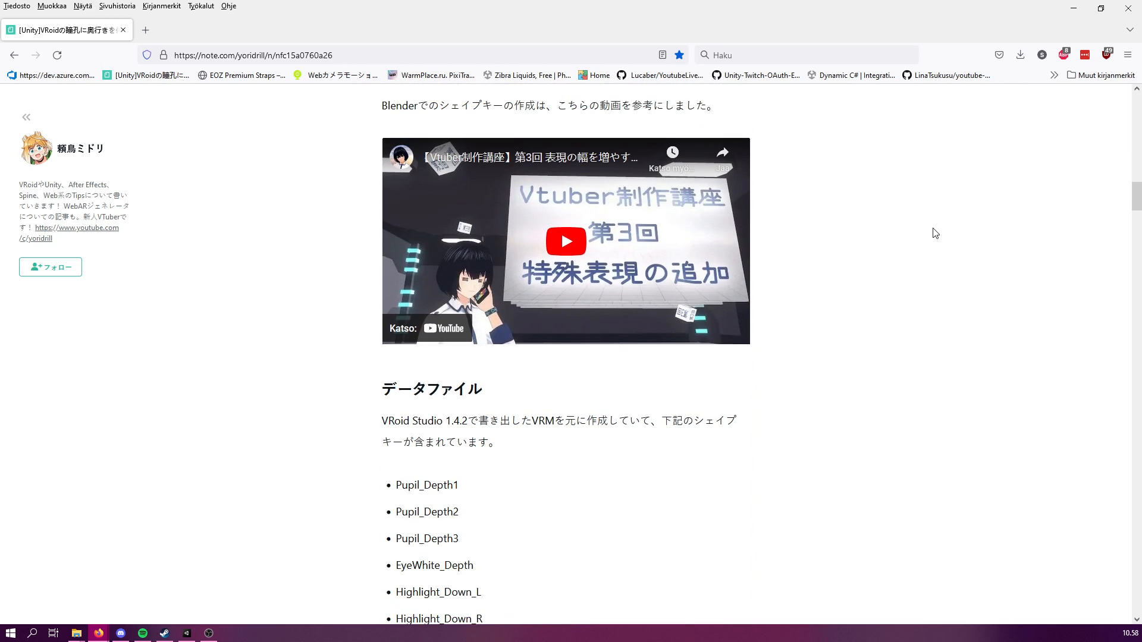
scroll(down, 3)
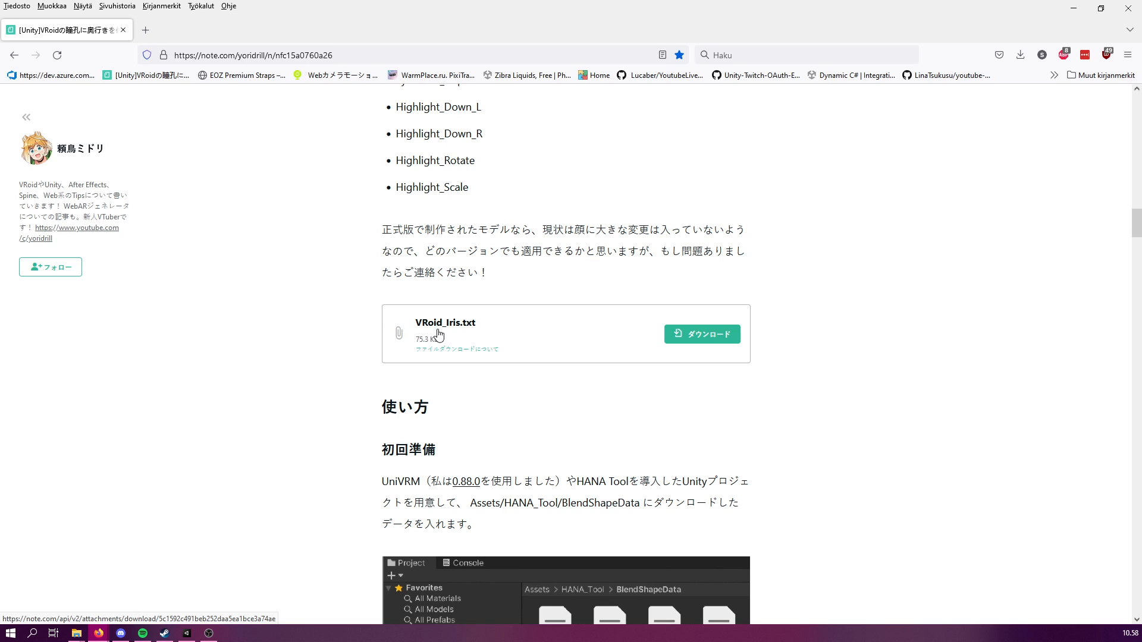
mouse_move(455, 337)
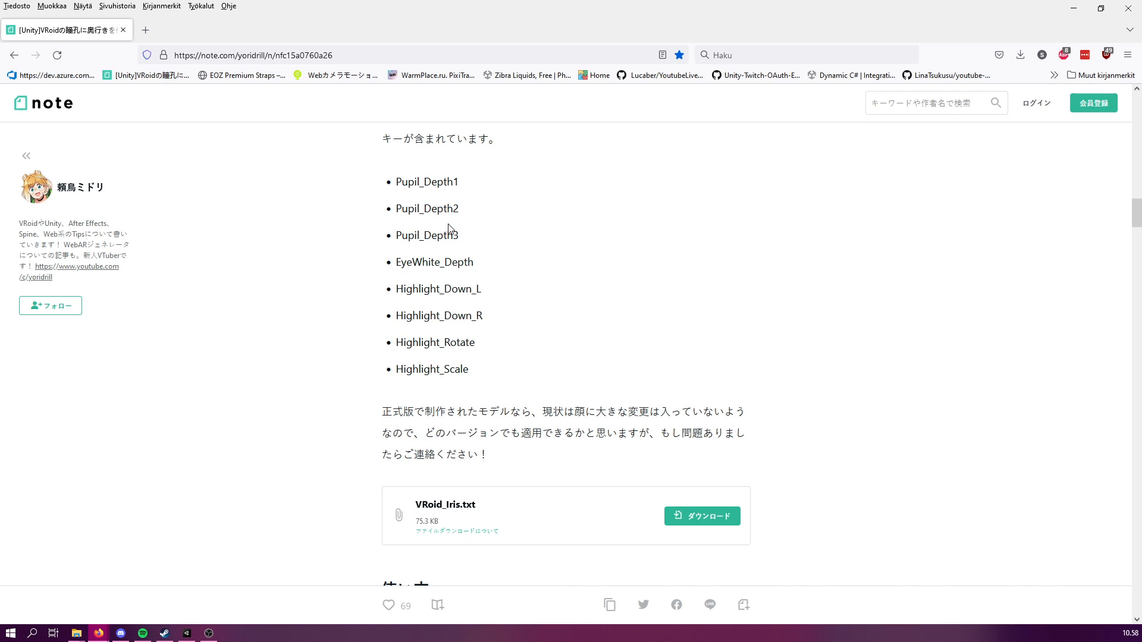
mouse_move(400, 344)
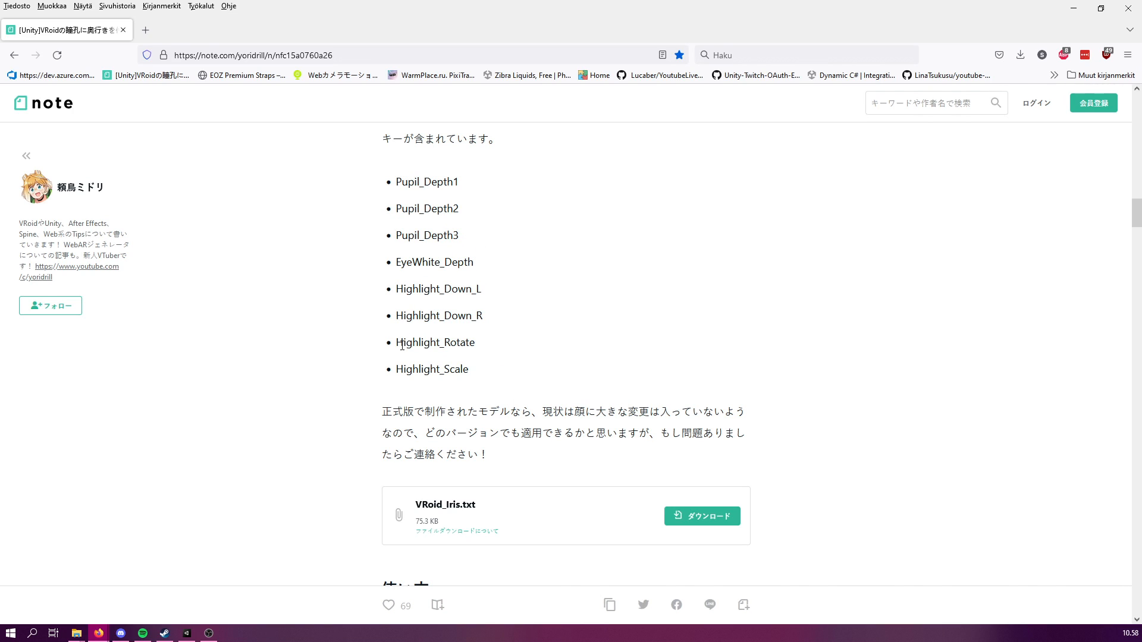
double_click(435, 343)
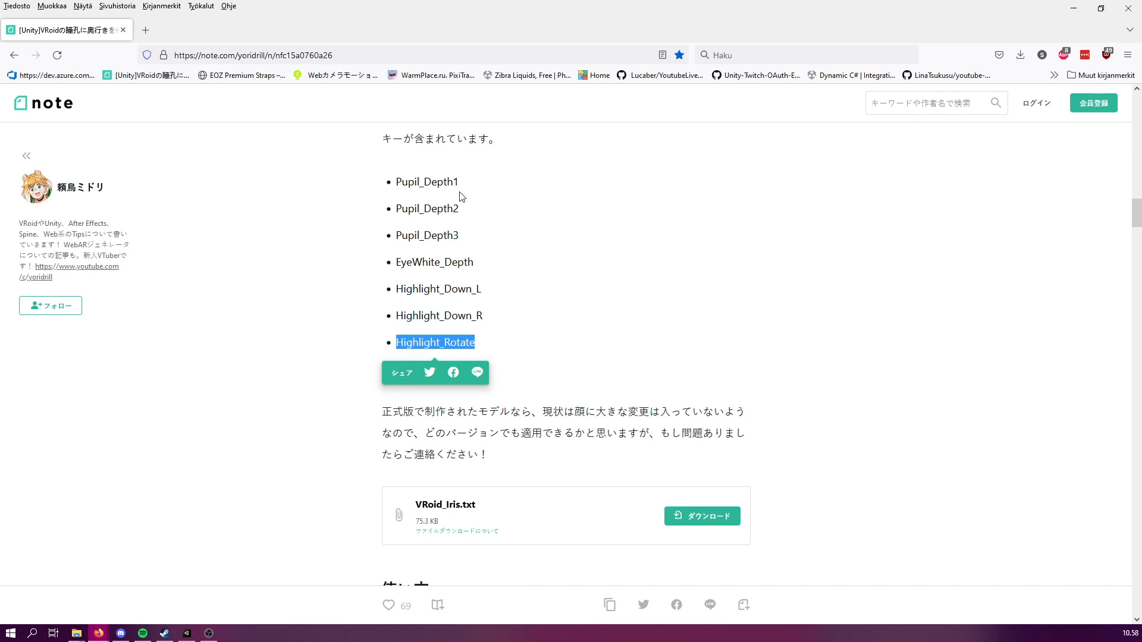
mouse_move(464, 202)
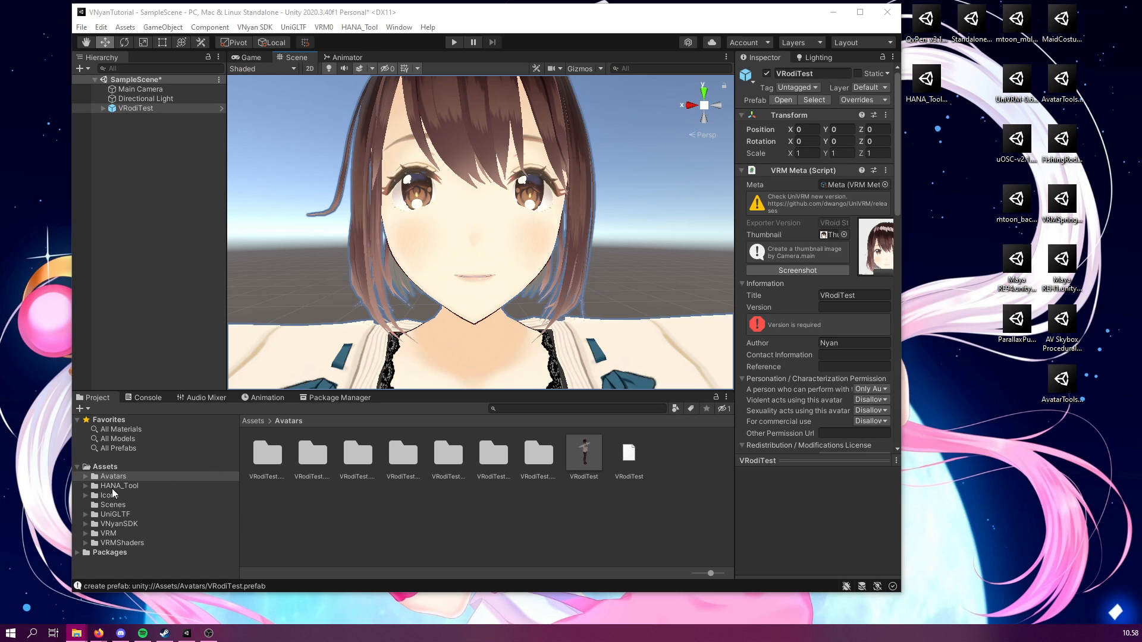
Put the VRoid_Iris txt in HANA_Tool/BlendShapeData, maximize Unity and expand VRodiTest.
click(85, 486)
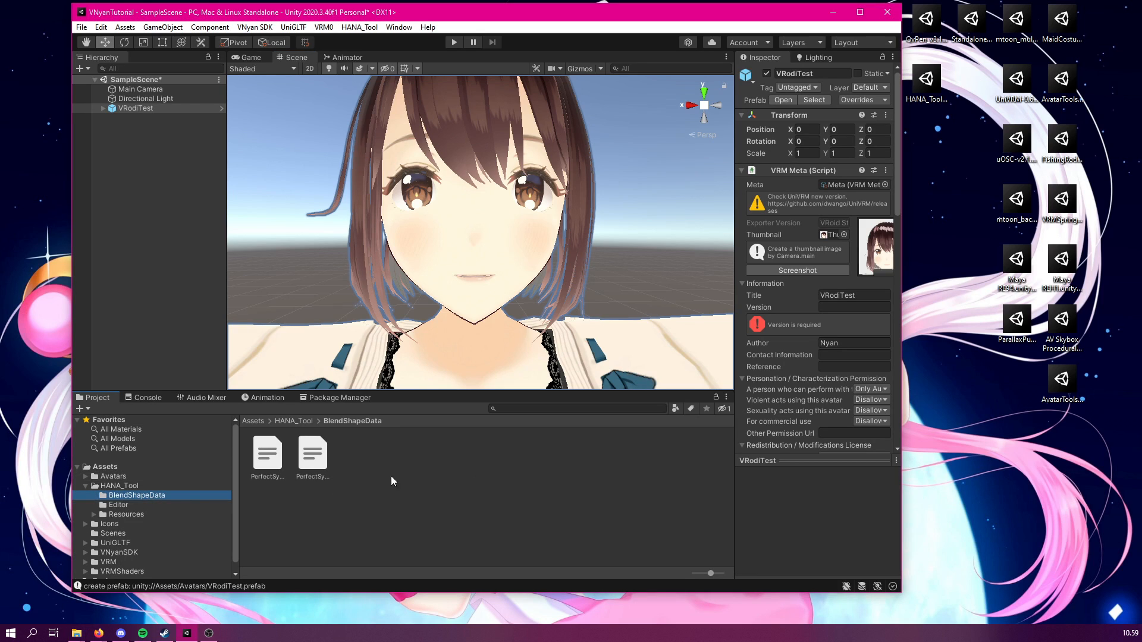
mouse_move(326, 465)
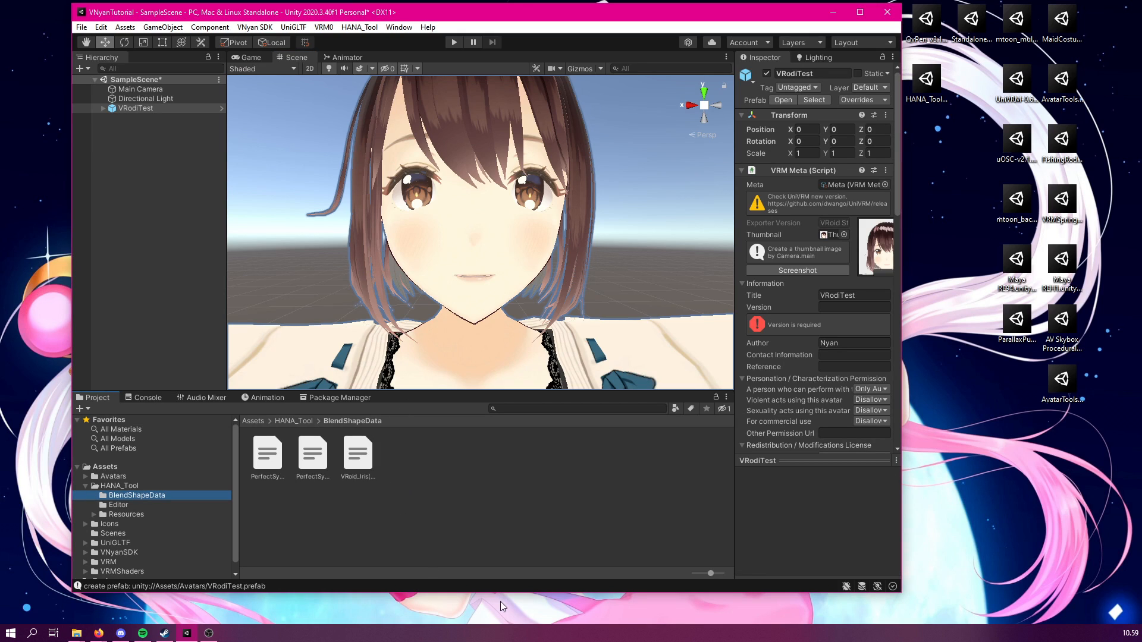
mouse_move(363, 158)
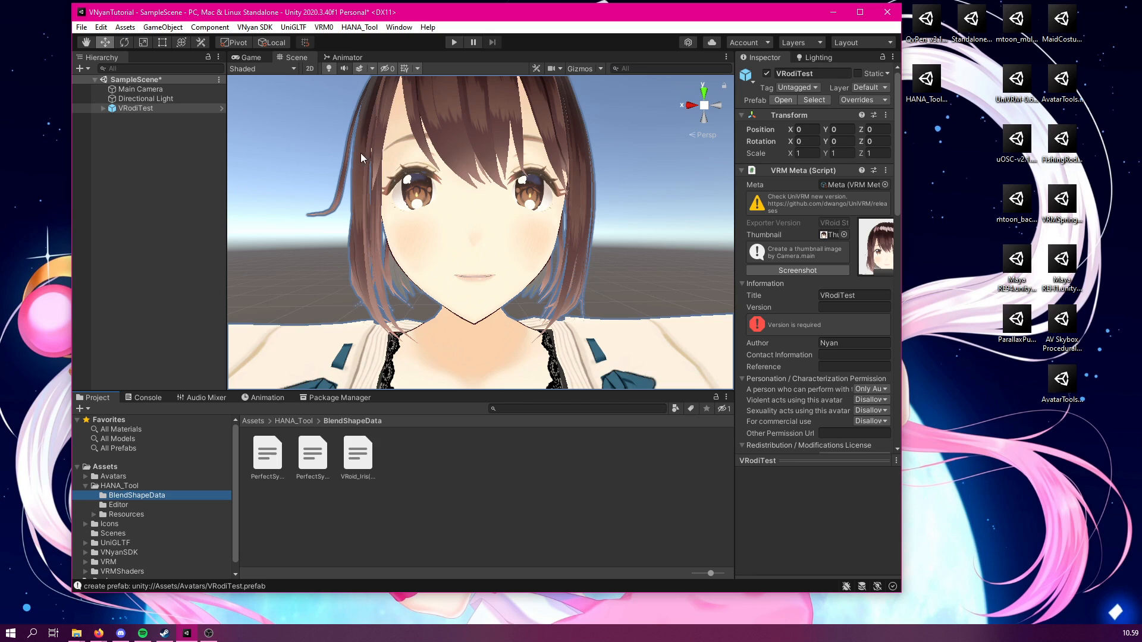
click(860, 12)
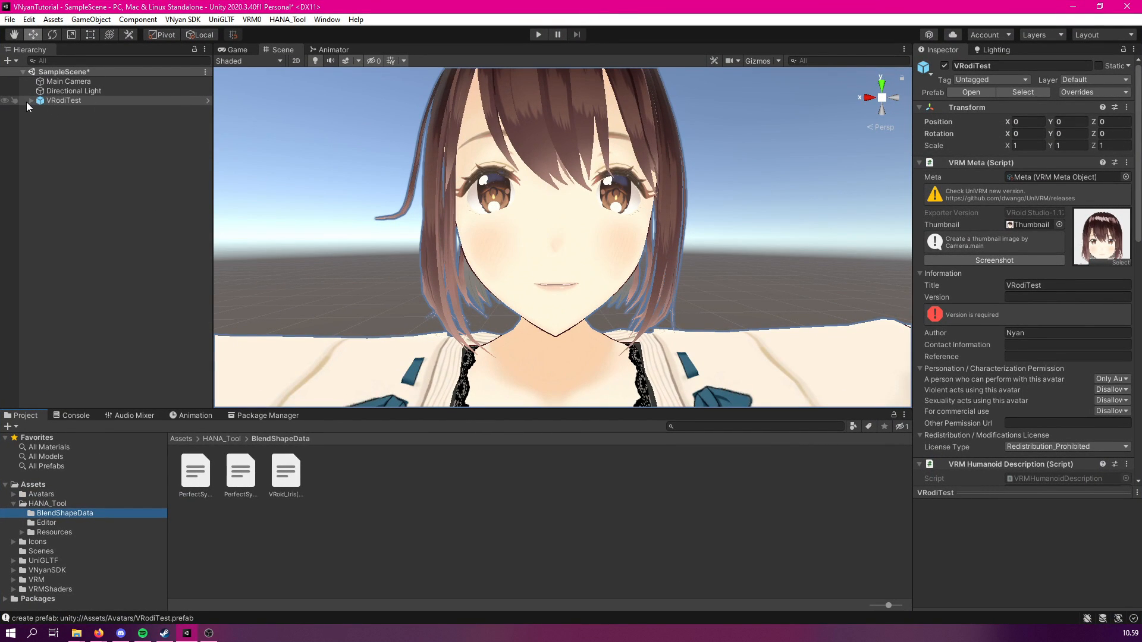
click(30, 101)
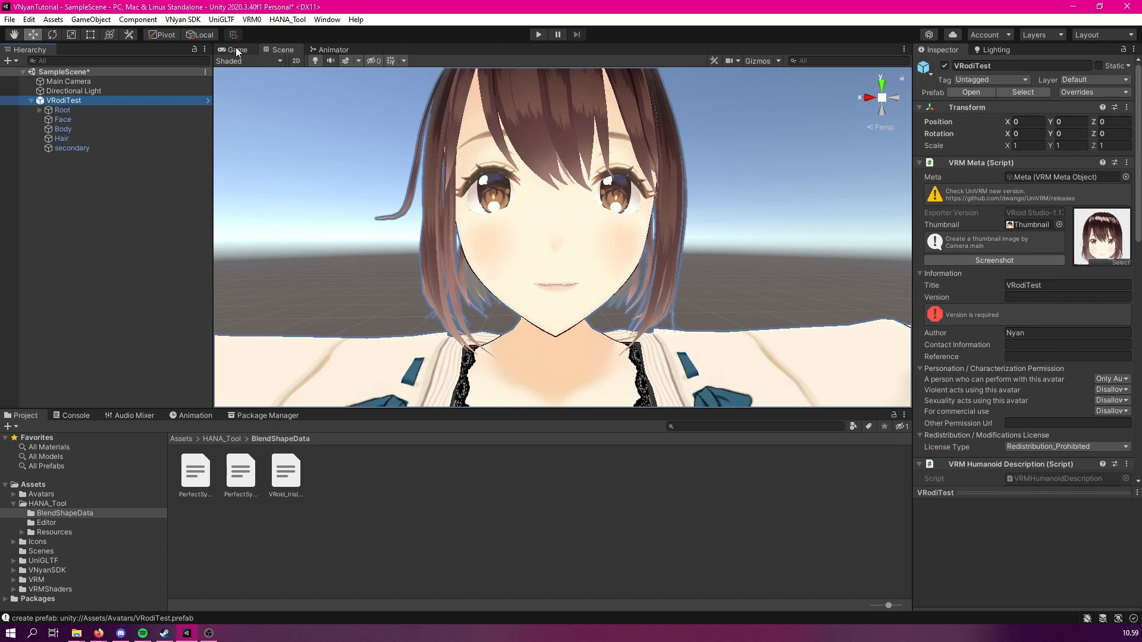
click(287, 19)
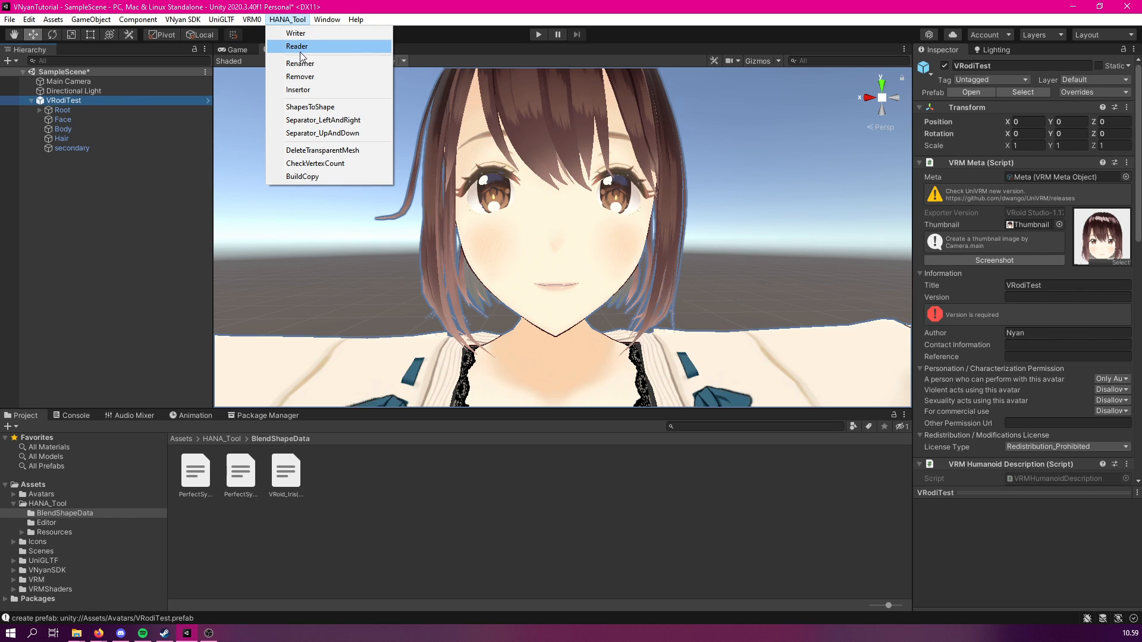
Point the HANA_Tool Reader at the Face mesh and VRoid_Iris(1).txt, then close it.
click(280, 48)
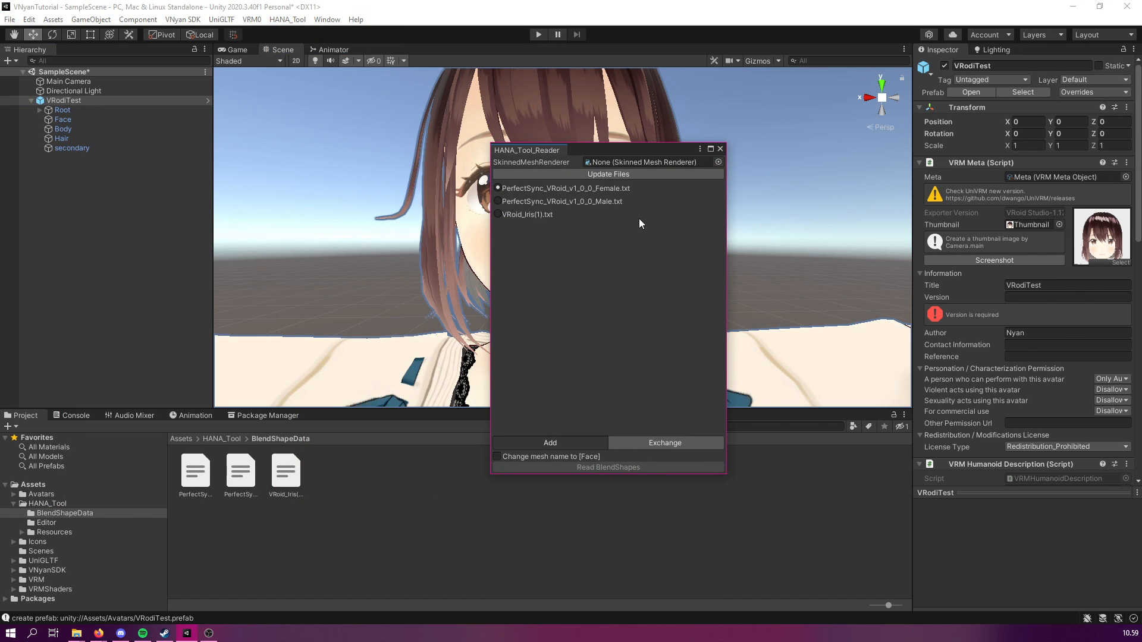
mouse_move(507, 221)
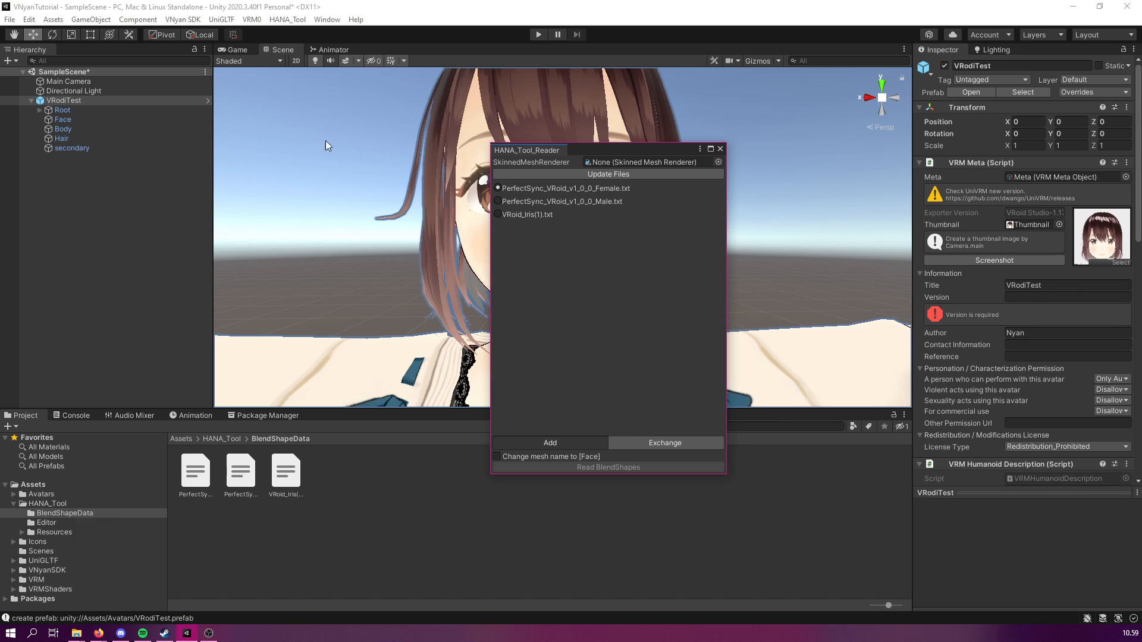
click(63, 119)
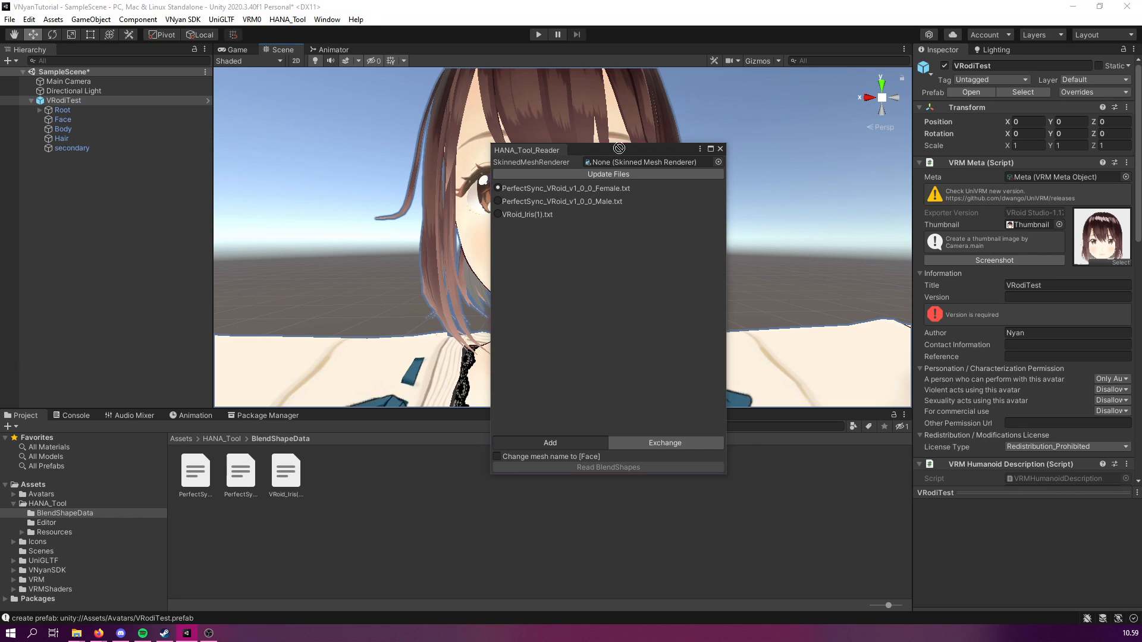
click(652, 162)
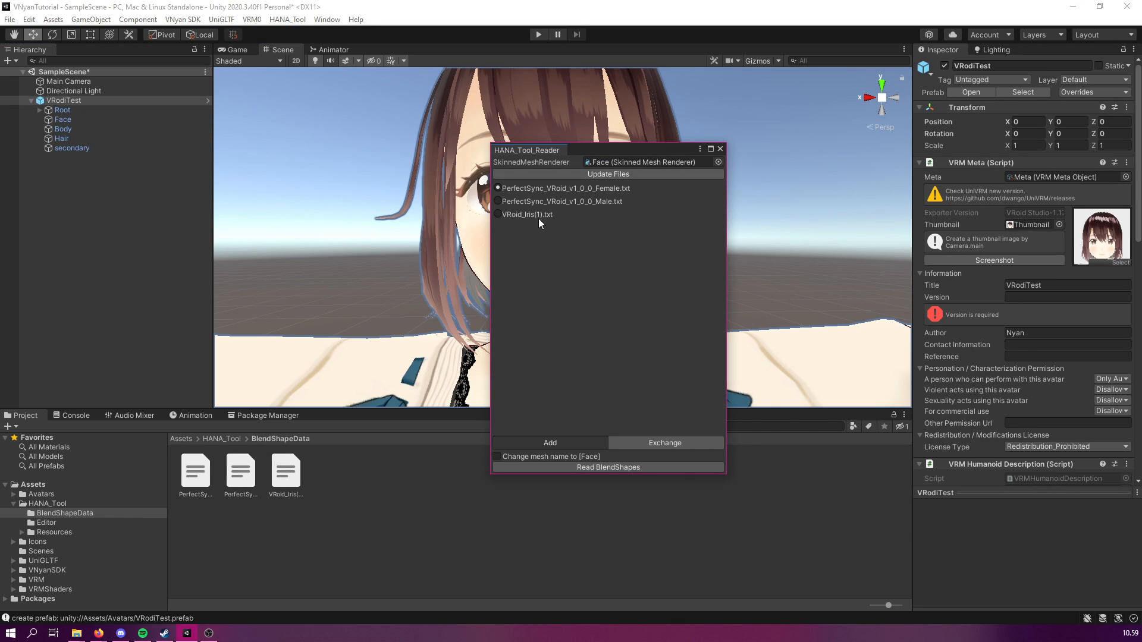
click(497, 214)
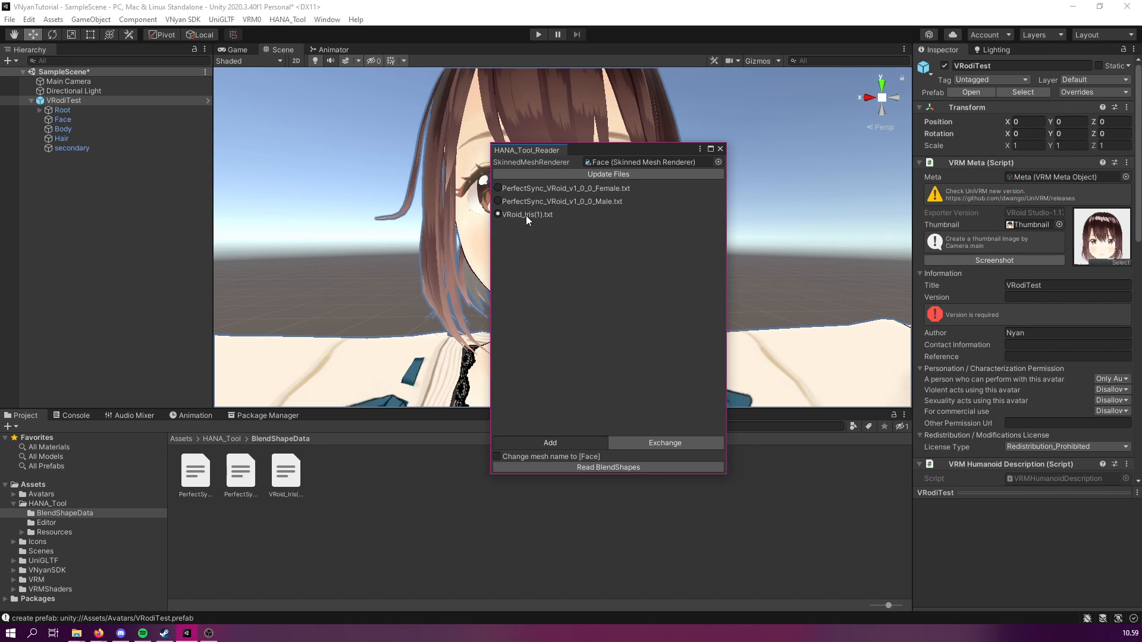
mouse_move(697, 389)
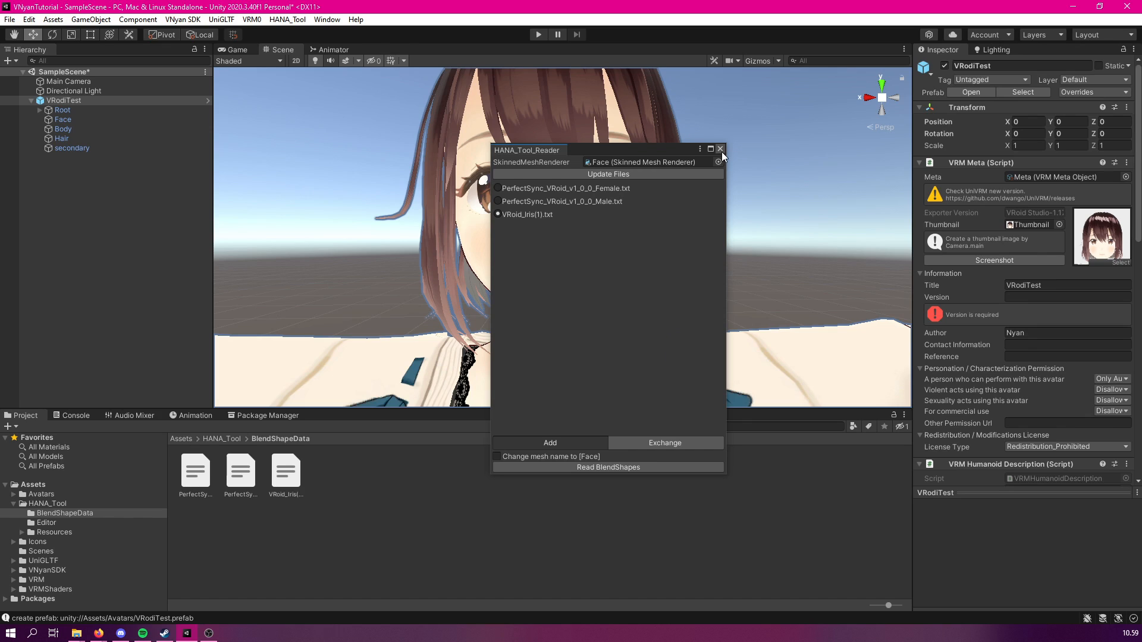
click(719, 149)
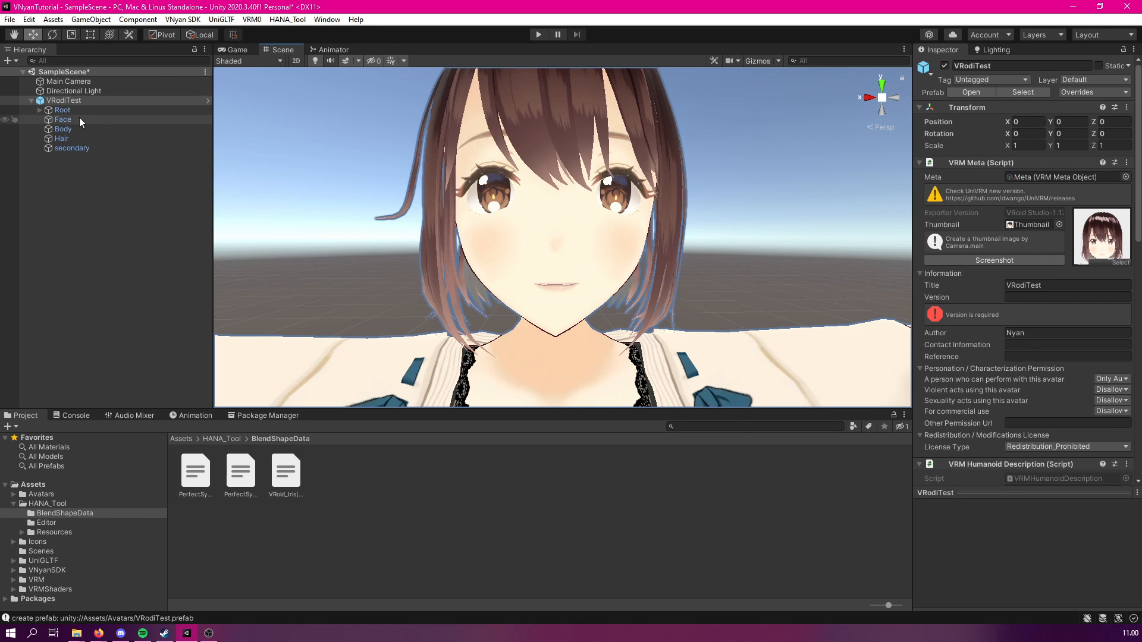
On the Face mesh, return the Highlight_Rotate blend shape from 100 to 0.
click(64, 119)
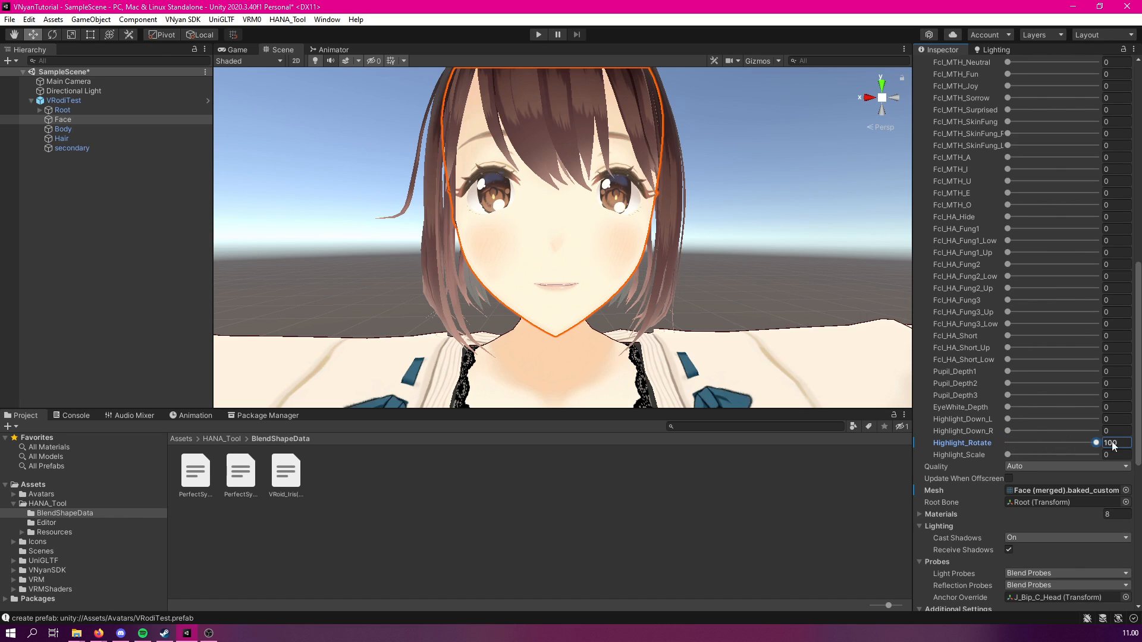
drag(1097, 442, 1078, 442)
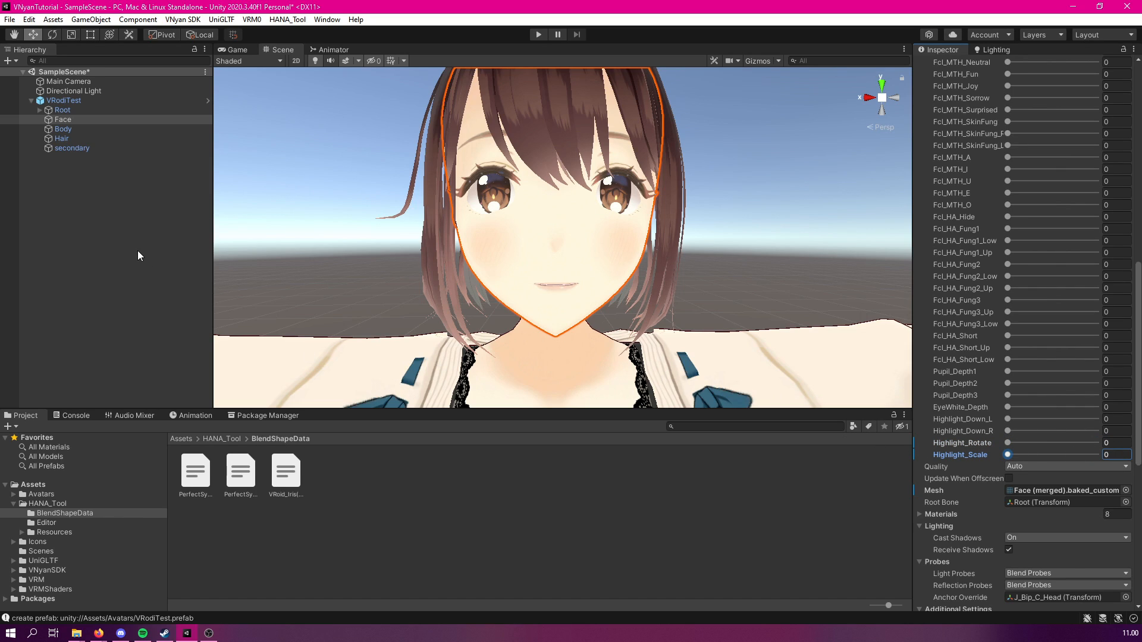
mouse_move(143, 248)
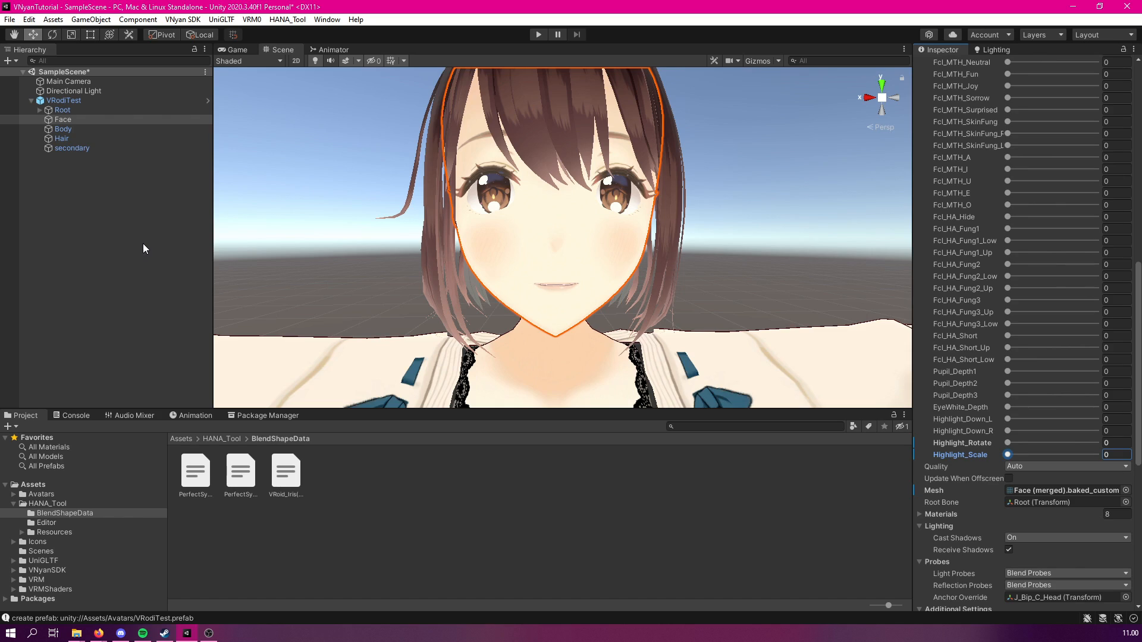
mouse_move(44, 289)
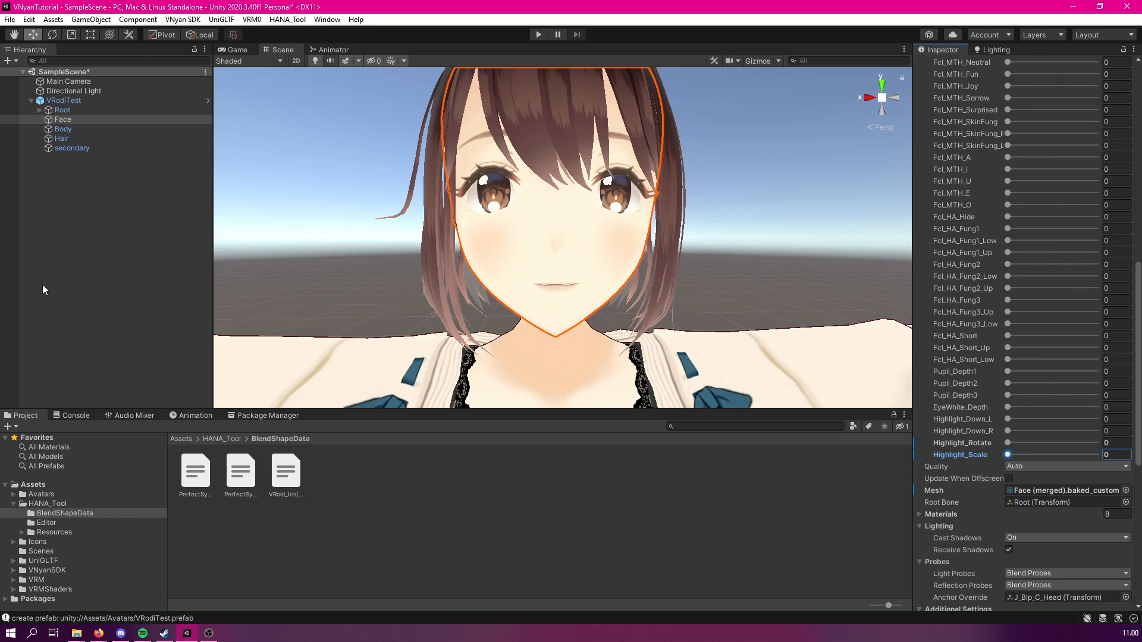
mouse_move(322, 457)
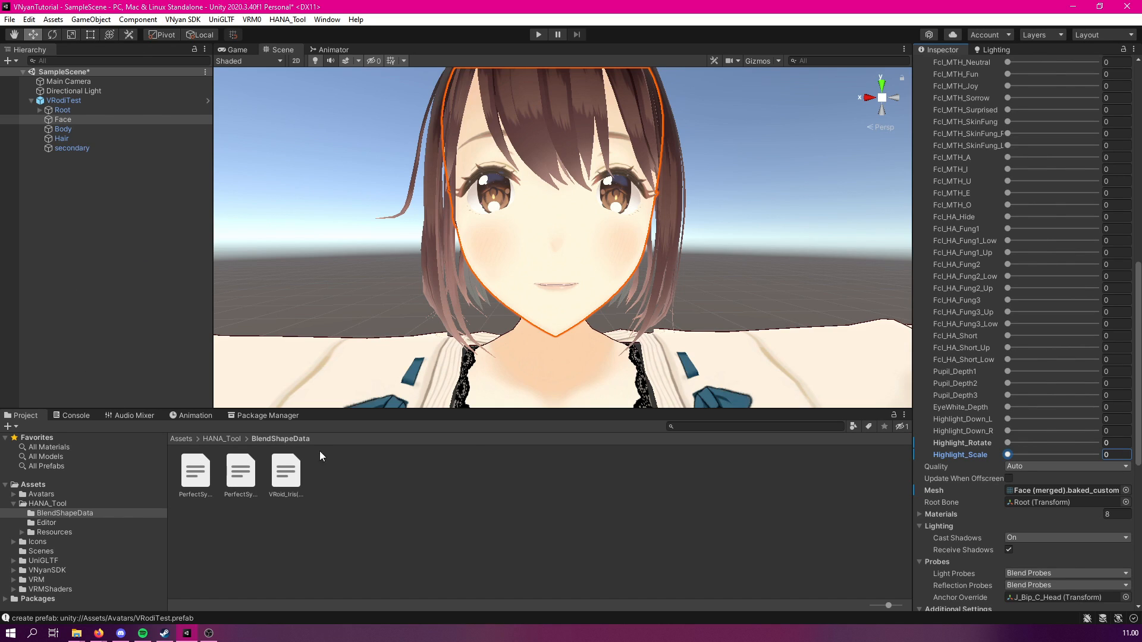
mouse_move(22, 504)
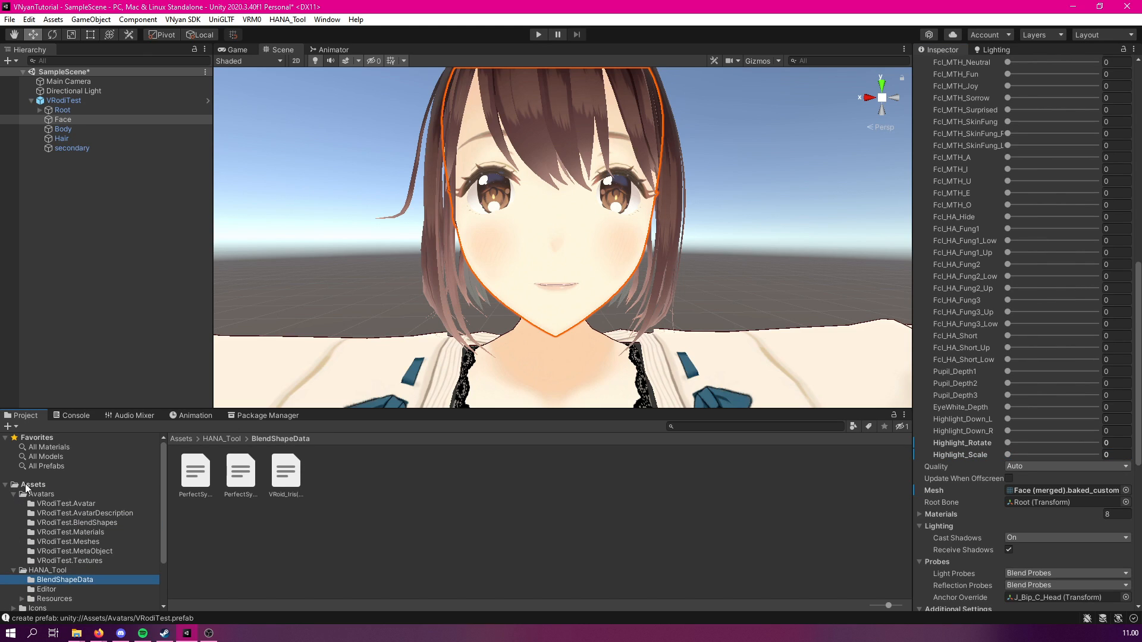
Create and save a blend shape clip named EyeJiggle in VRodiTest.BlendShapes.
click(41, 494)
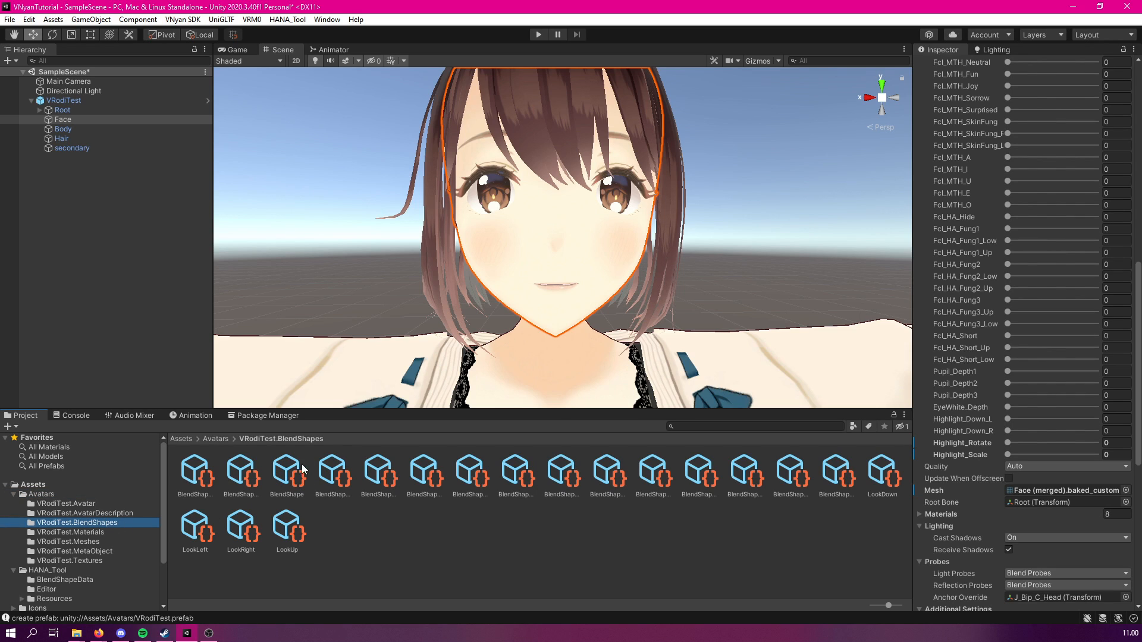
click(287, 474)
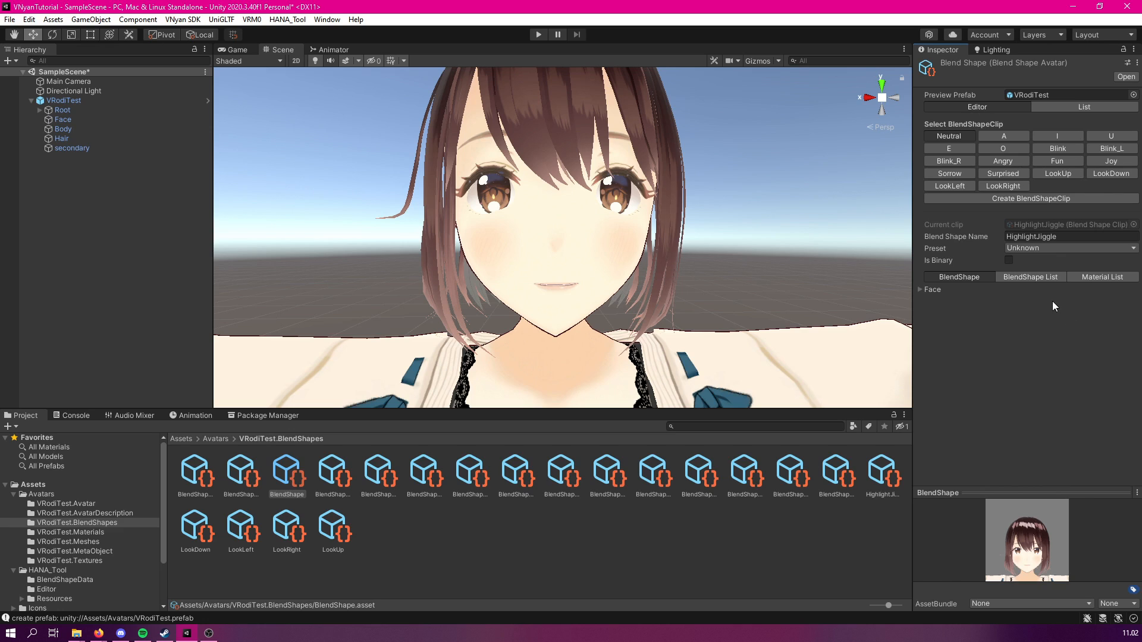
mouse_move(995, 228)
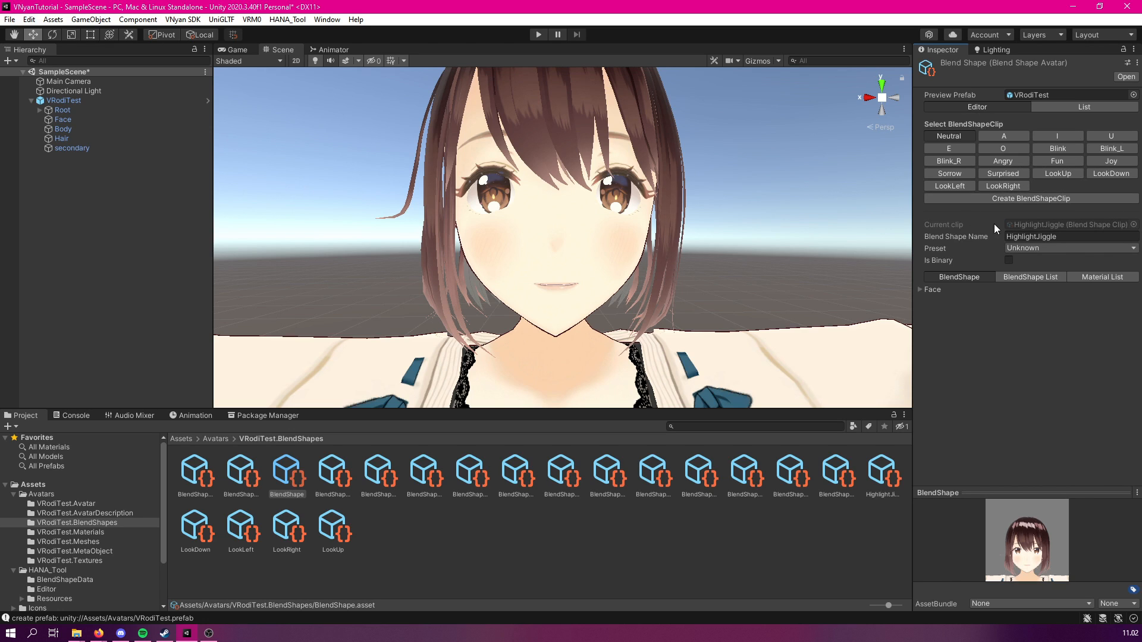
click(1030, 198)
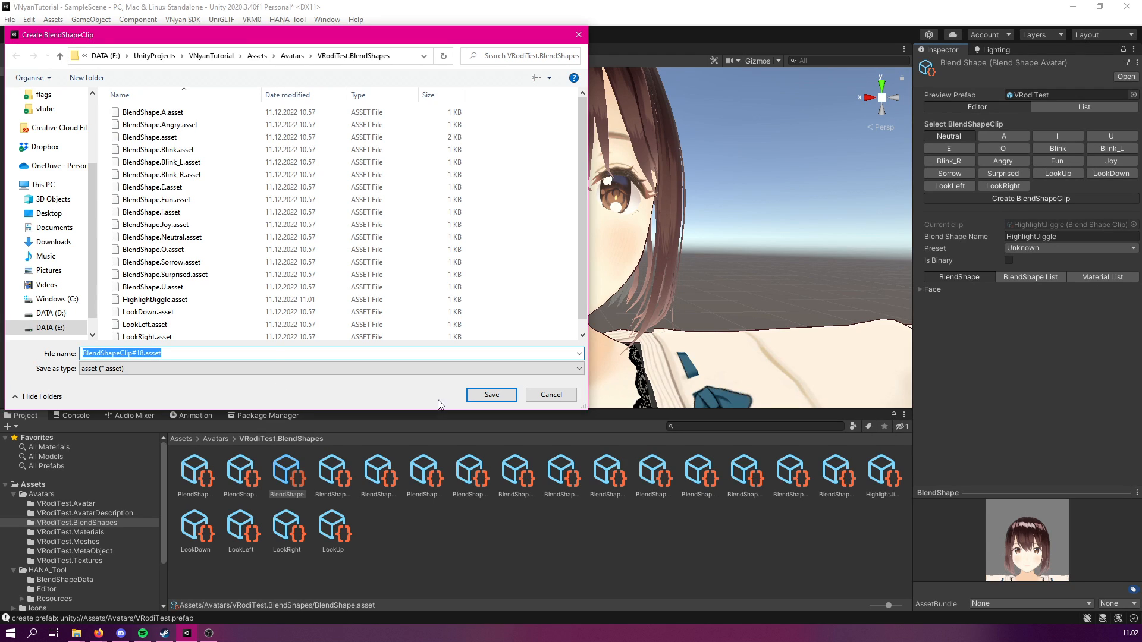
click(153, 353)
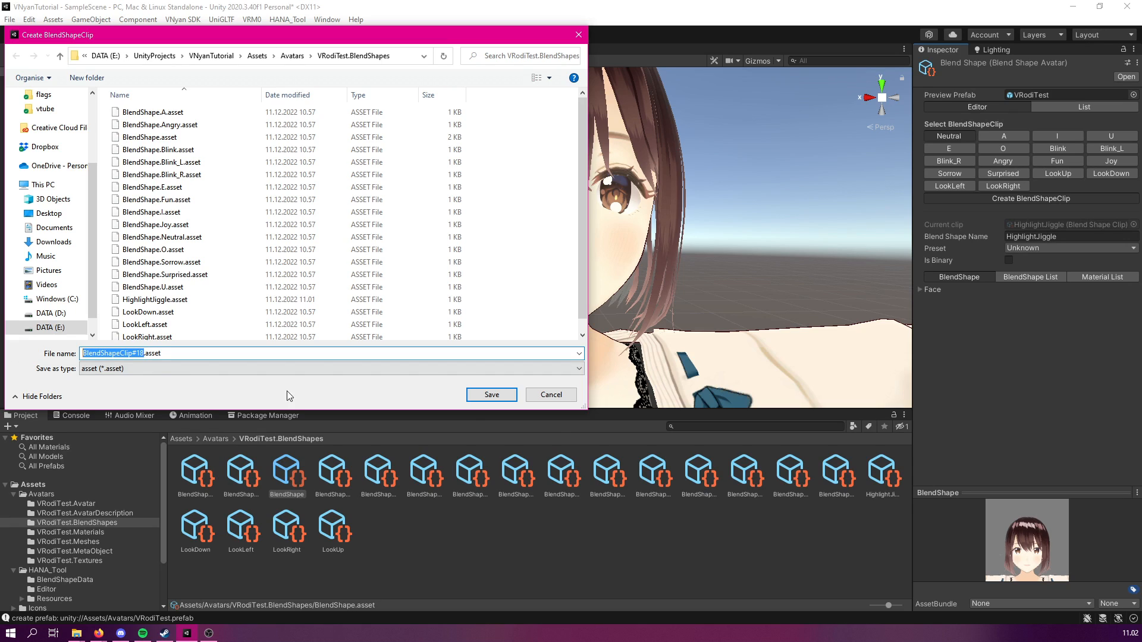
mouse_move(604, 439)
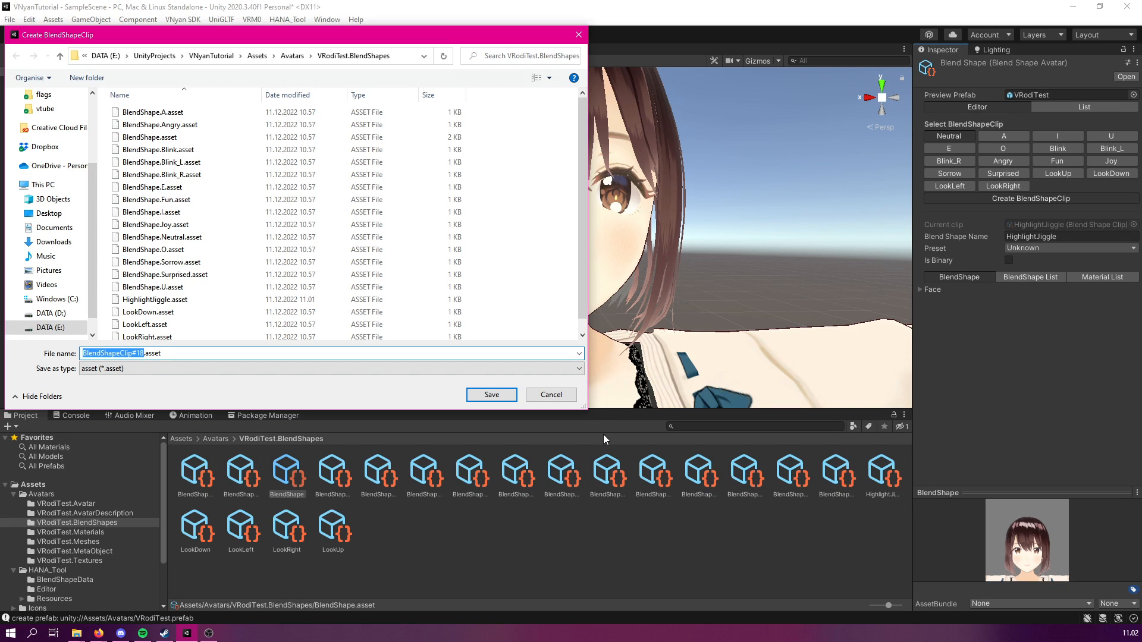
text(EyeJiggle.asset)
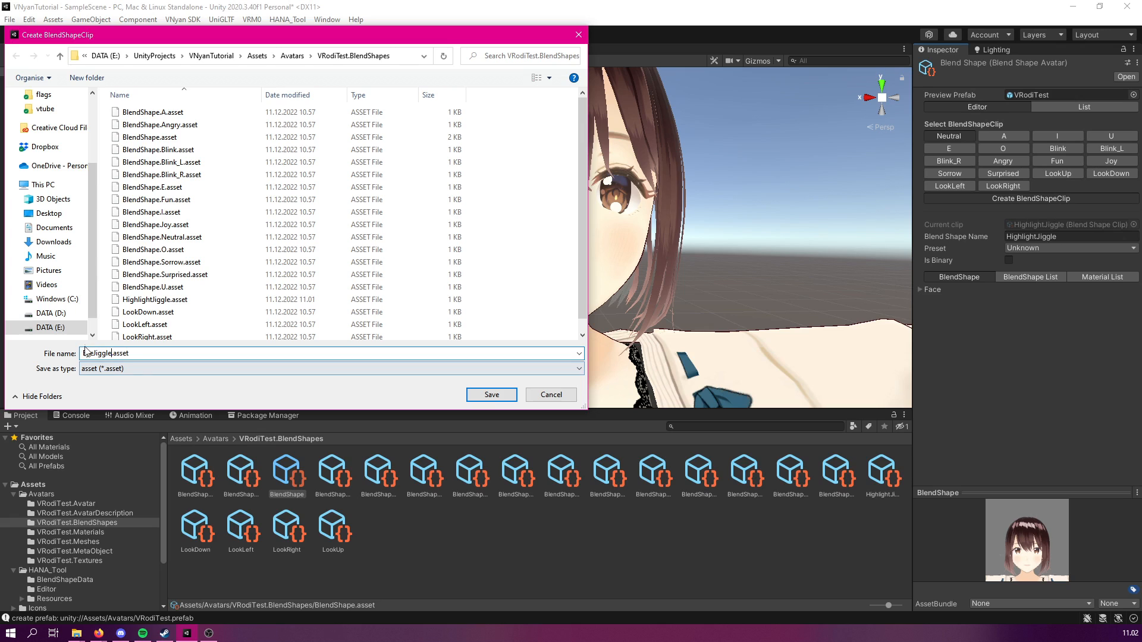
click(490, 394)
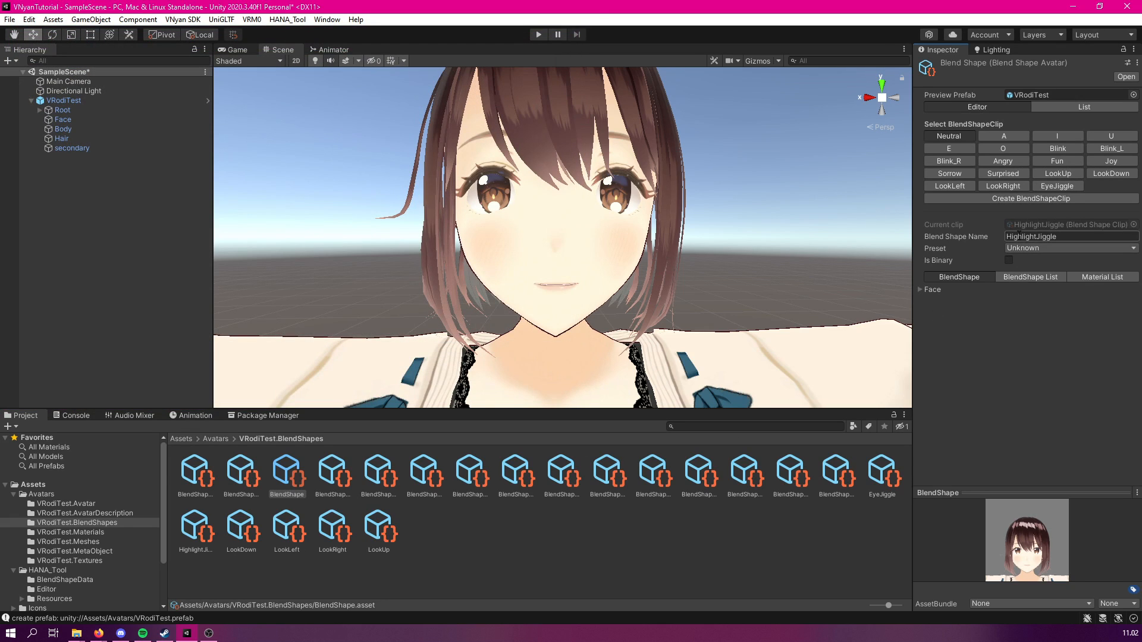
Open the EyeJiggle clip and expand its Face foldout to list the blend shape sliders.
click(1057, 185)
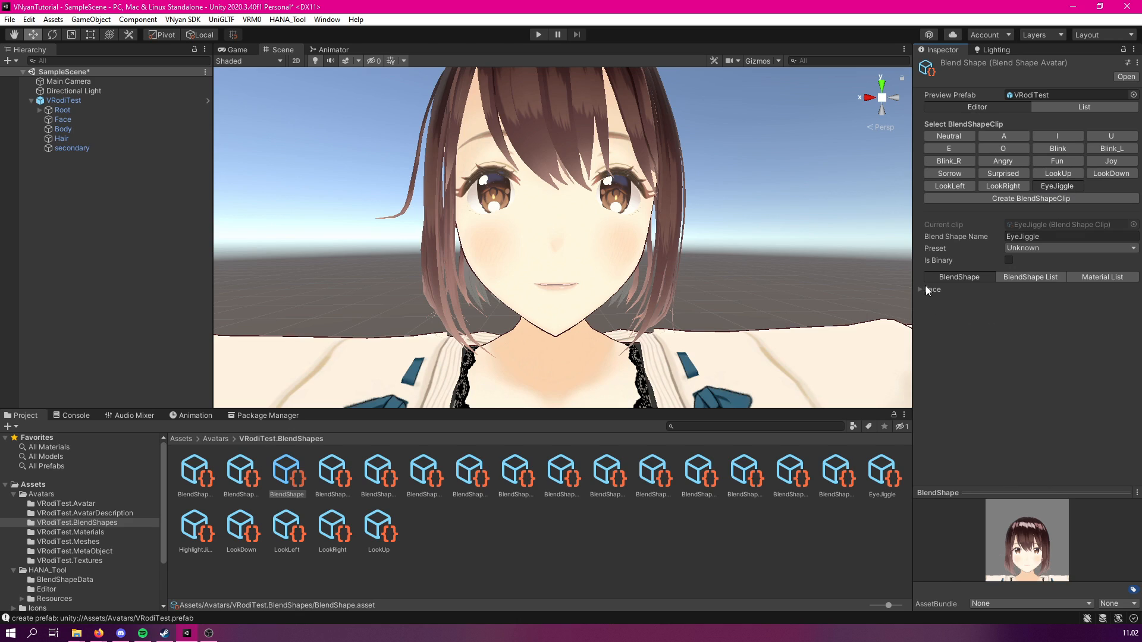
click(924, 289)
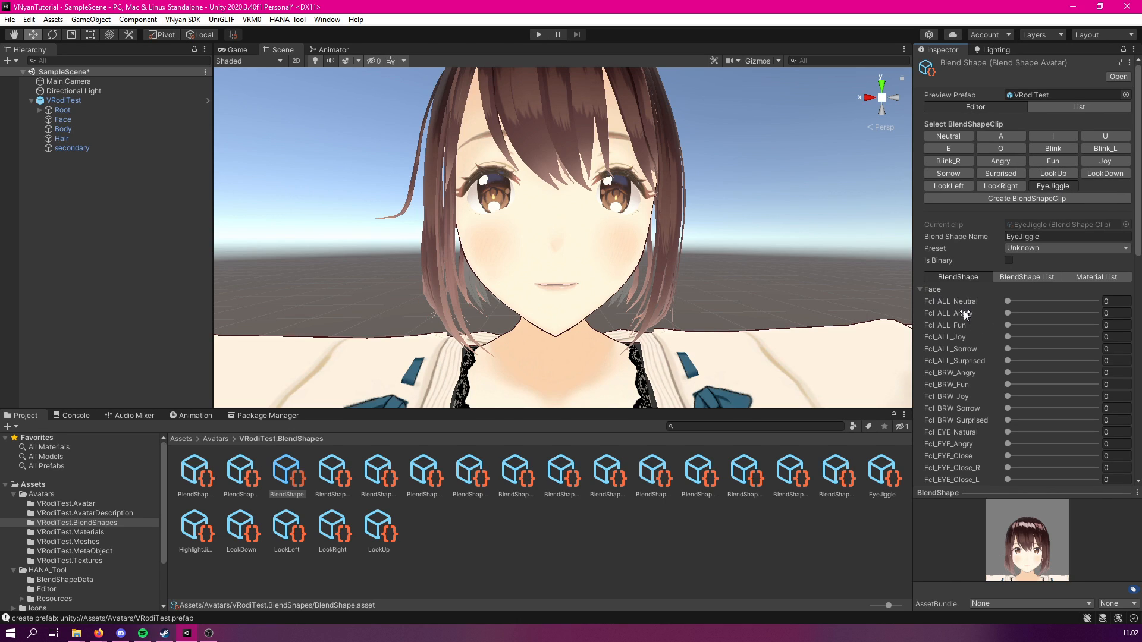
scroll(down, 3)
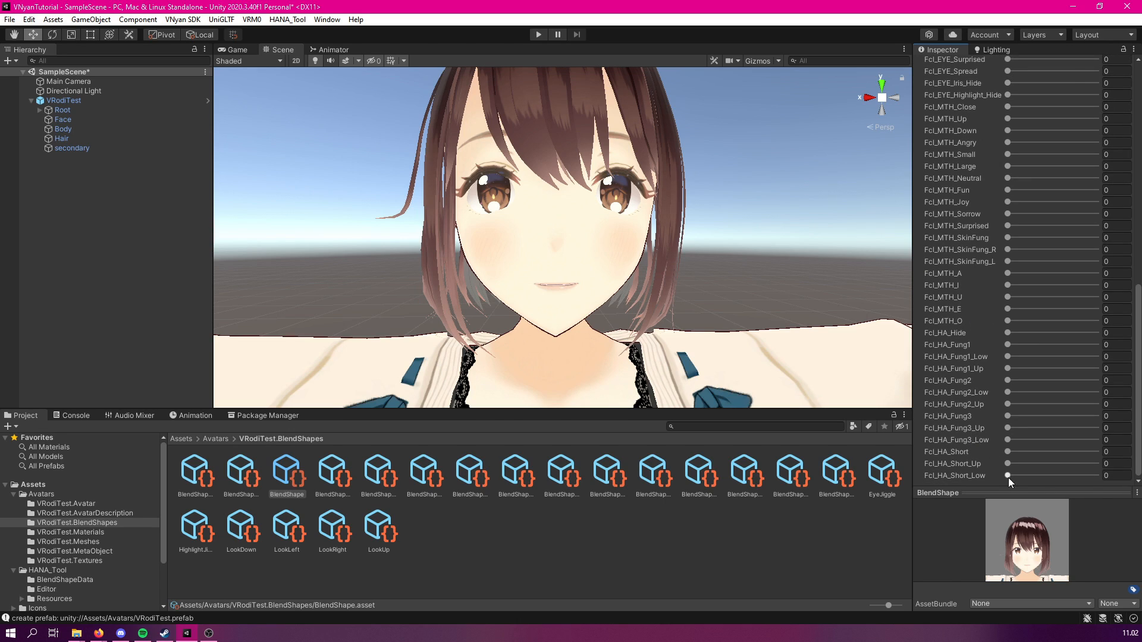
mouse_move(963, 379)
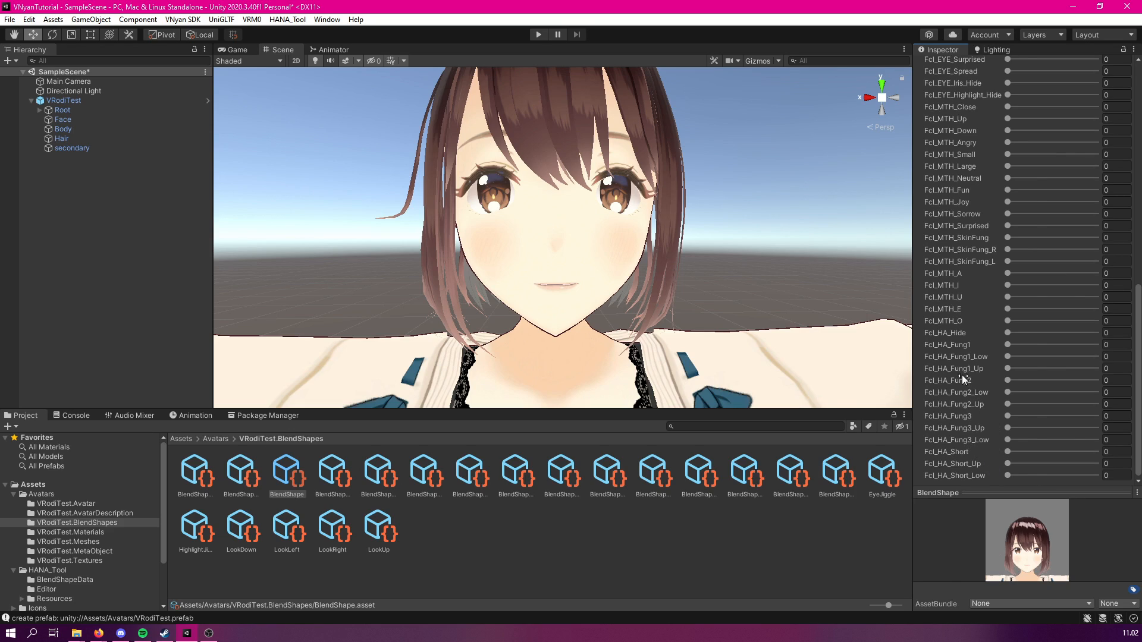
mouse_move(971, 380)
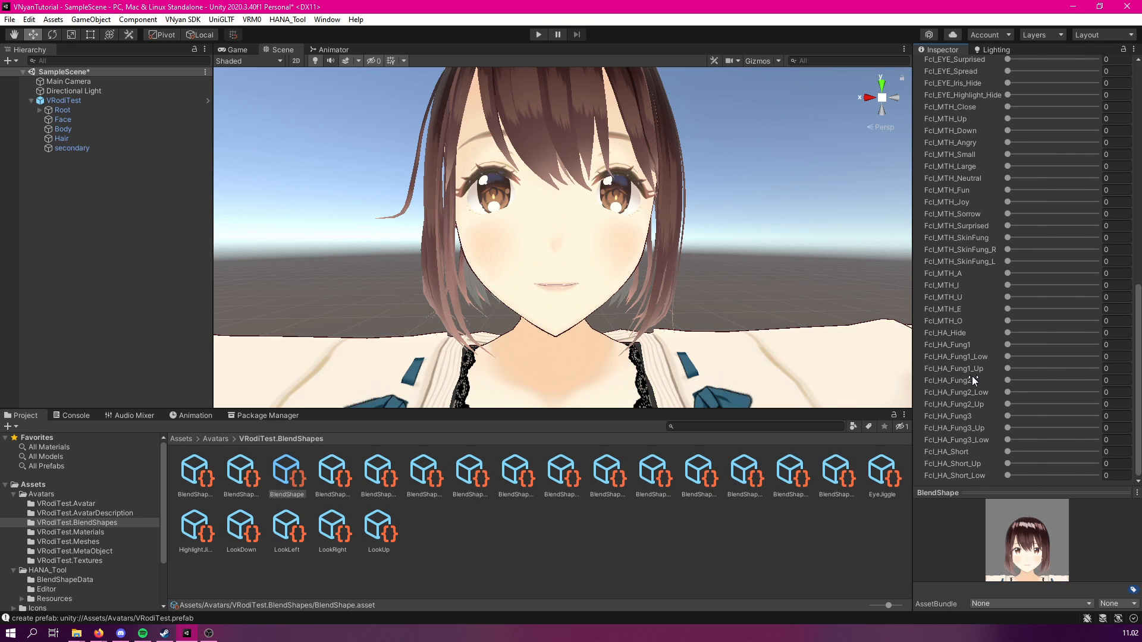
mouse_move(969, 380)
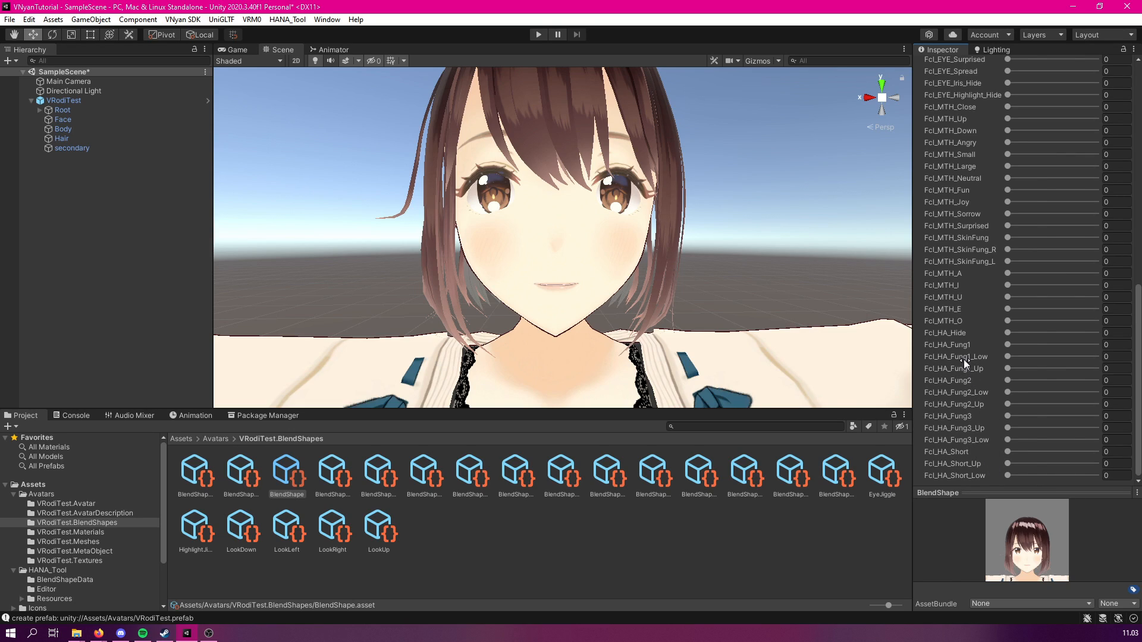
mouse_move(996, 452)
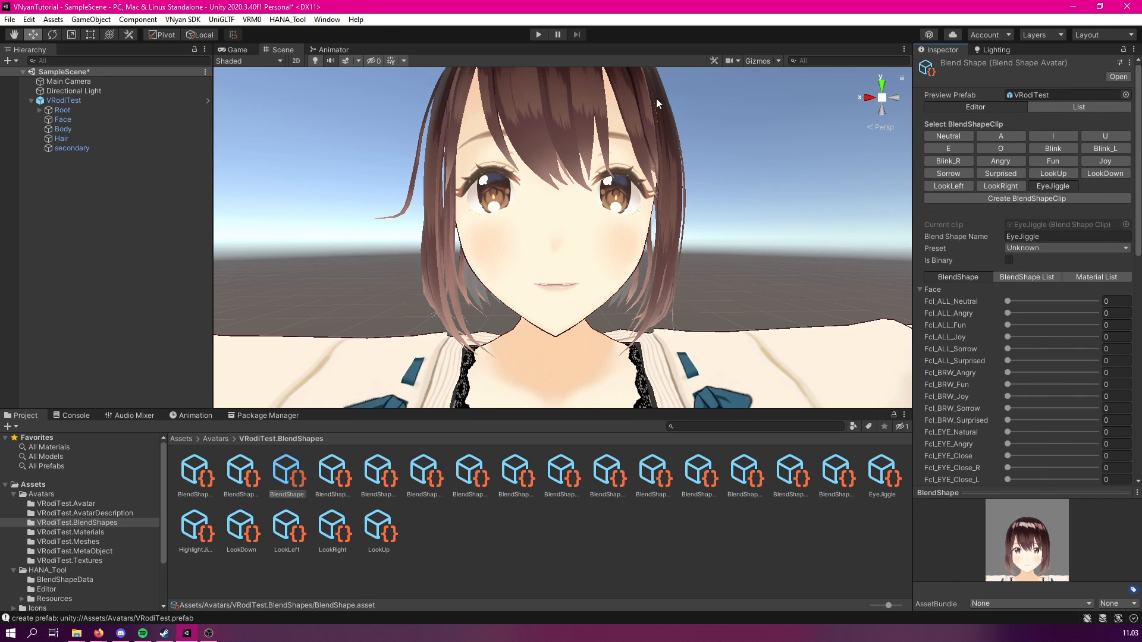
click(64, 100)
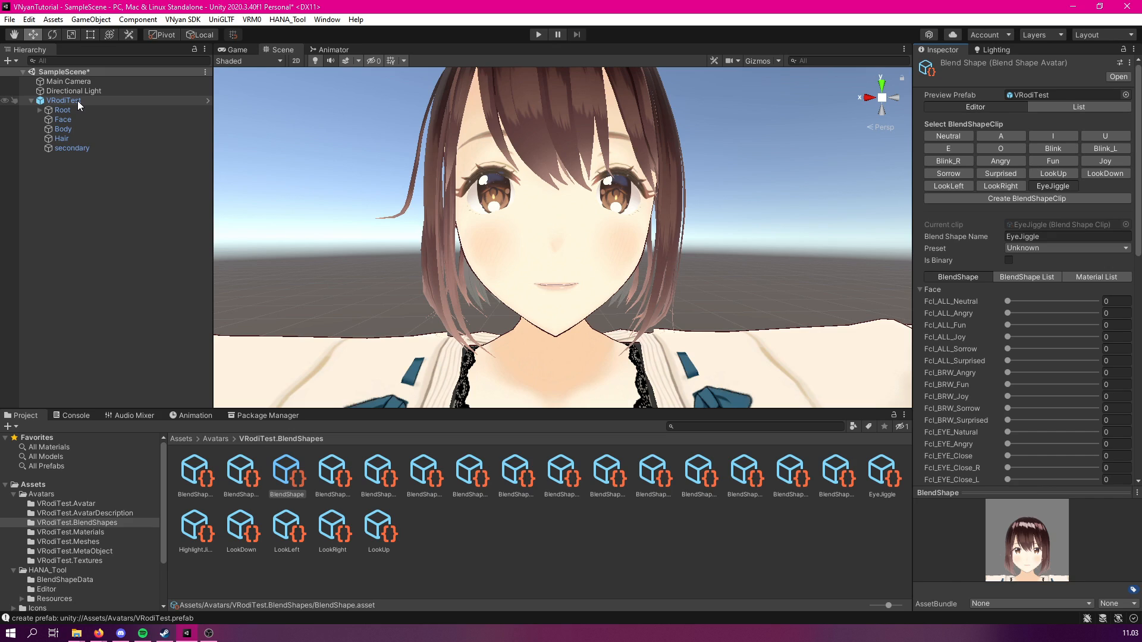
Apply all VRodiTest prefab overrides for the Face, Body and Hair meshes.
click(62, 100)
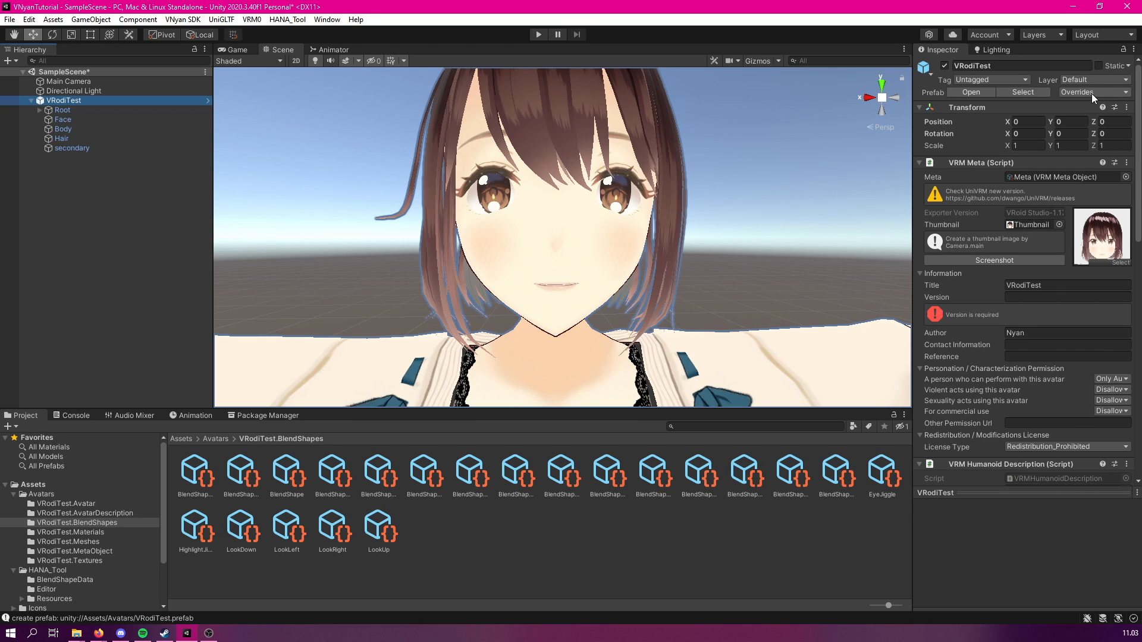
click(1077, 91)
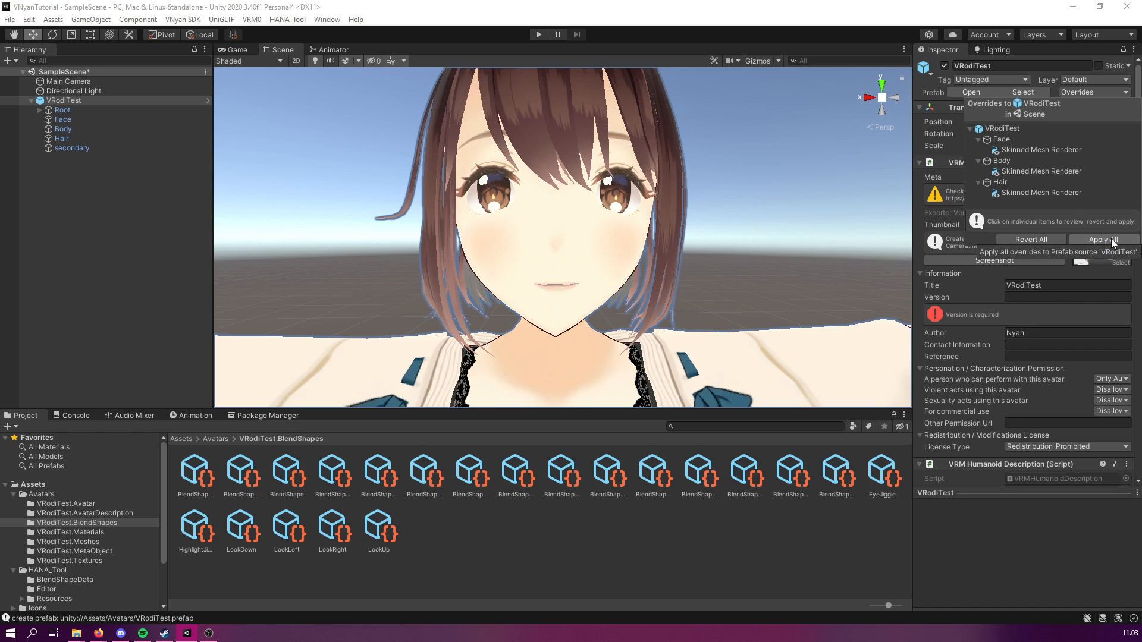
click(1104, 240)
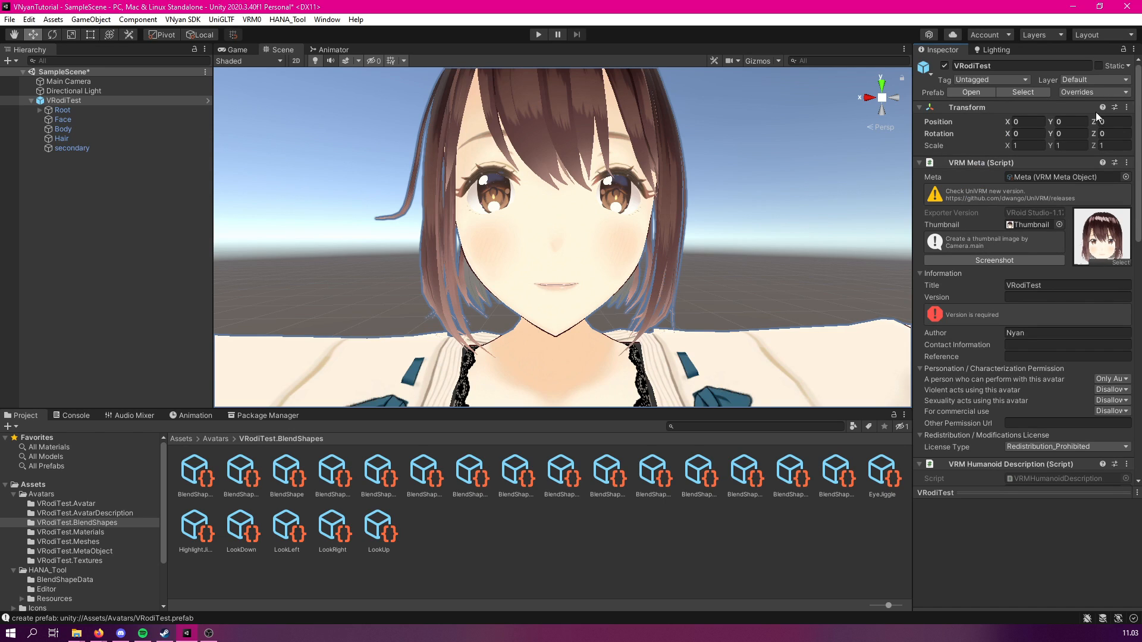
mouse_move(1016, 173)
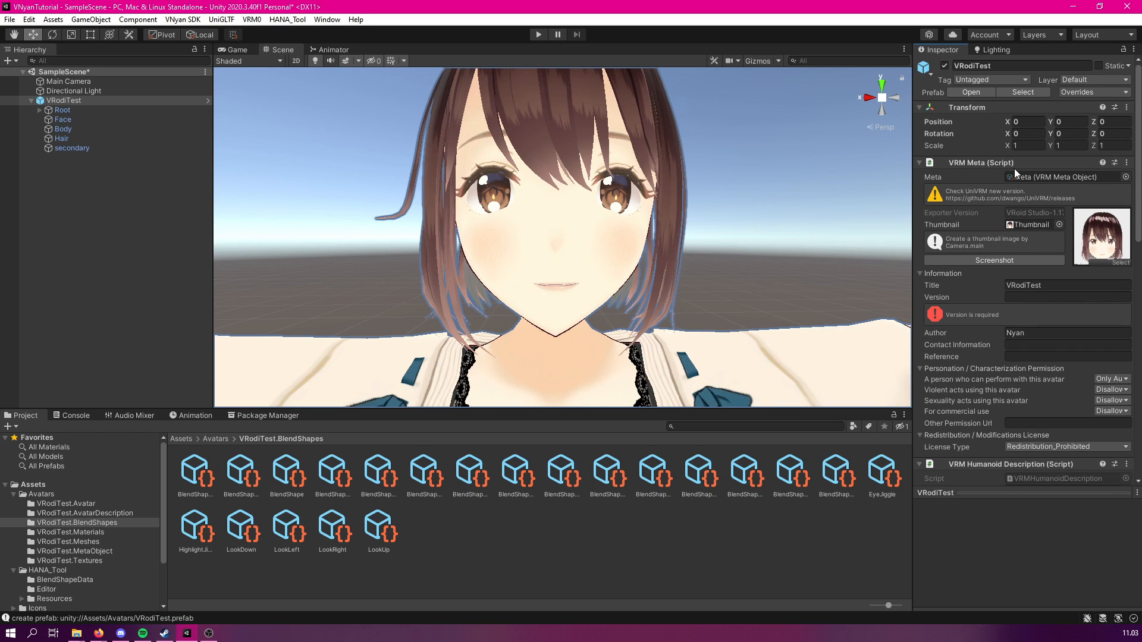
mouse_move(604, 357)
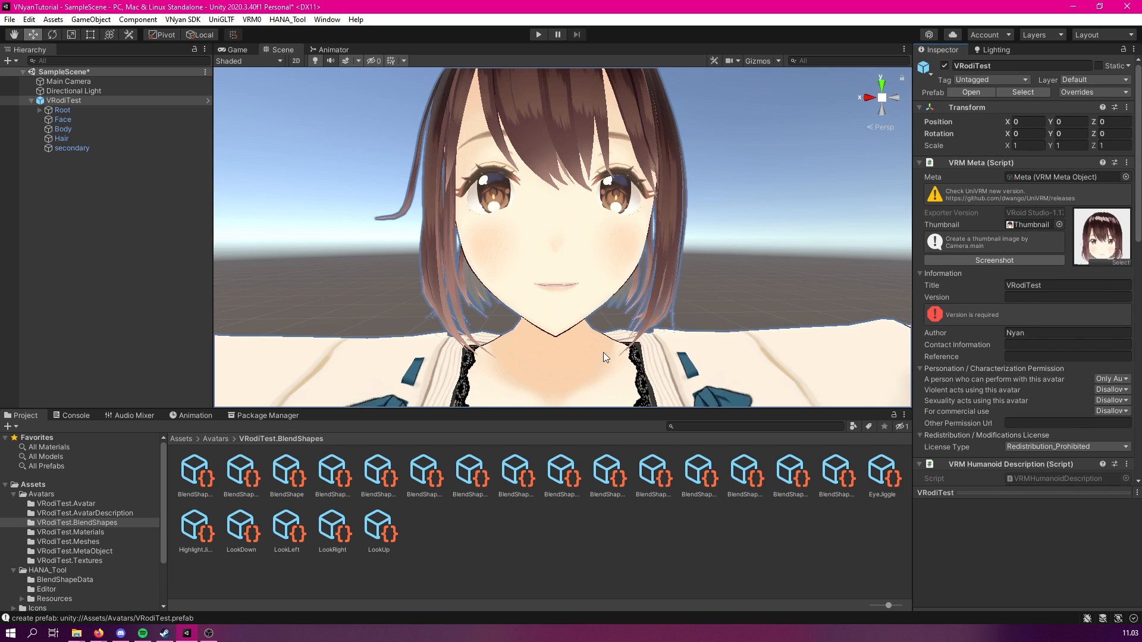
click(287, 470)
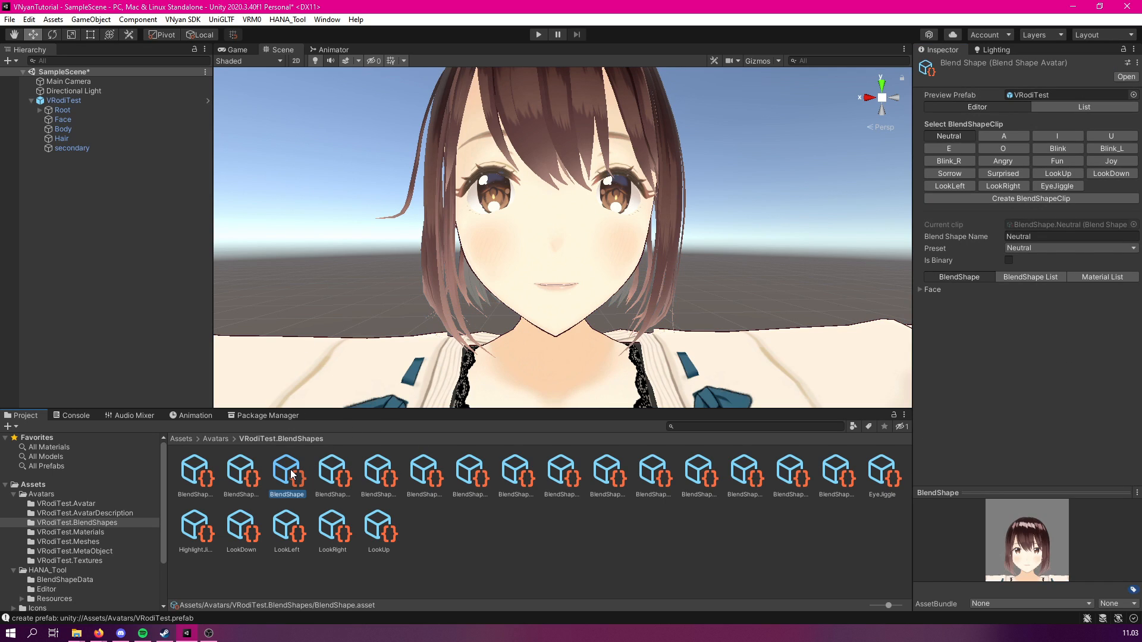
In EyeJiggle, set Highlight_Rotate to 100 and try small Highlight_Down_R amounts.
click(1057, 186)
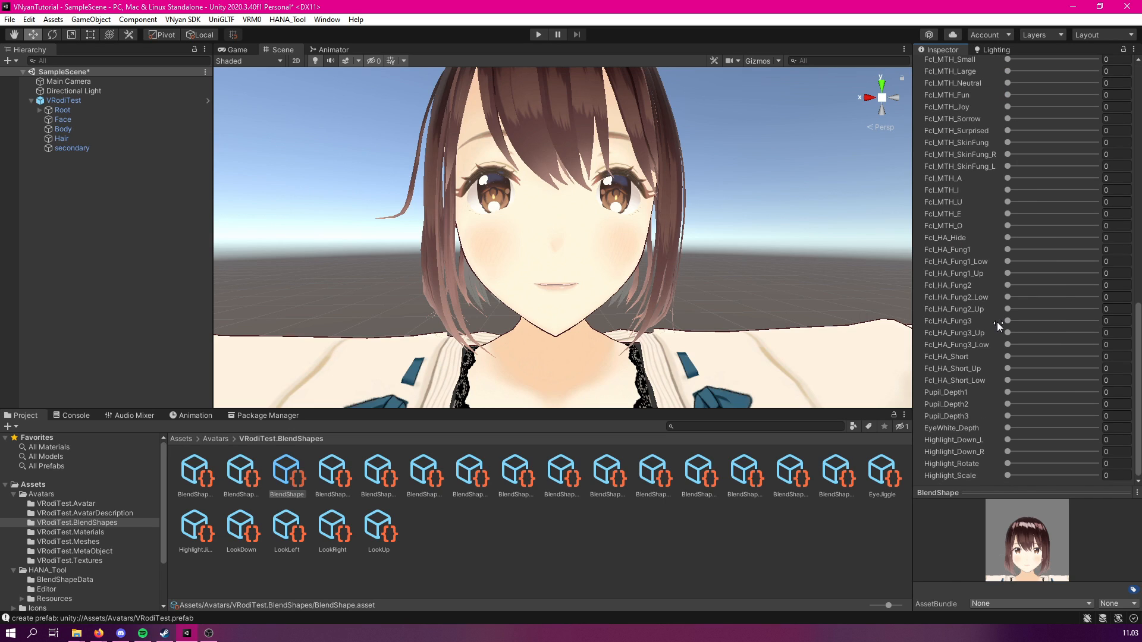
mouse_move(1029, 456)
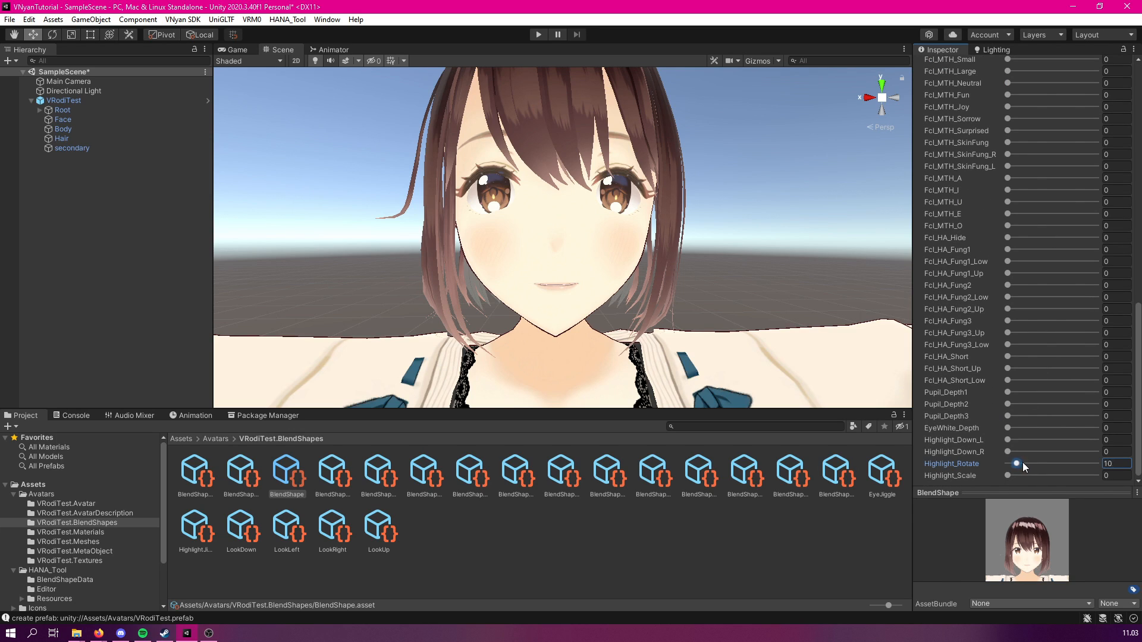
drag(1016, 464, 1094, 464)
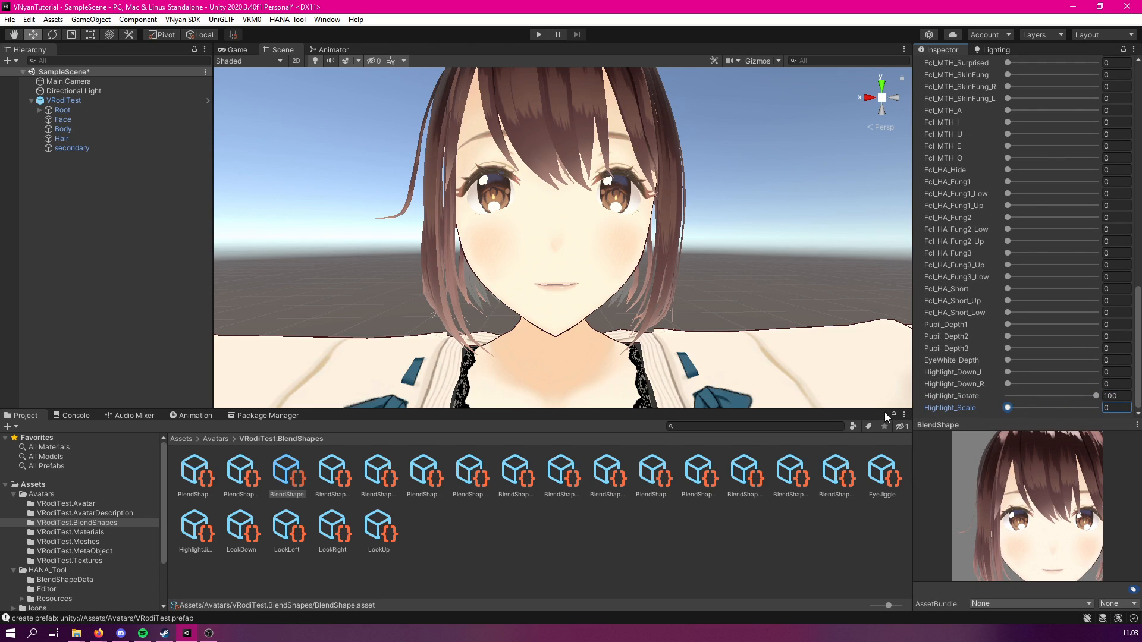
drag(1008, 384, 1025, 384)
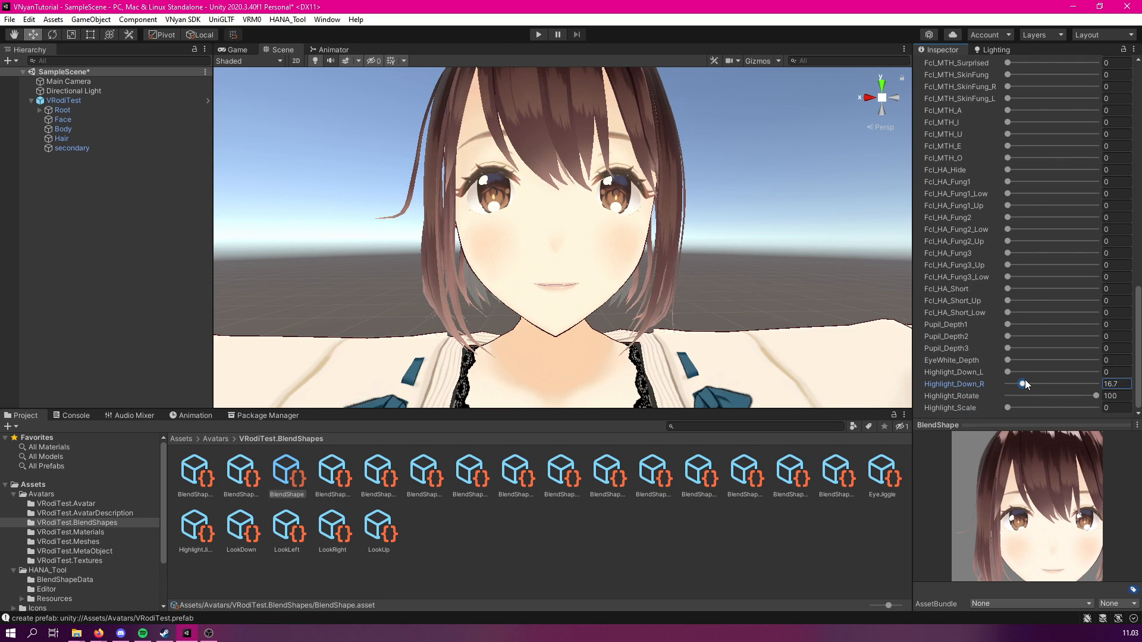
drag(1025, 383, 1021, 383)
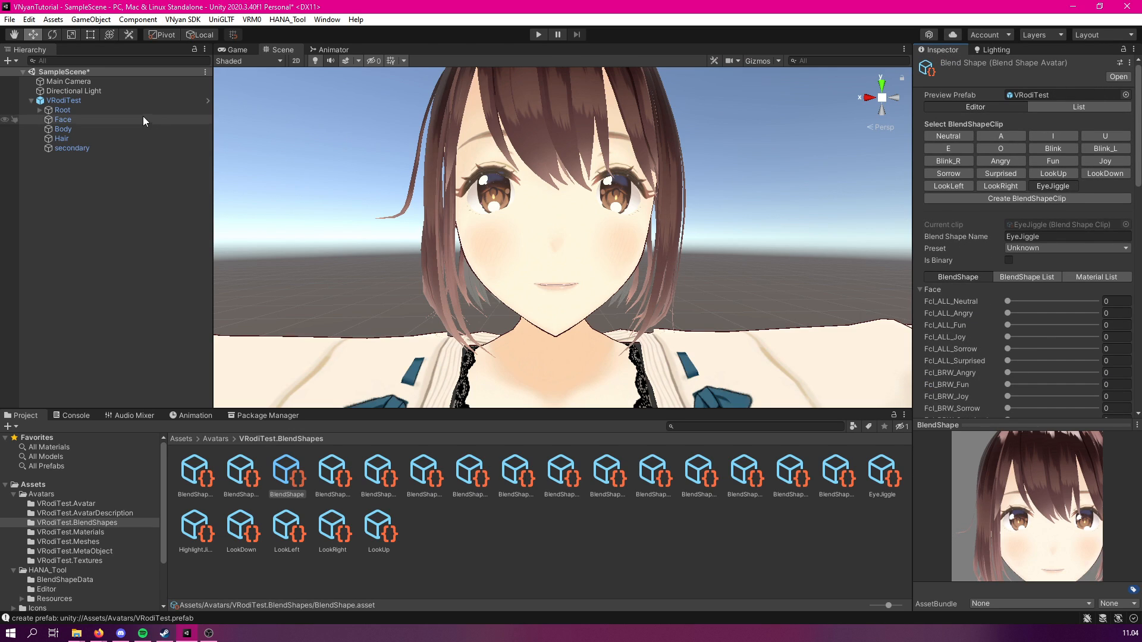
Select the VRodiTest root to show its transform and VRM Meta information.
click(64, 100)
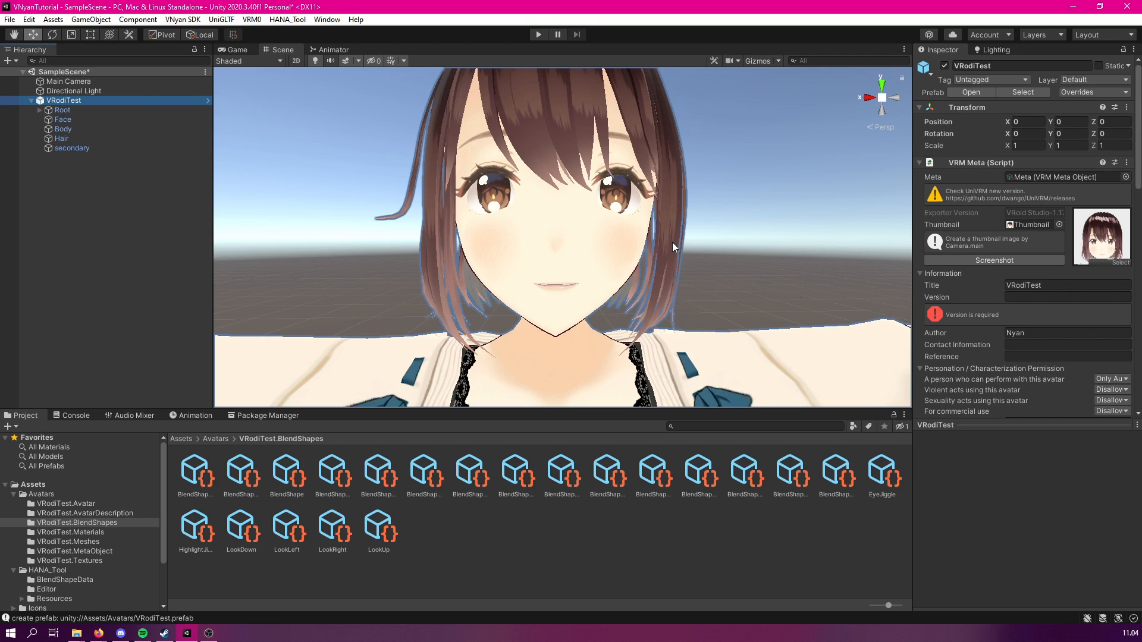
mouse_move(796, 101)
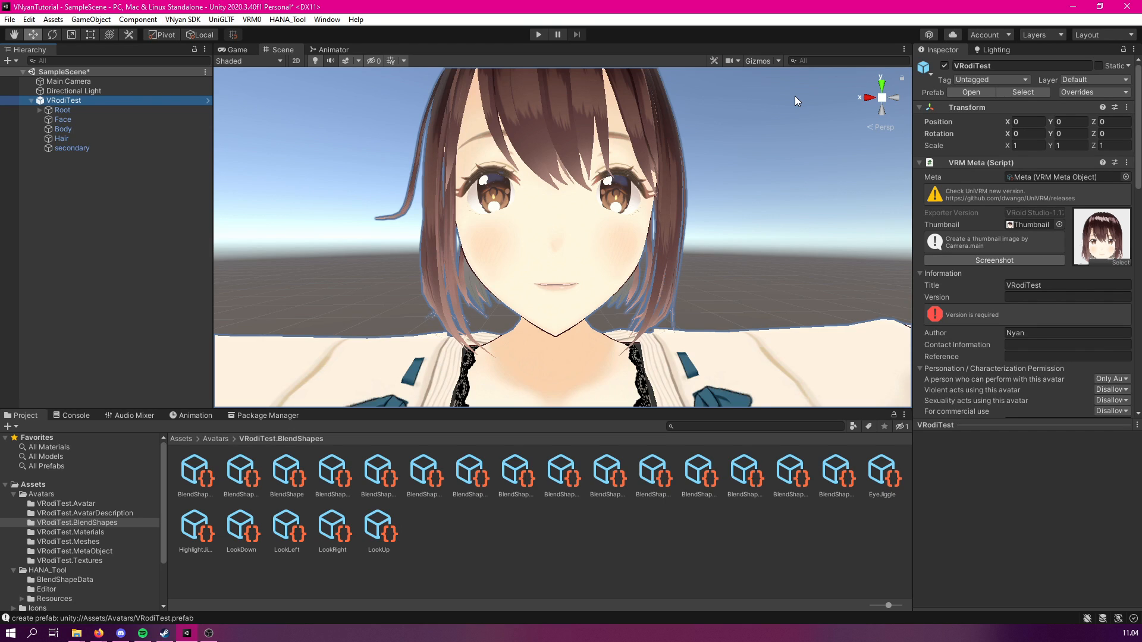
click(251, 19)
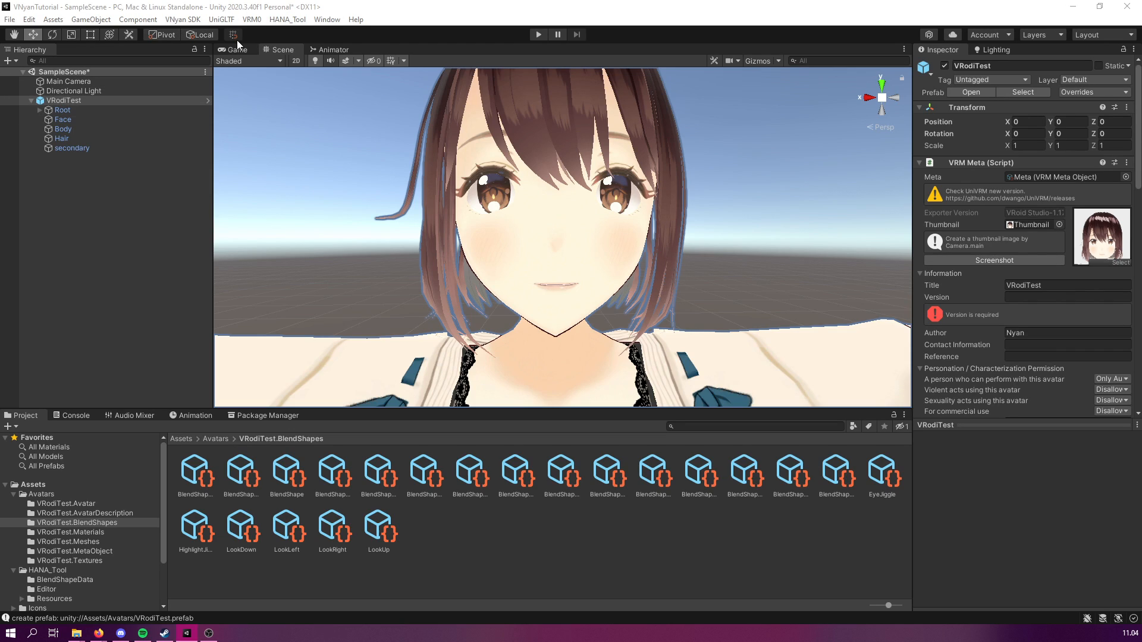
mouse_move(240, 45)
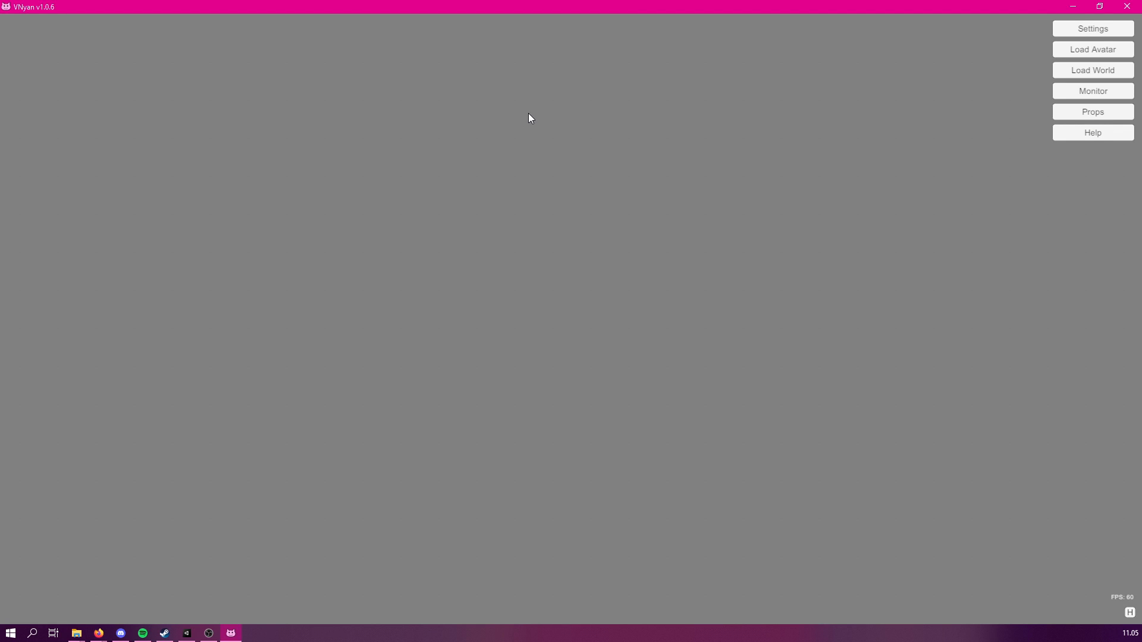
mouse_move(1093, 49)
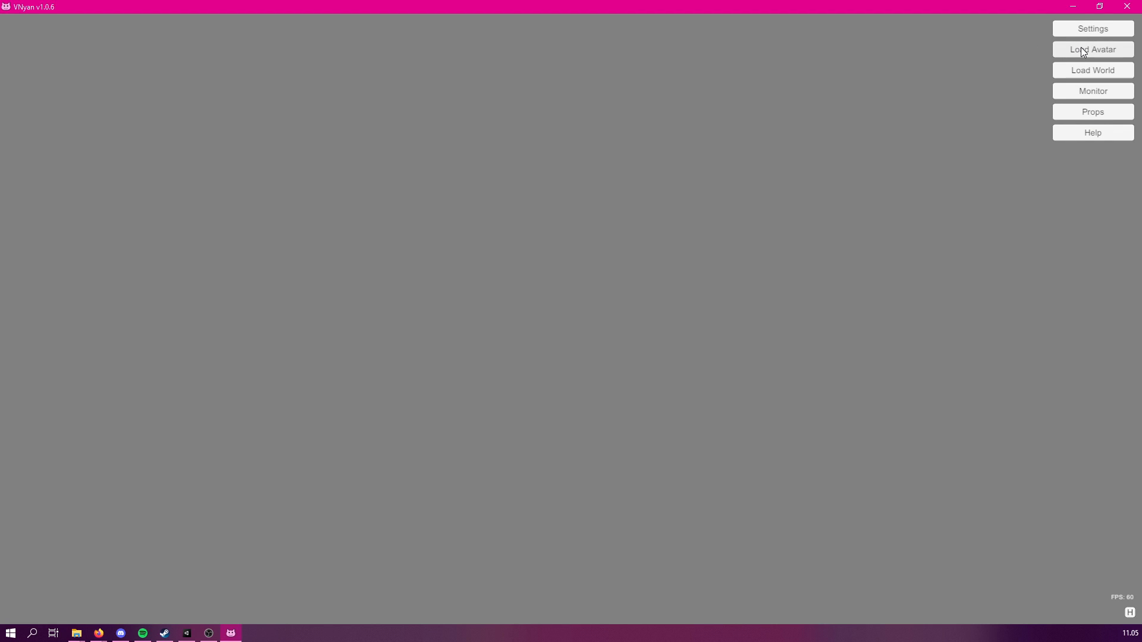
Load the exported VRodiTest VRM avatar and open its live blendshape value list.
click(1092, 49)
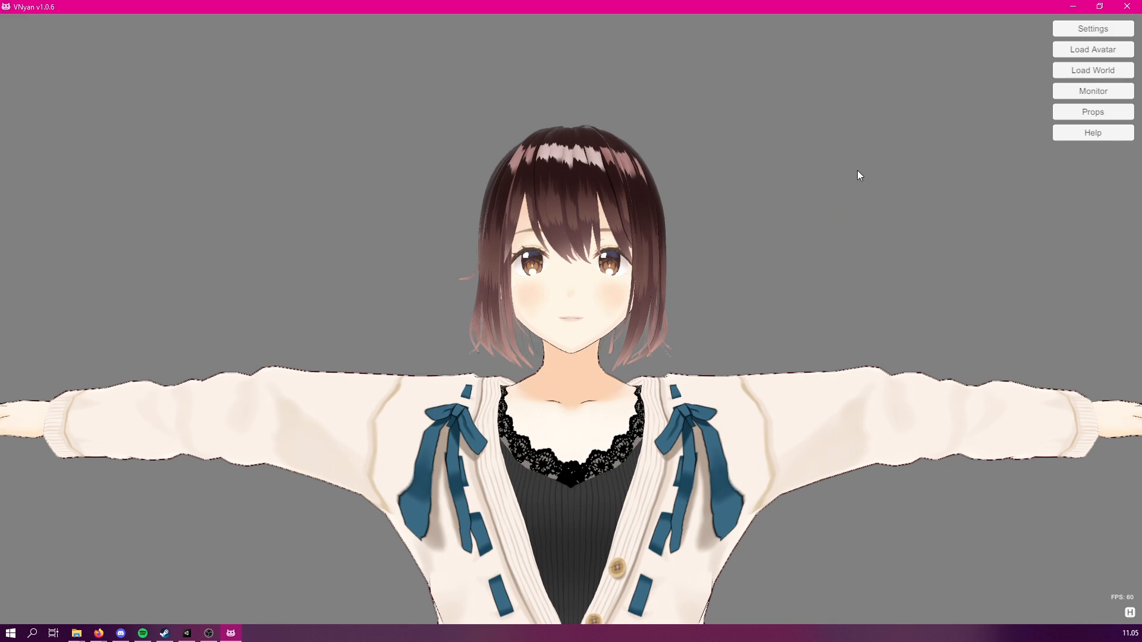
mouse_move(1104, 107)
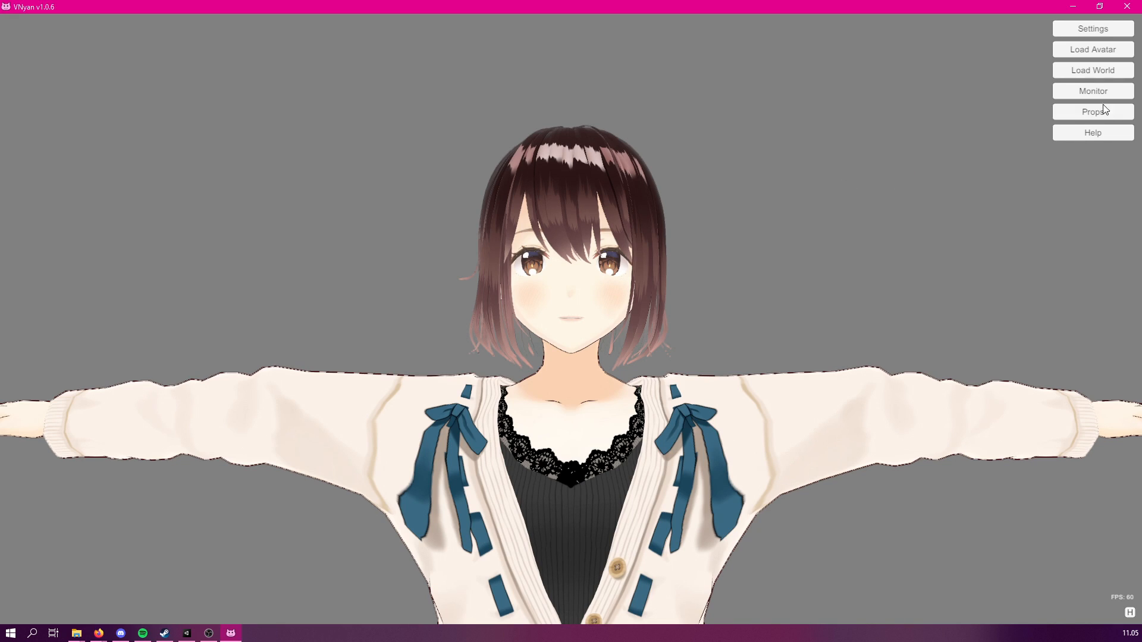
click(1093, 90)
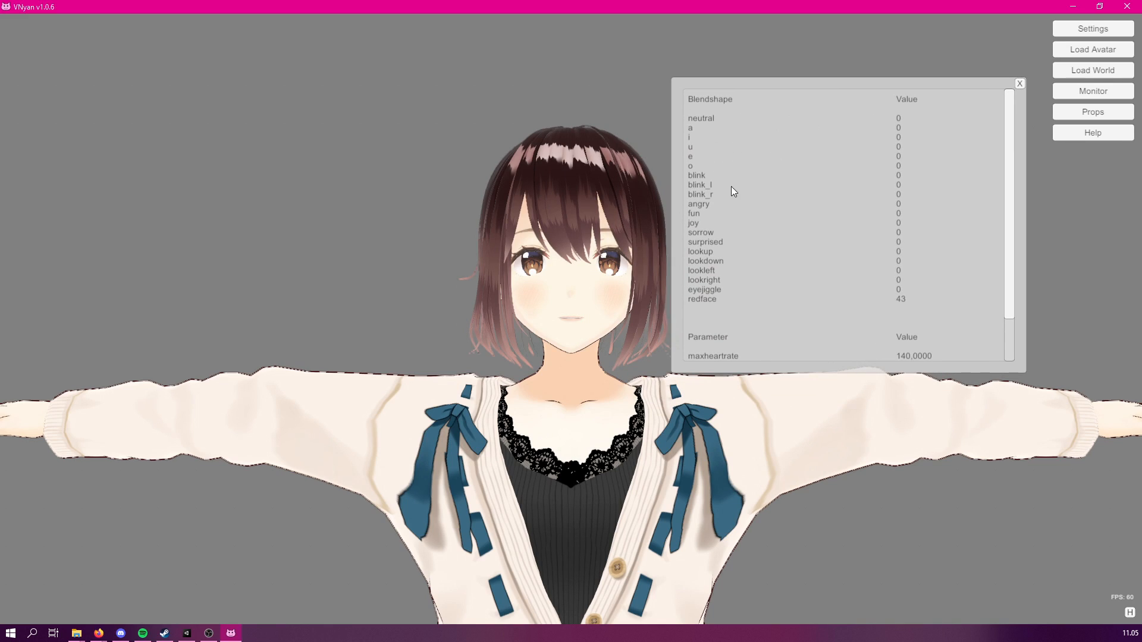
mouse_move(699, 301)
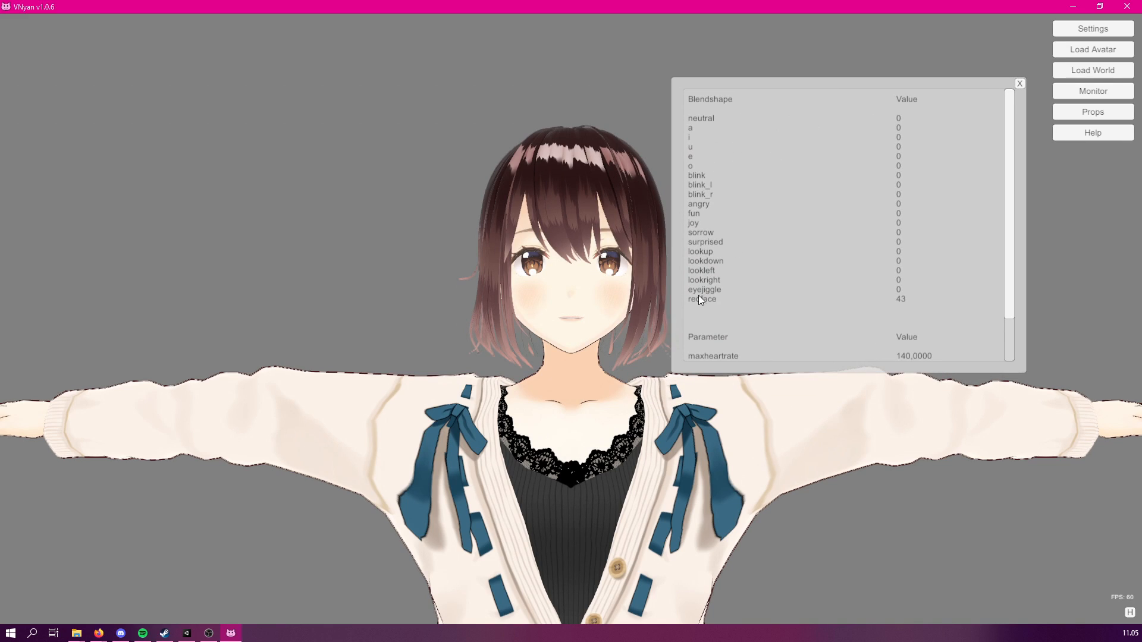
mouse_move(714, 299)
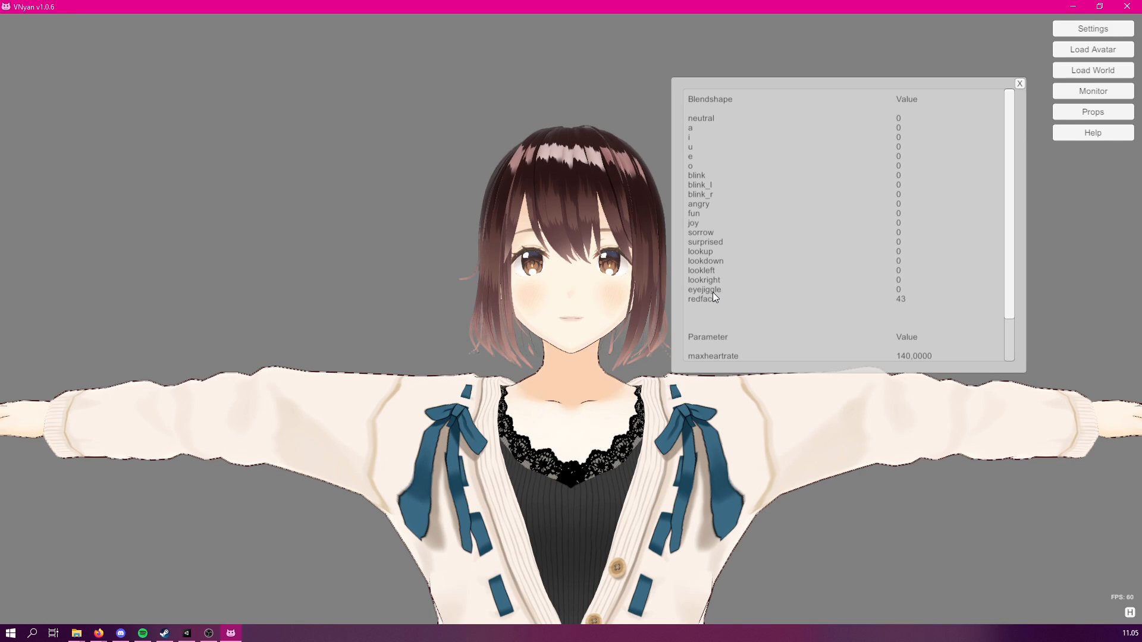
mouse_move(1025, 144)
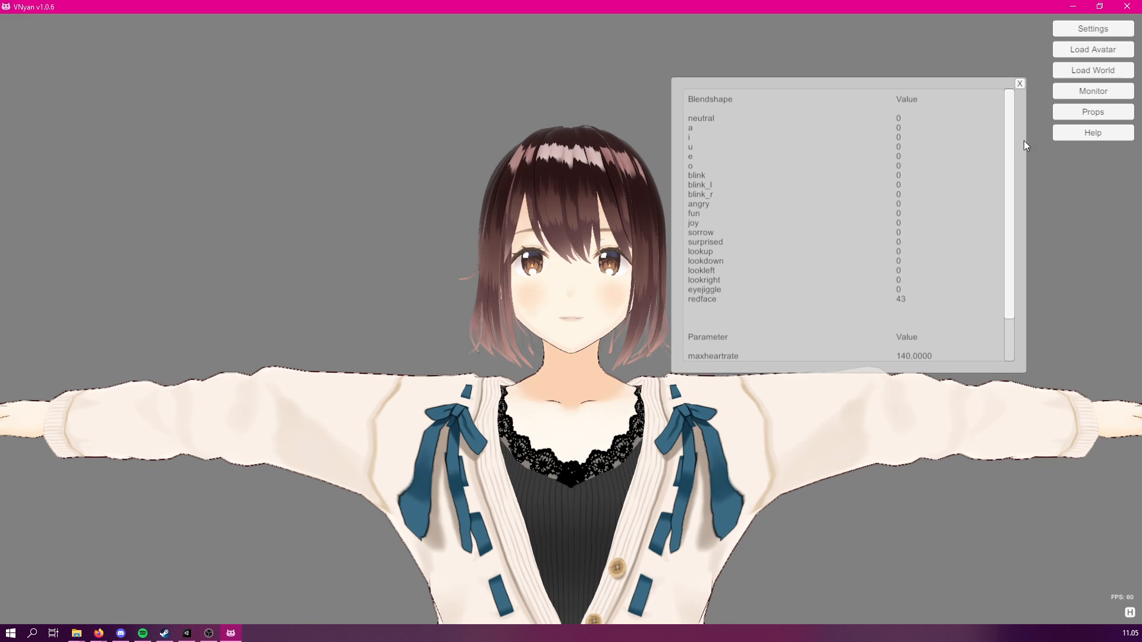
mouse_move(894, 296)
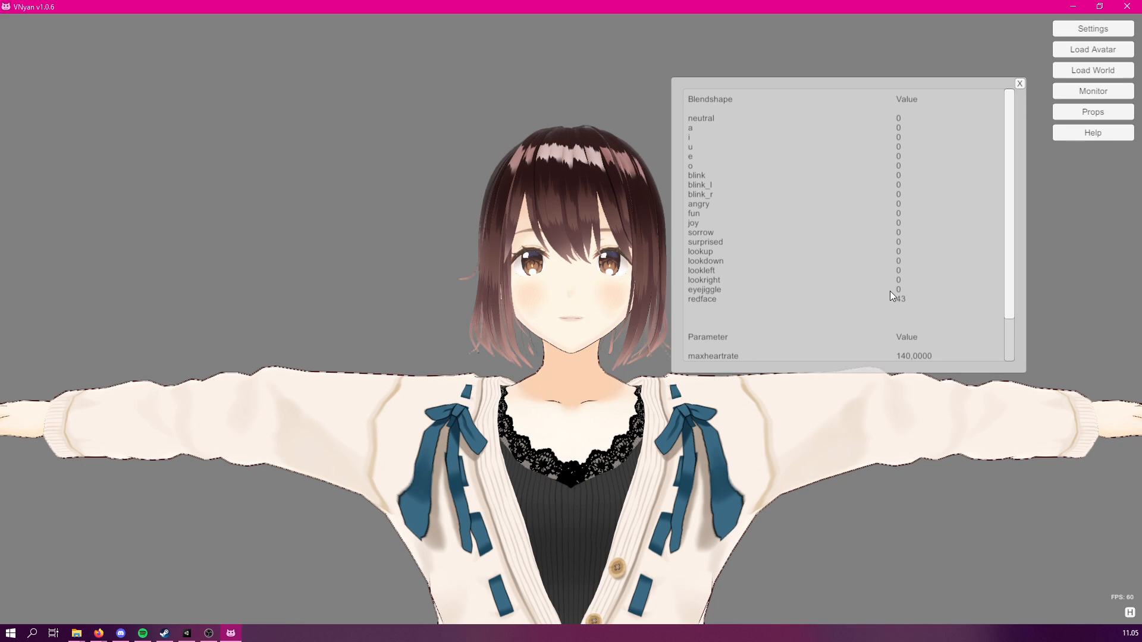
mouse_move(1019, 87)
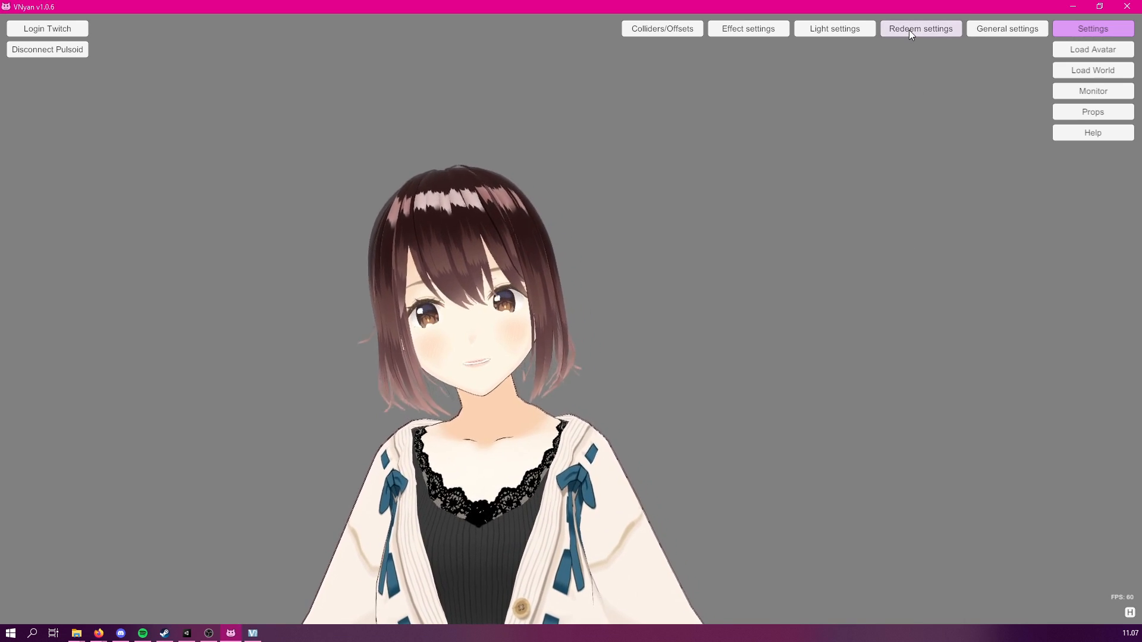
Open the node graph editor, enlarge its window, and load the Eye Jiggle example graph.
click(920, 29)
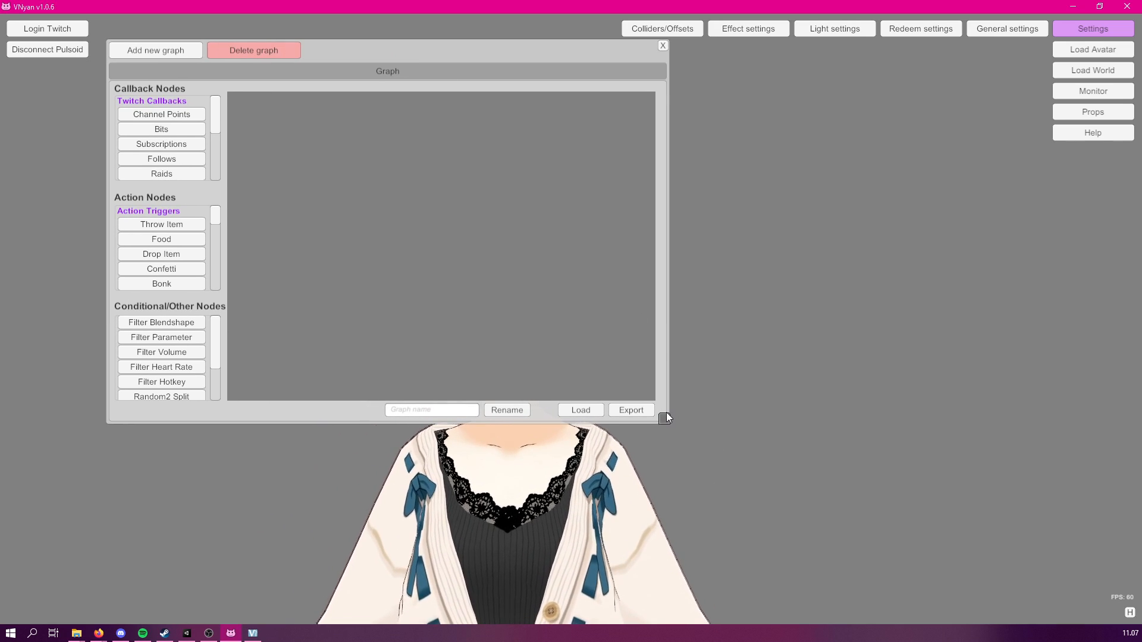
drag(663, 418, 1057, 587)
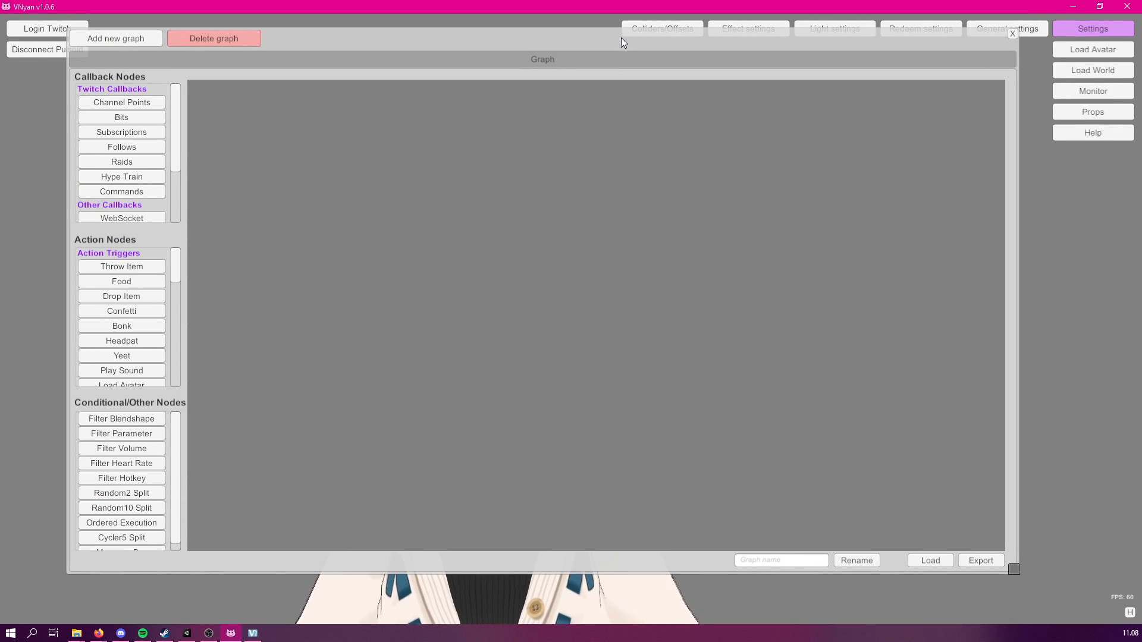
mouse_move(770, 232)
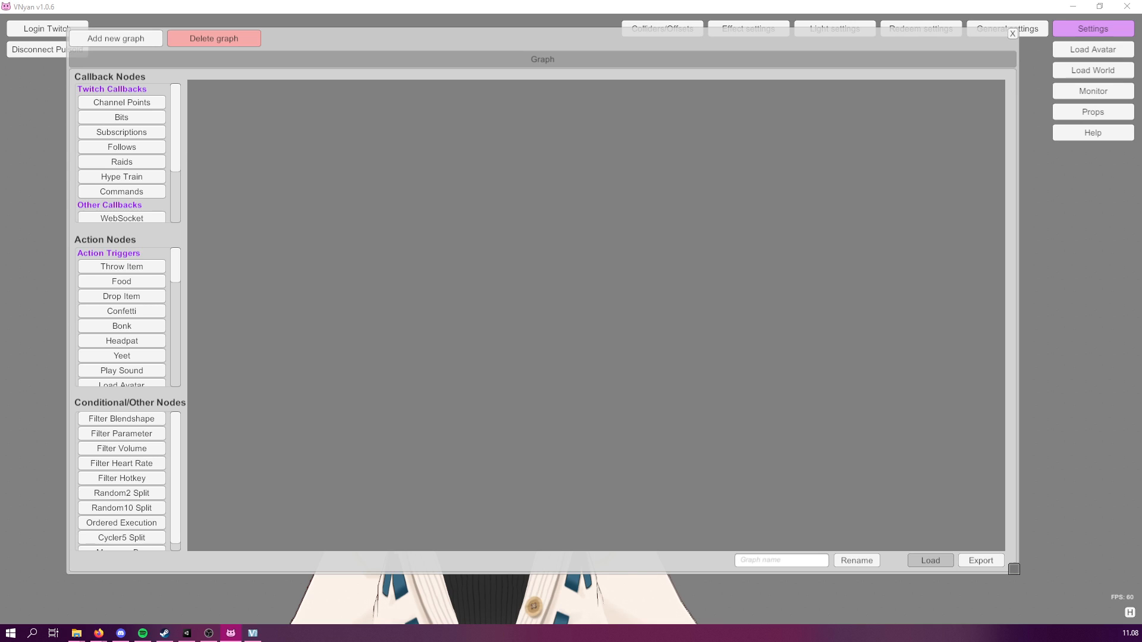
click(929, 561)
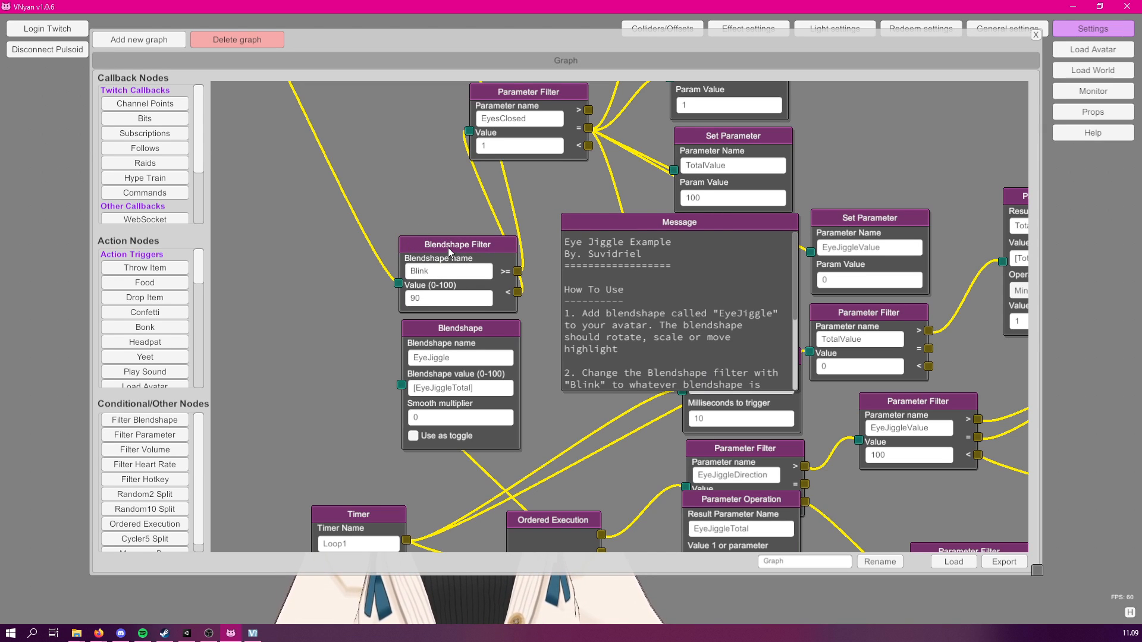
Pan the graph to the BlinkLoop timer and Blink blendshape filter nodes.
drag(459, 245, 452, 216)
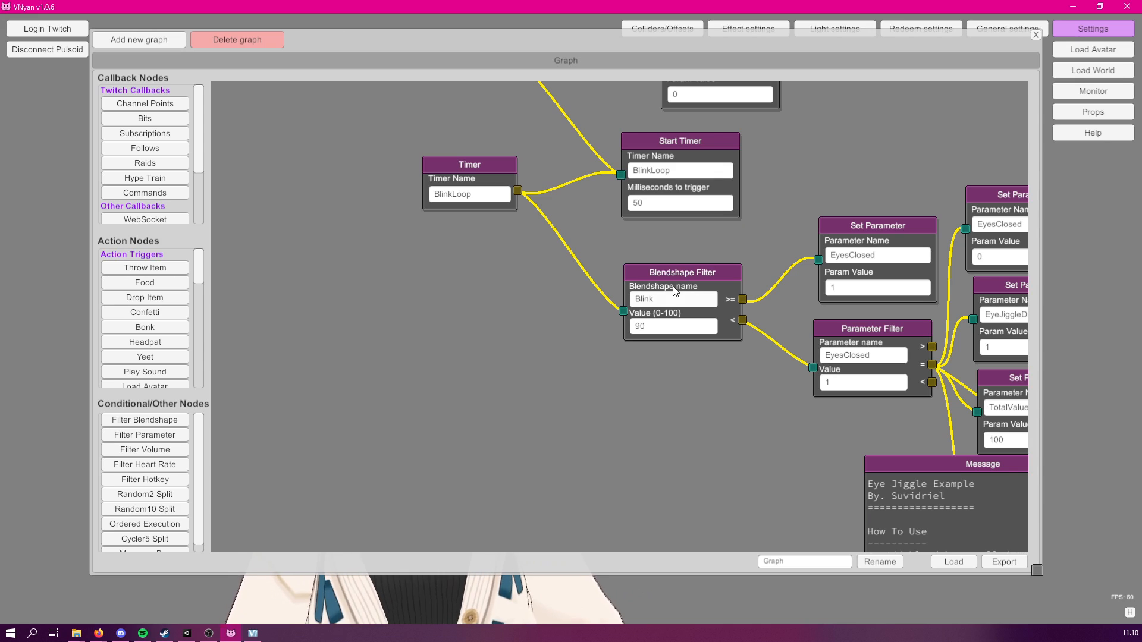
Duplicate the Blink filter into Blink_L and Blink_R, chaining BlinkLoop timer → Blink_L → Blink_R.
drag(681, 272, 706, 245)
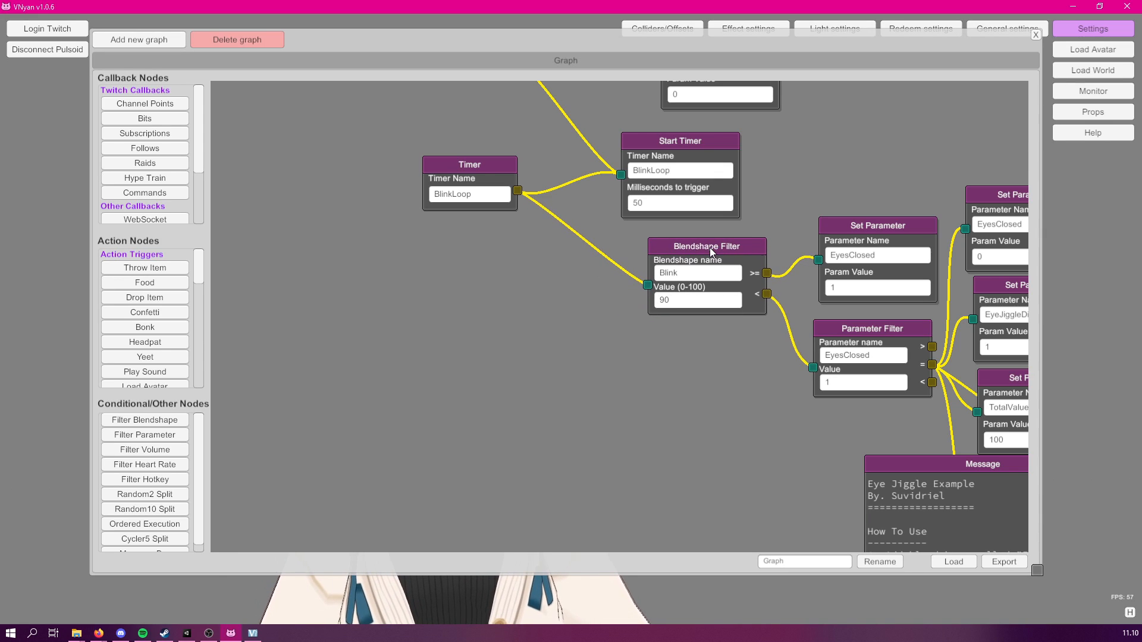
right_click(710, 246)
text(_R)
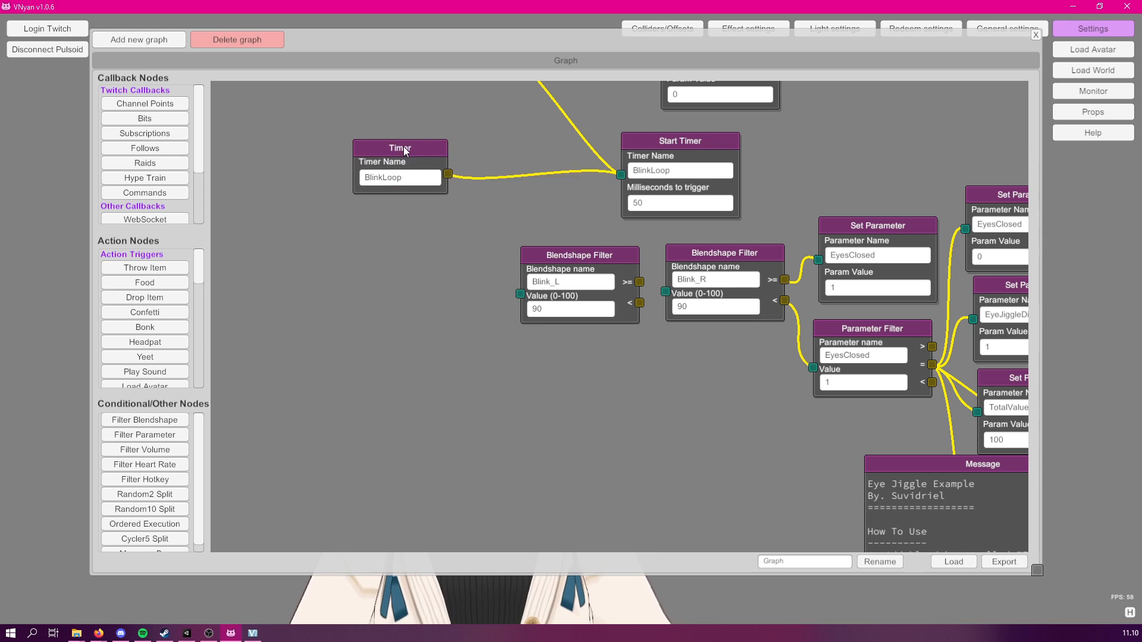
drag(399, 148, 352, 144)
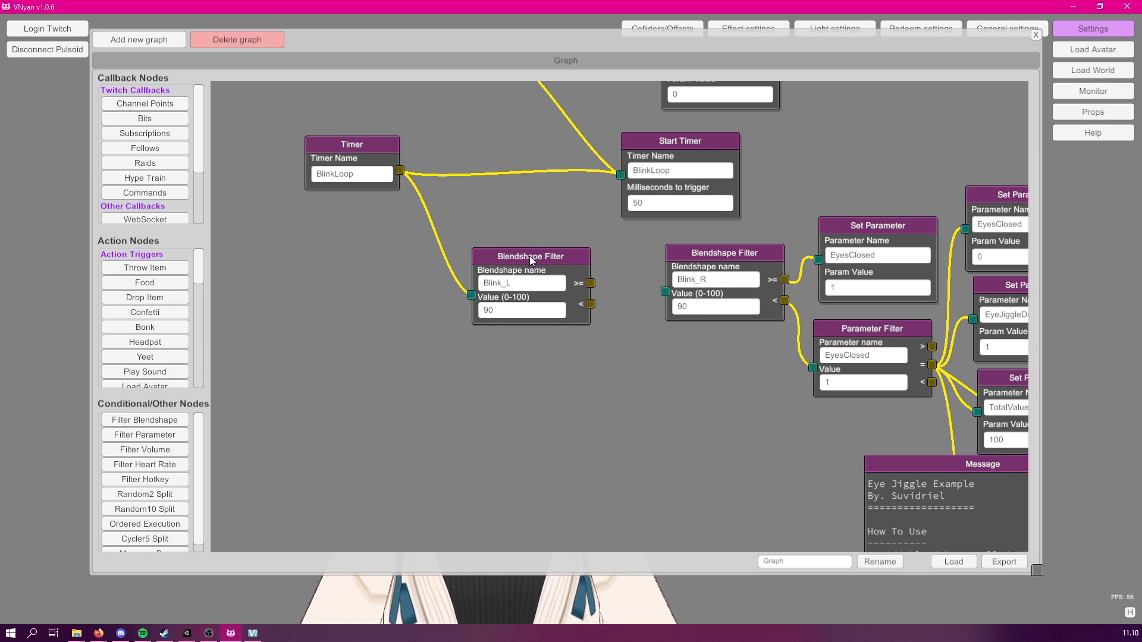
drag(531, 256, 543, 264)
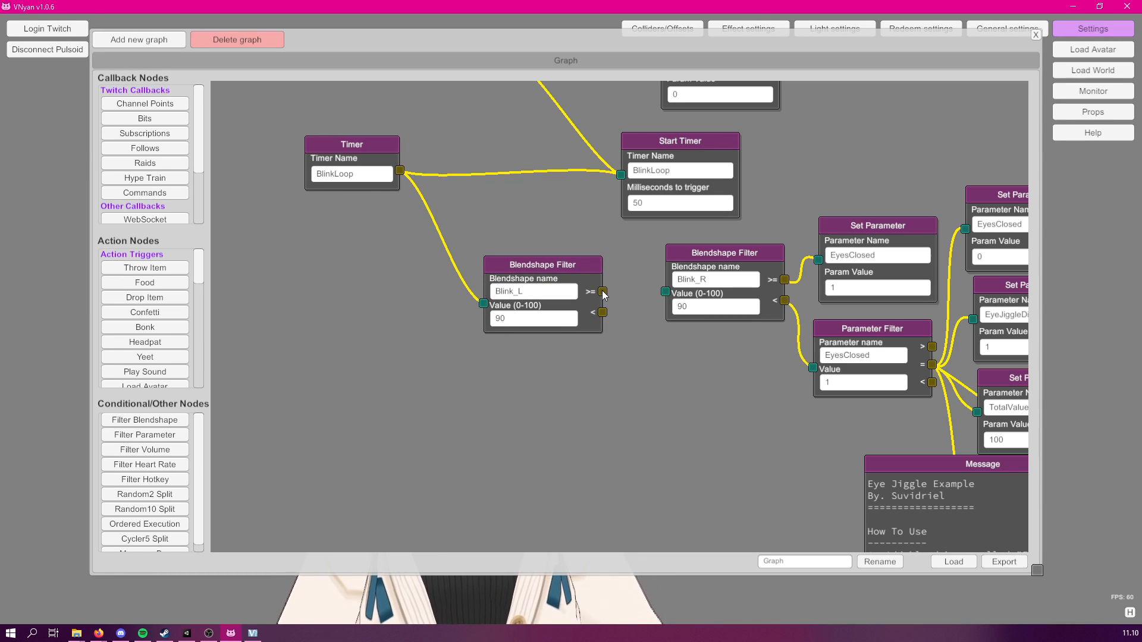
drag(604, 291, 663, 295)
text(60)
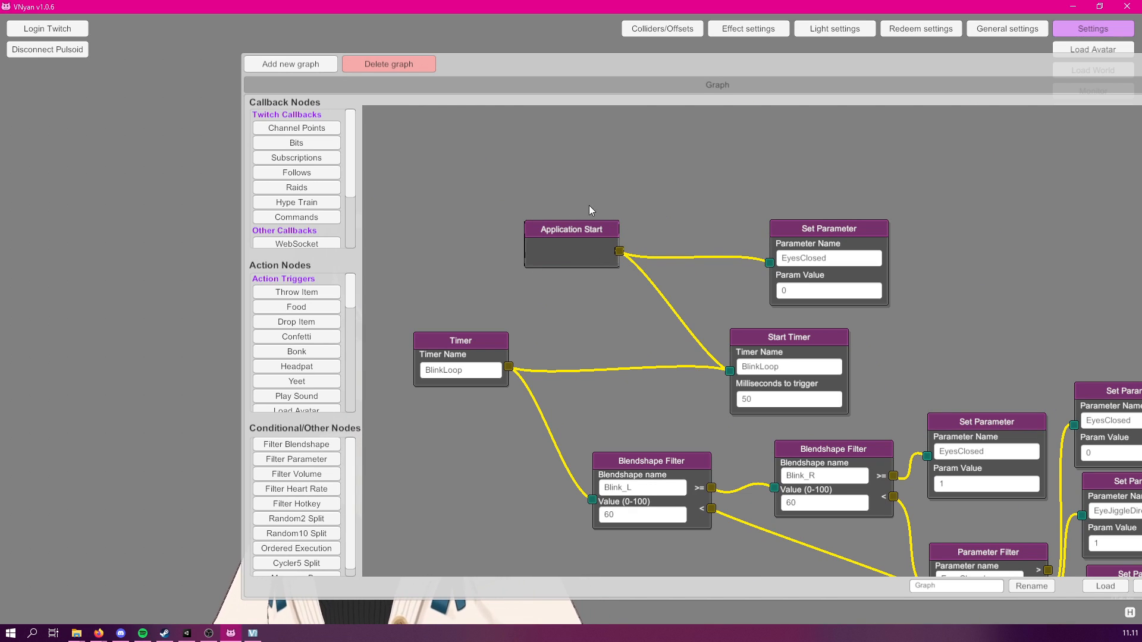
mouse_move(625, 261)
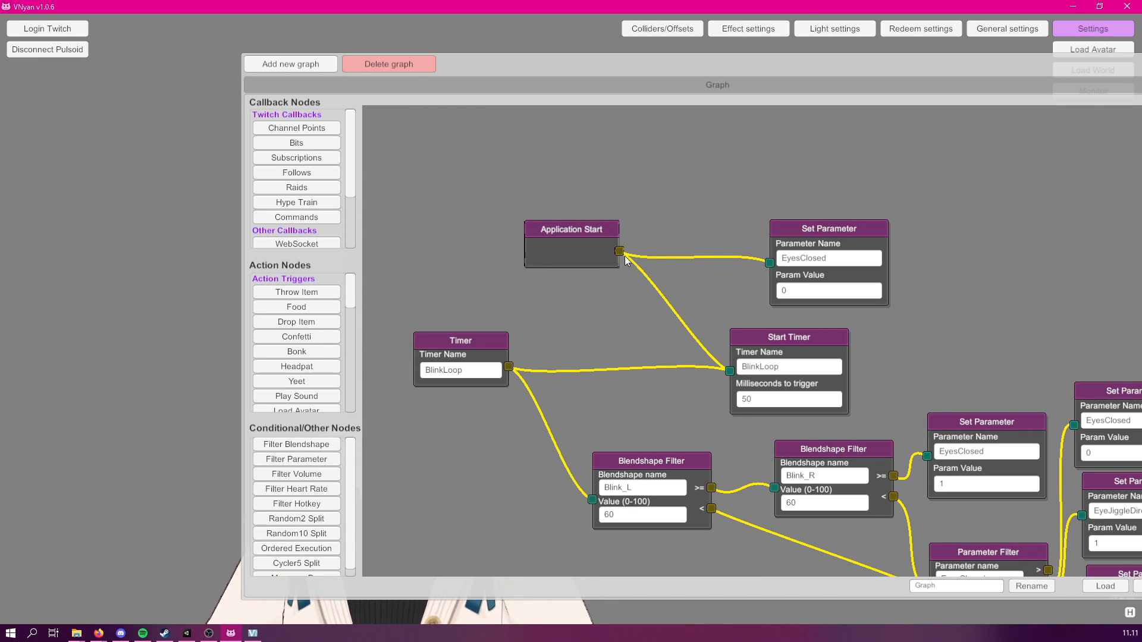
right_click(571, 244)
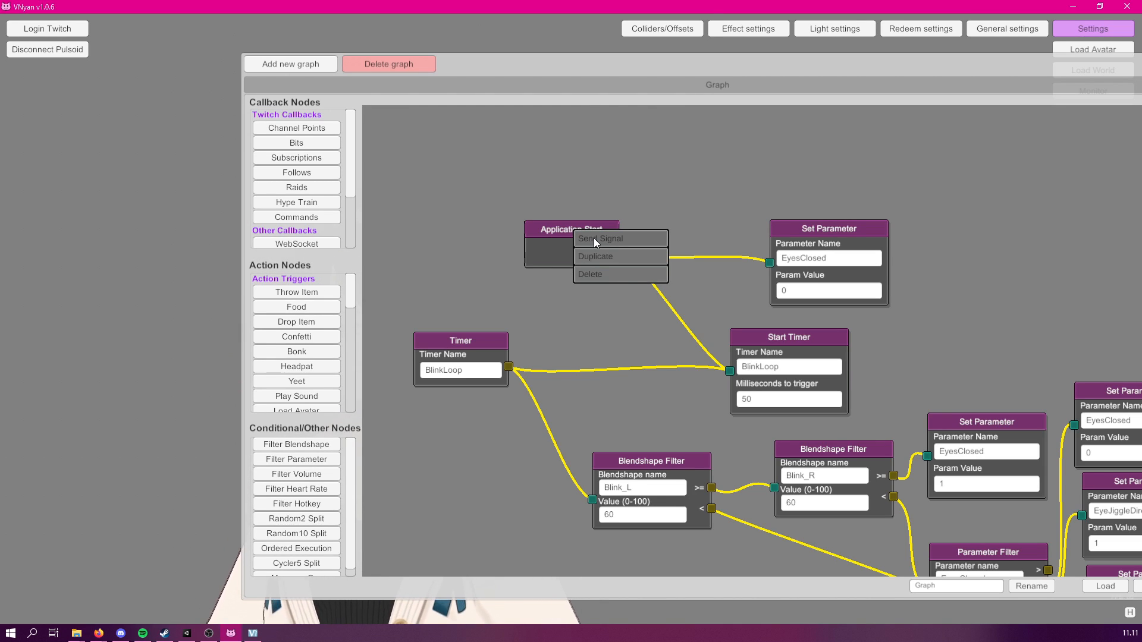
mouse_move(535, 234)
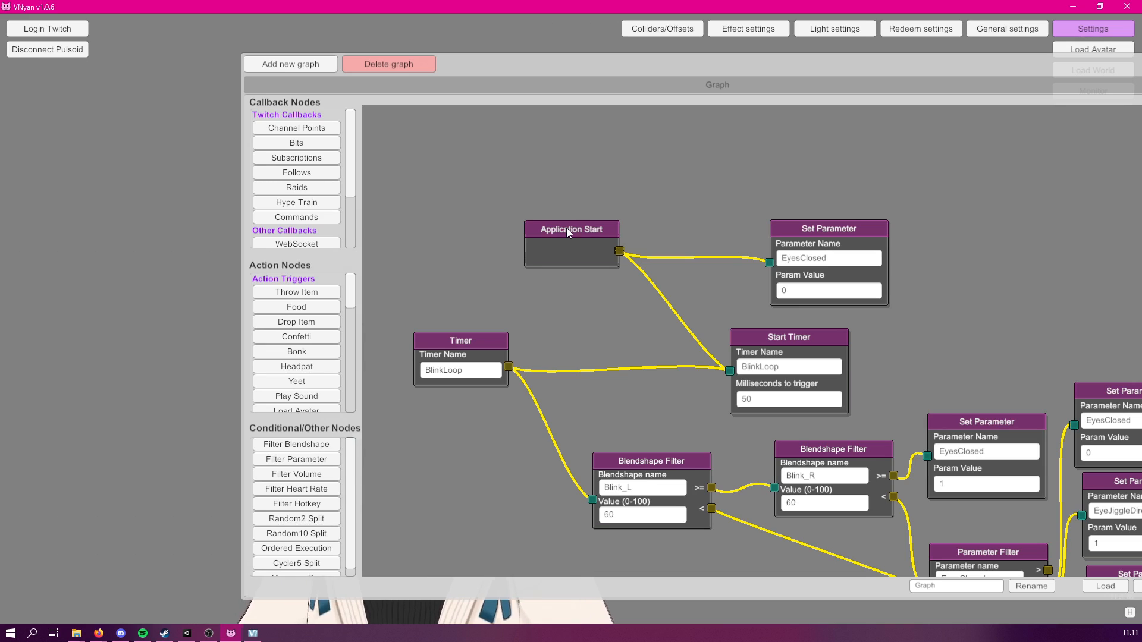
right_click(572, 229)
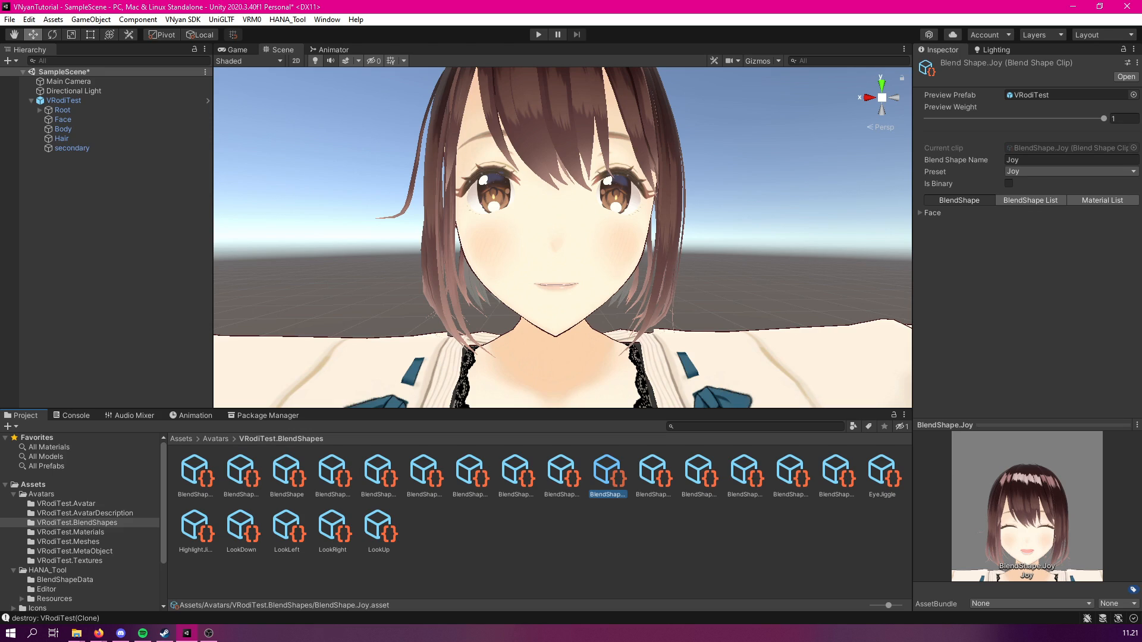
mouse_move(912, 276)
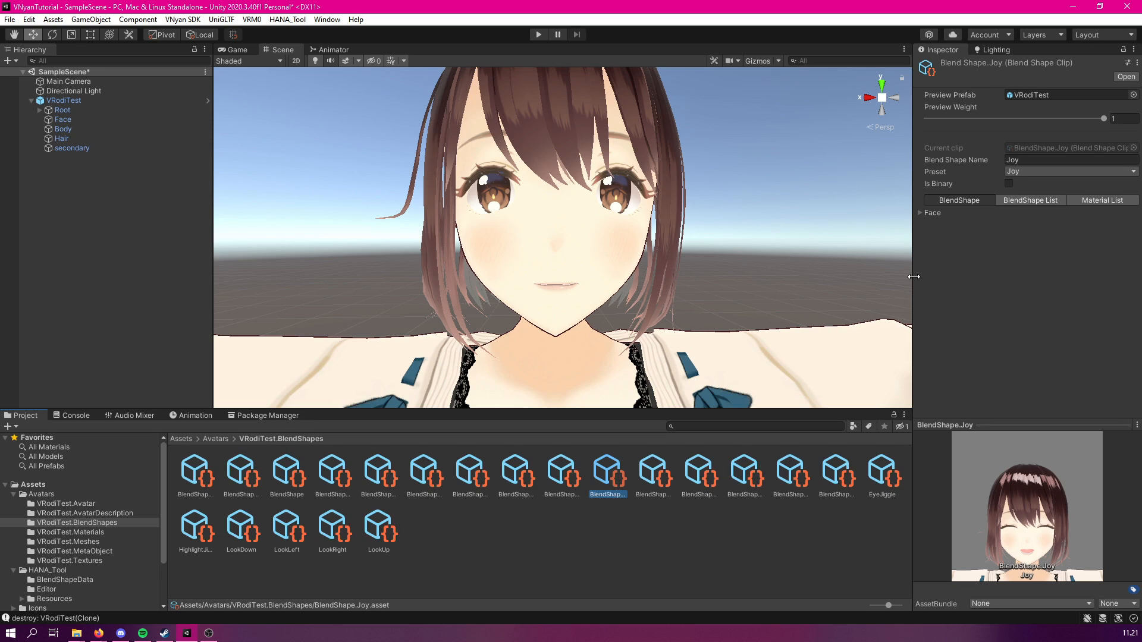
mouse_move(922, 218)
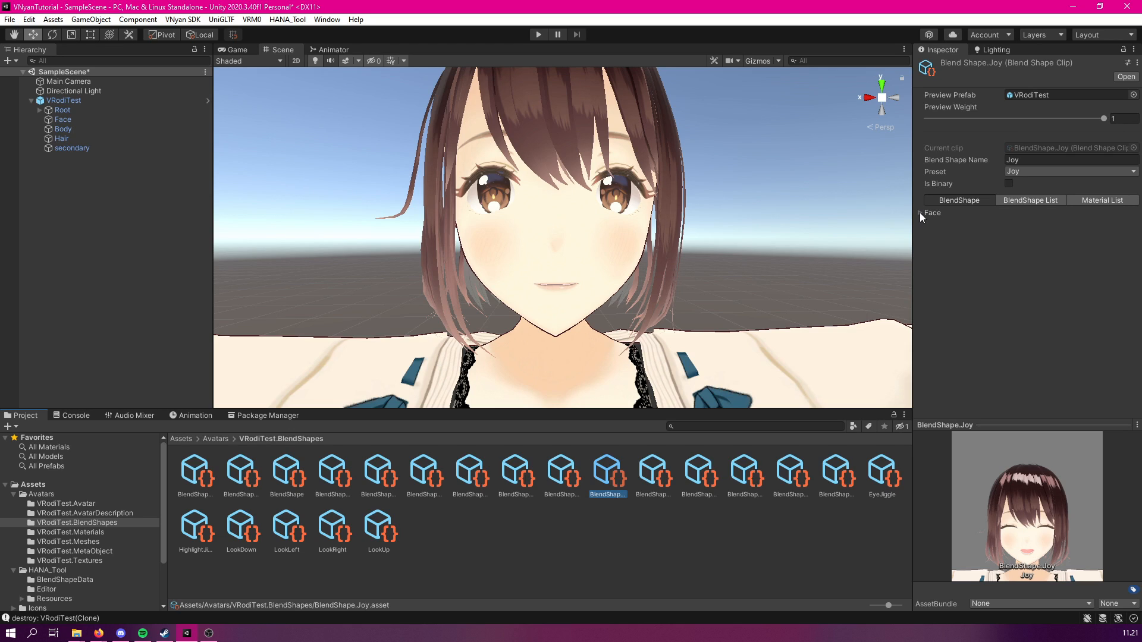
View BlendShape.Joy's Face values (Fcl_ALL_Joy at 100), then reopen the avatar's blend shape asset.
click(920, 212)
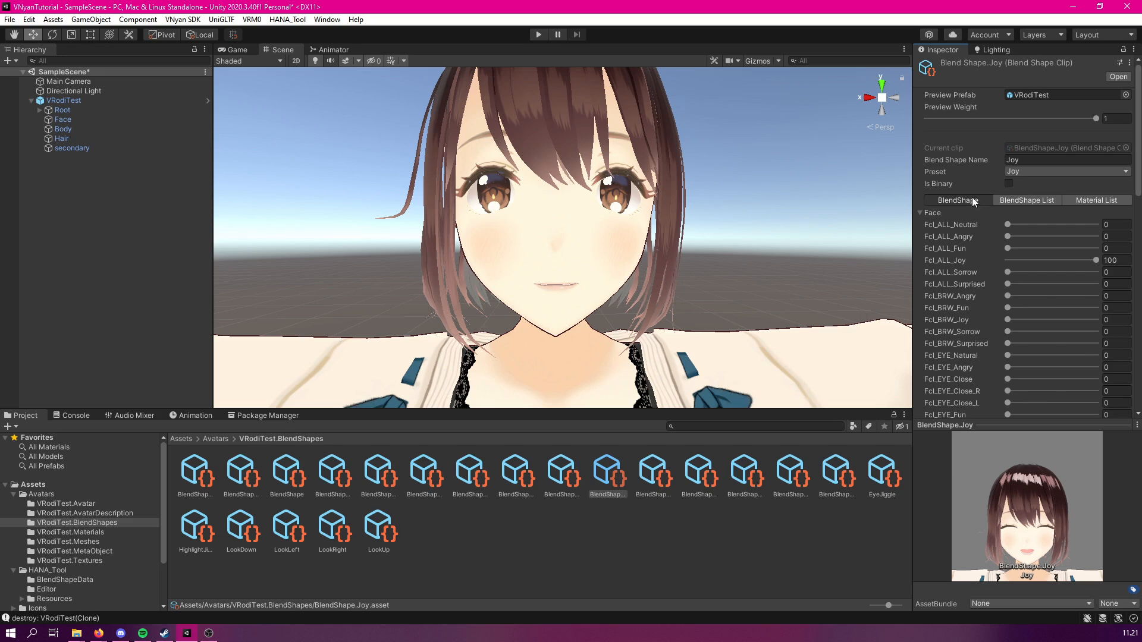
click(286, 474)
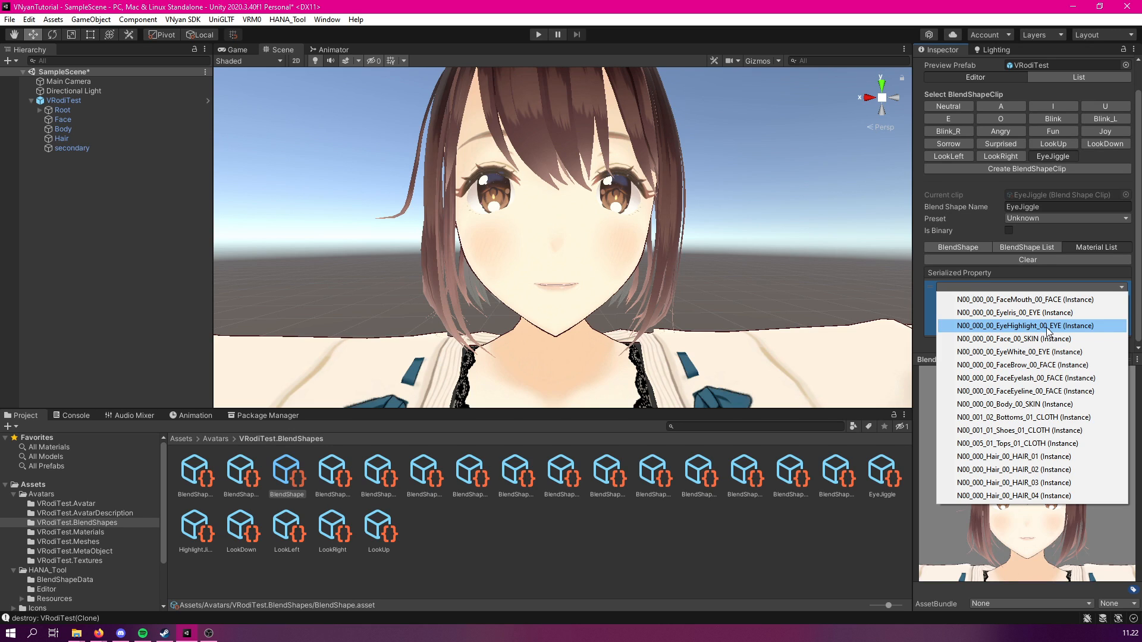
Add N00_000_00_EyeHighlight_00_EYE's _MainTex_ST property to the EyeJiggle clip's Material List.
click(1028, 325)
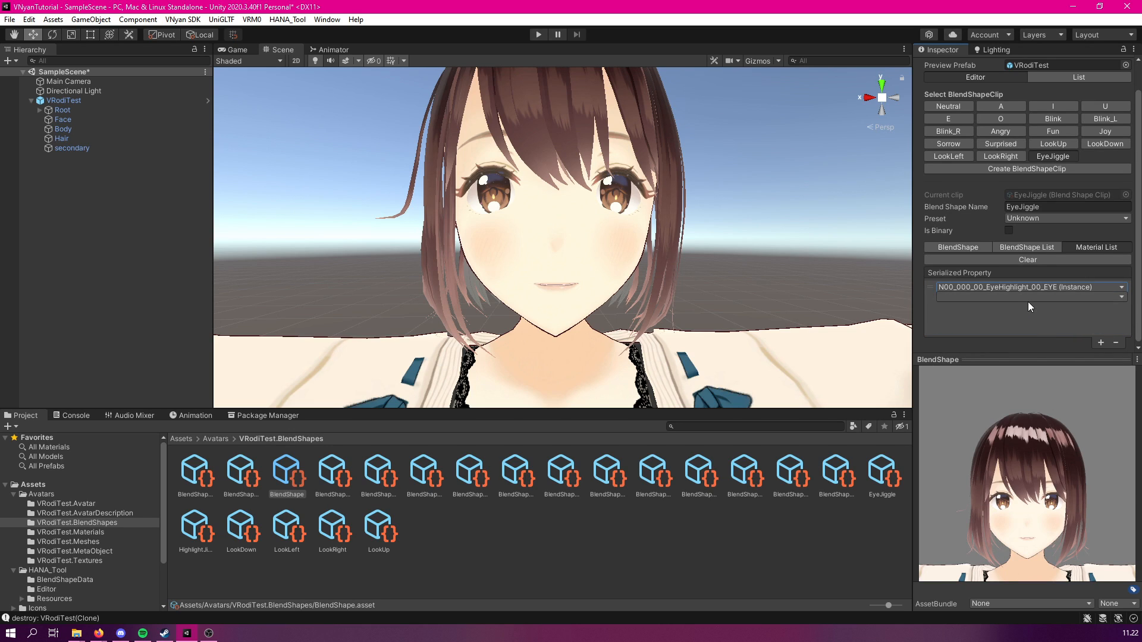
click(1029, 287)
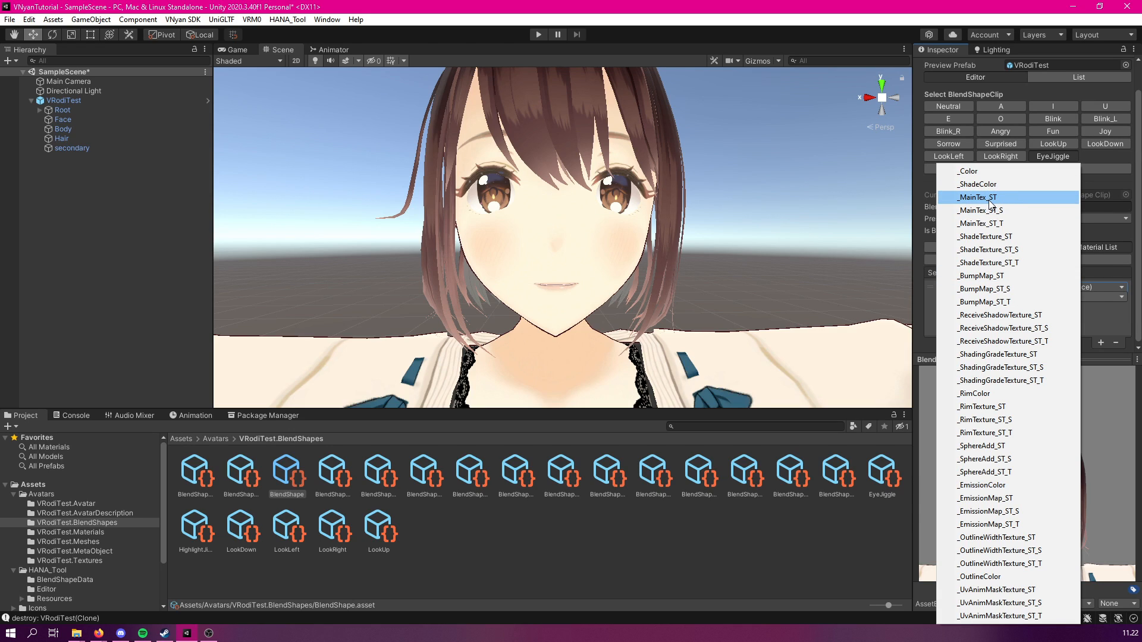
click(976, 197)
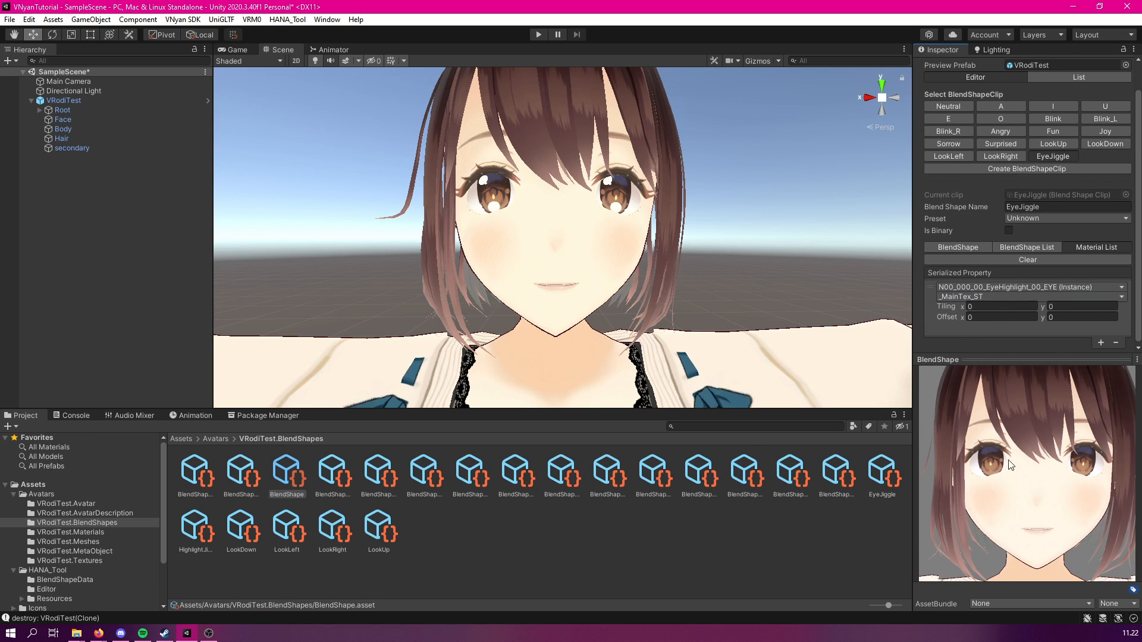
mouse_move(981, 447)
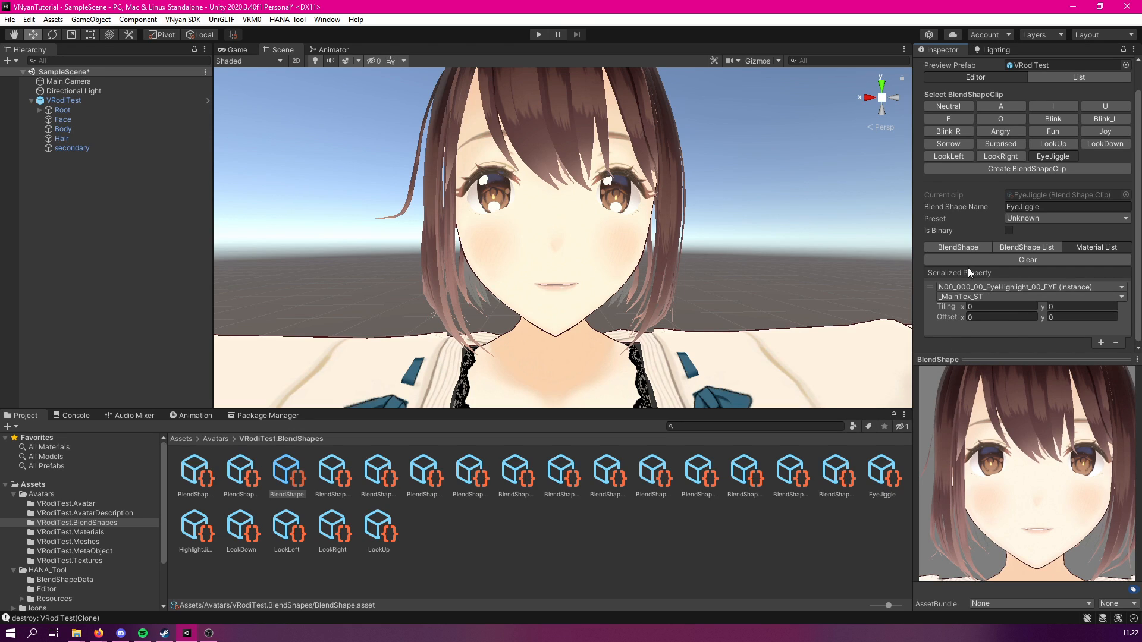
click(1002, 306)
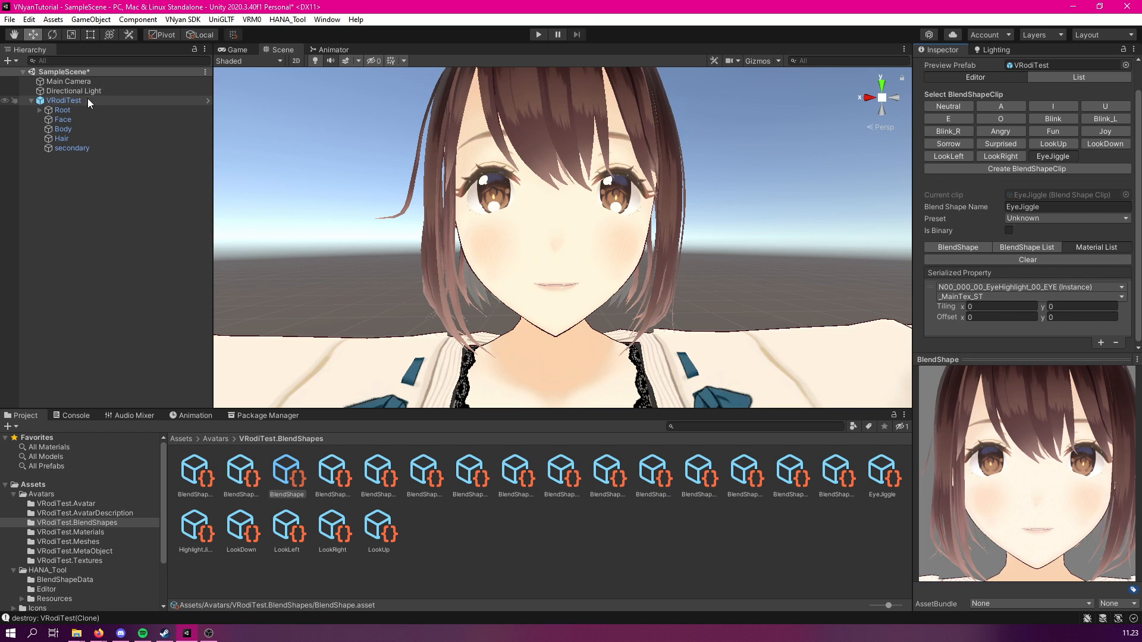
Select the VRodiTest Face mesh and inspect its material's UV tiling (1) and offset (0).
click(62, 119)
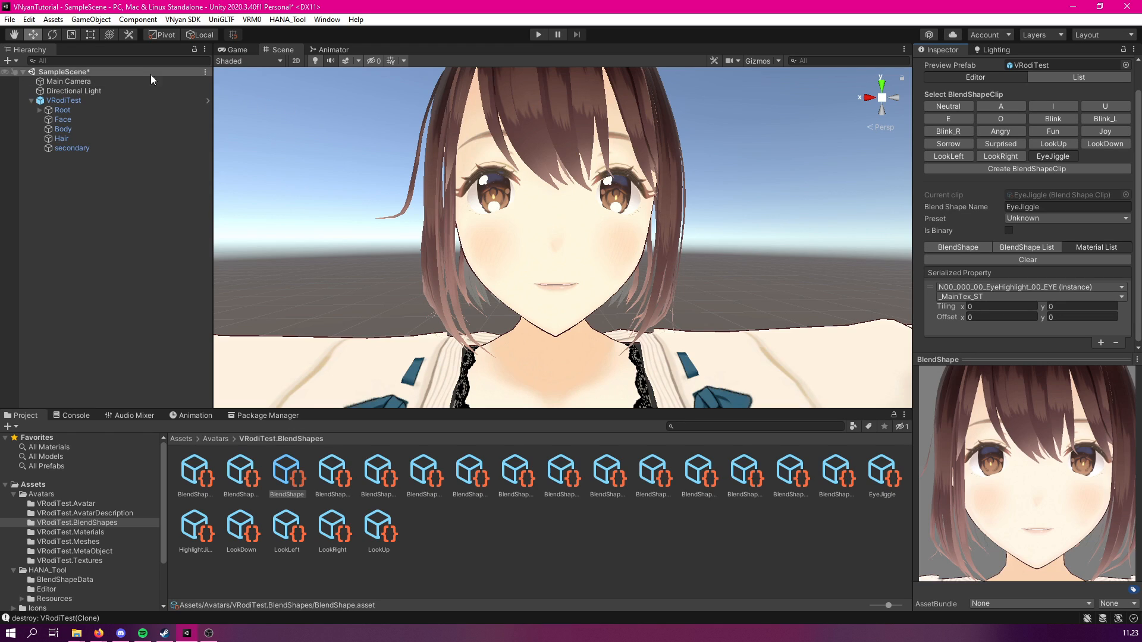
click(63, 119)
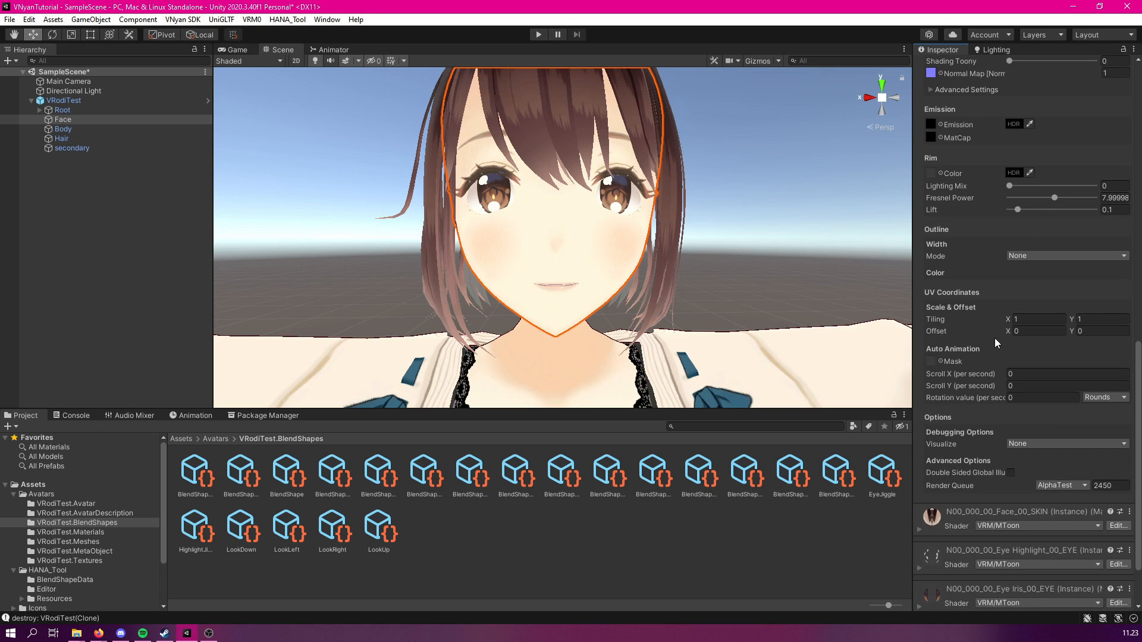
click(1038, 319)
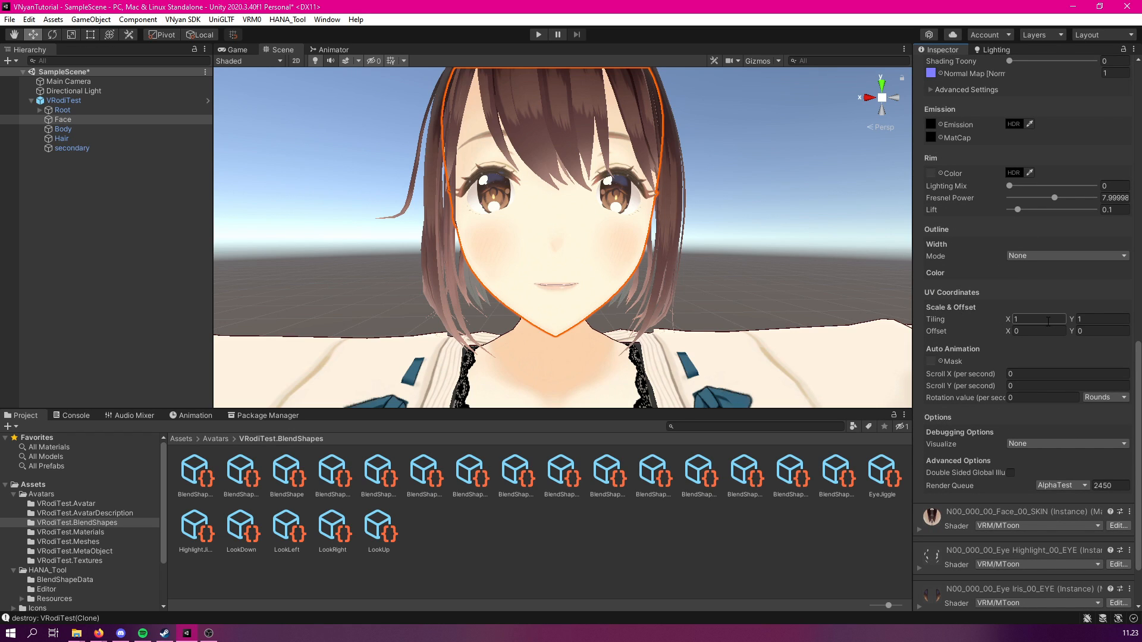
click(1038, 319)
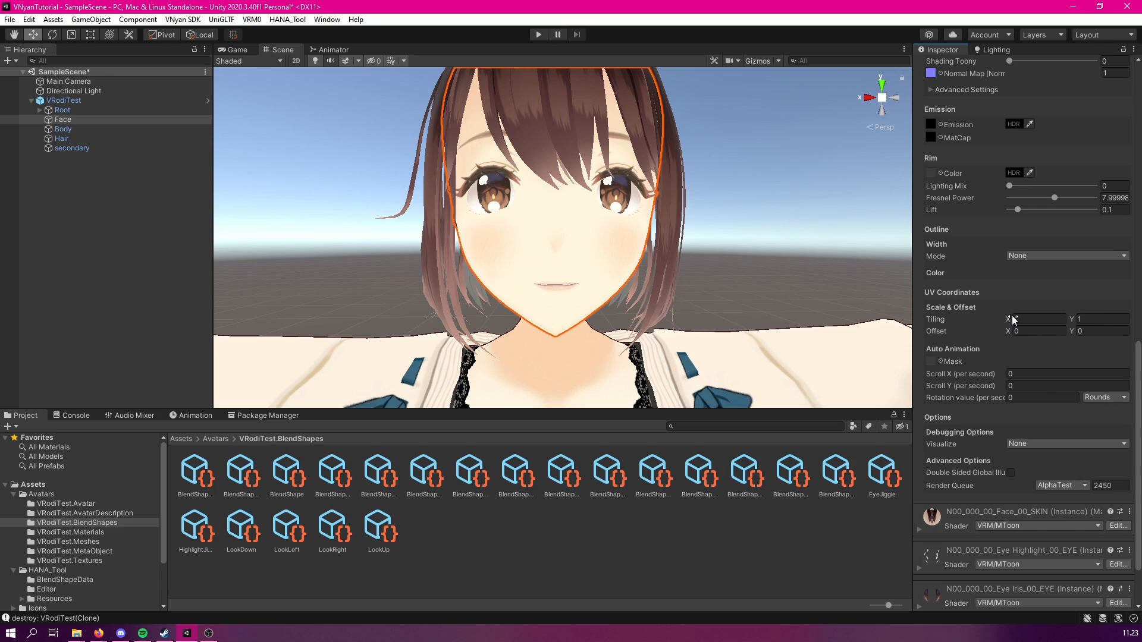
text(1)
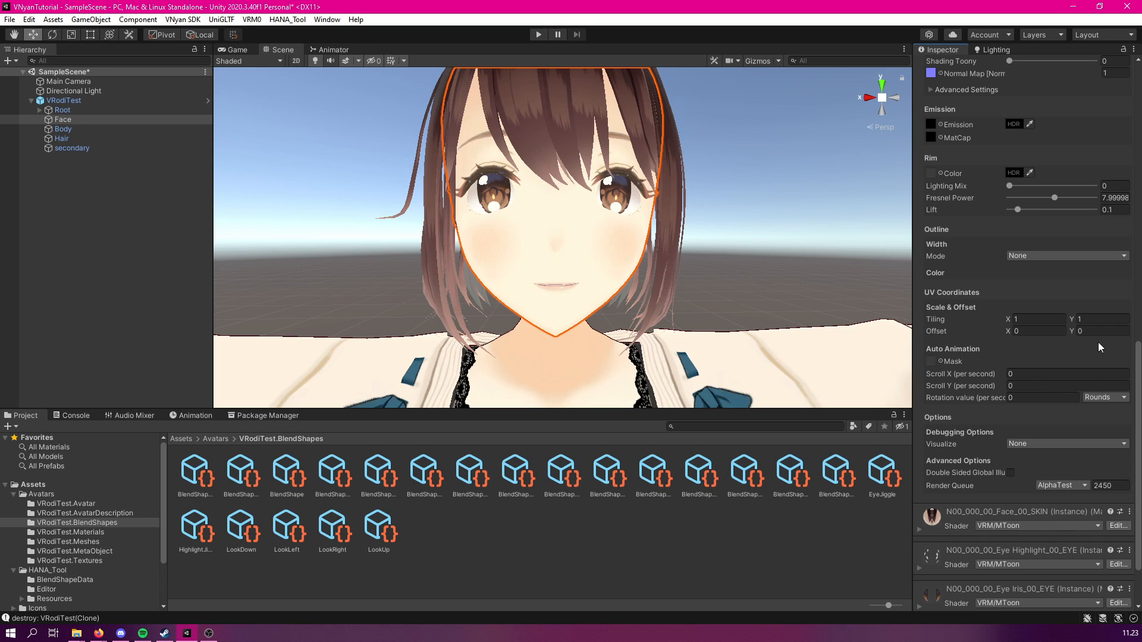
mouse_move(1087, 350)
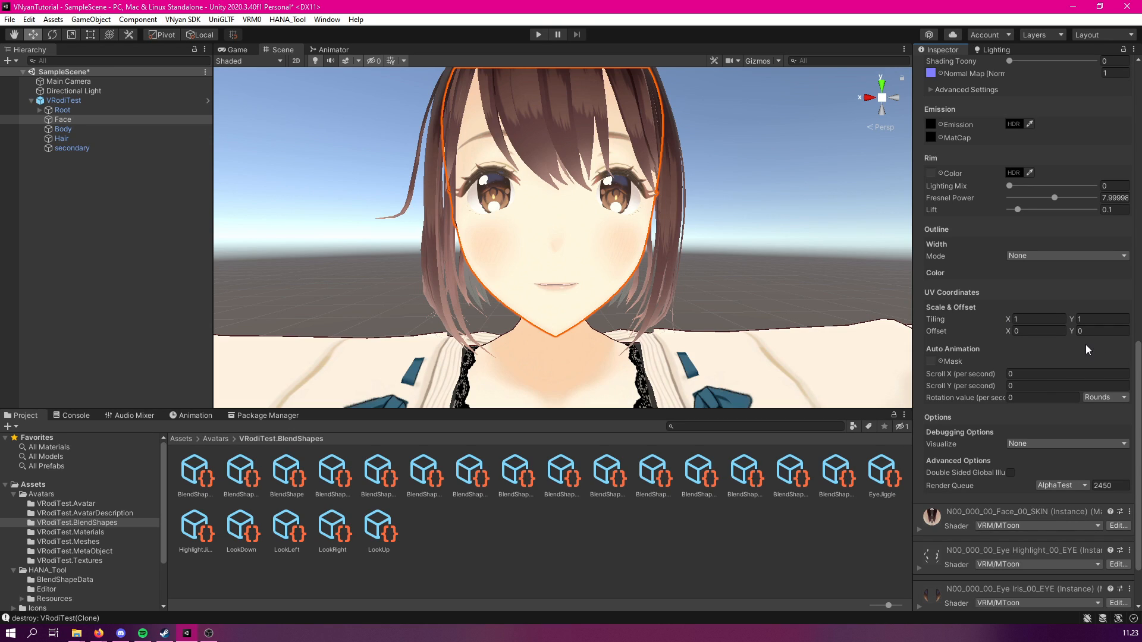
mouse_move(333, 466)
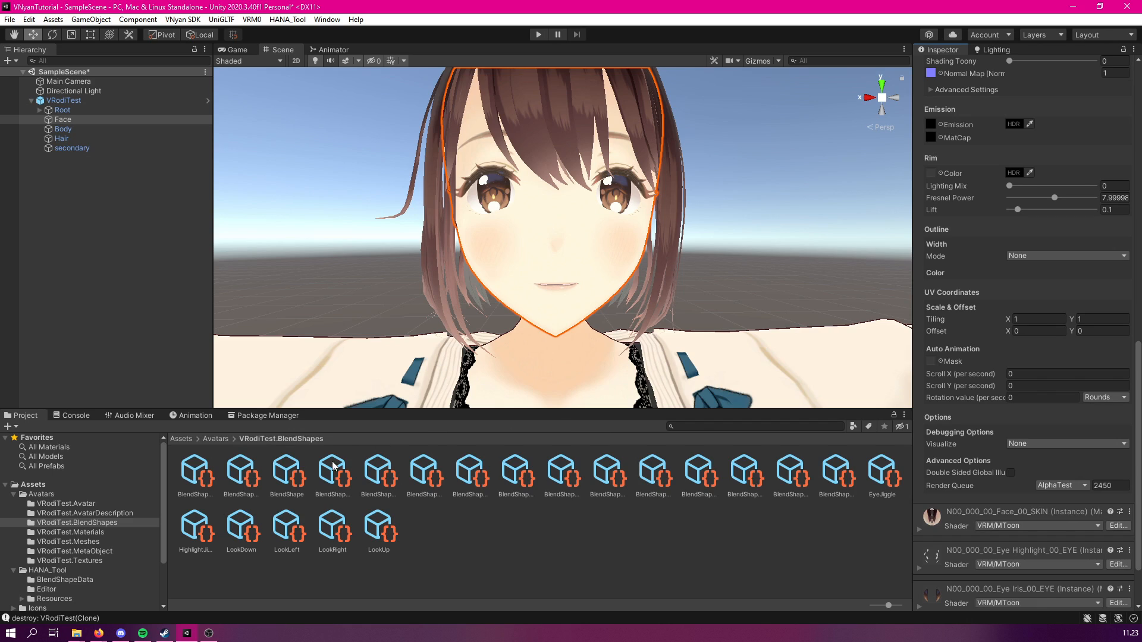
Enter eye highlight tiling 1 and offset 0.03 in the EyeJiggle clip, then reopen it.
click(287, 474)
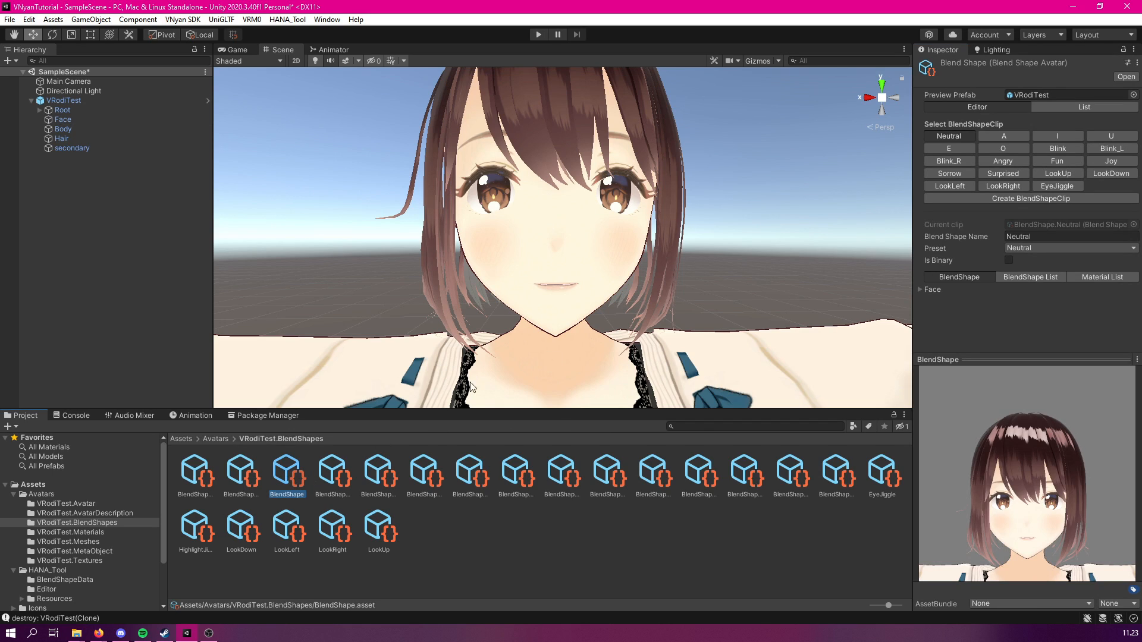
click(1057, 186)
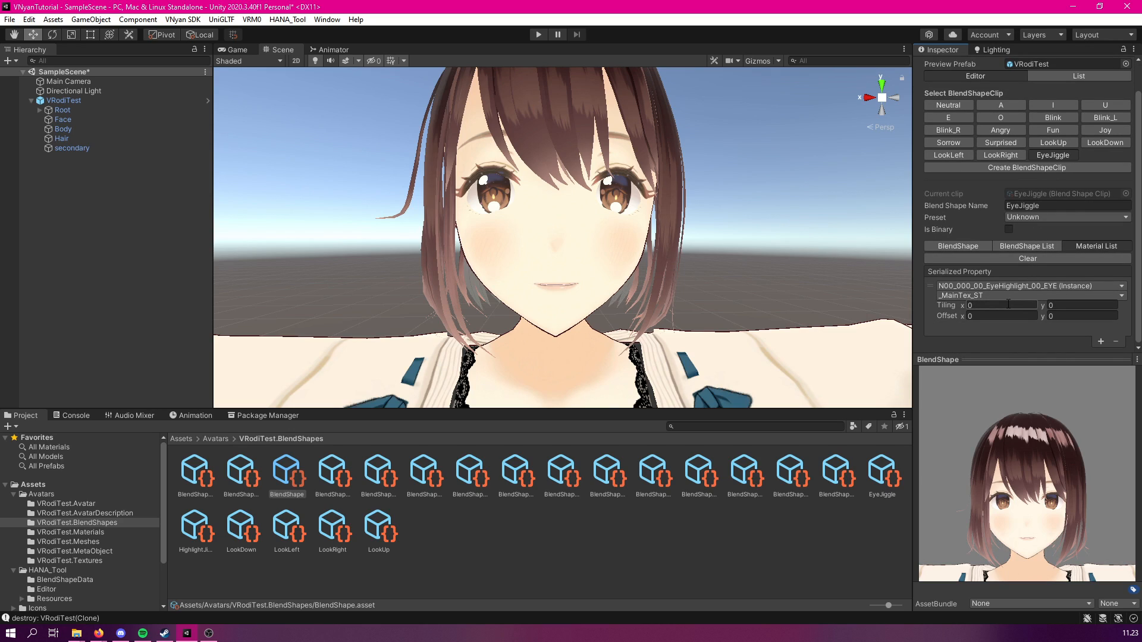
click(1002, 305)
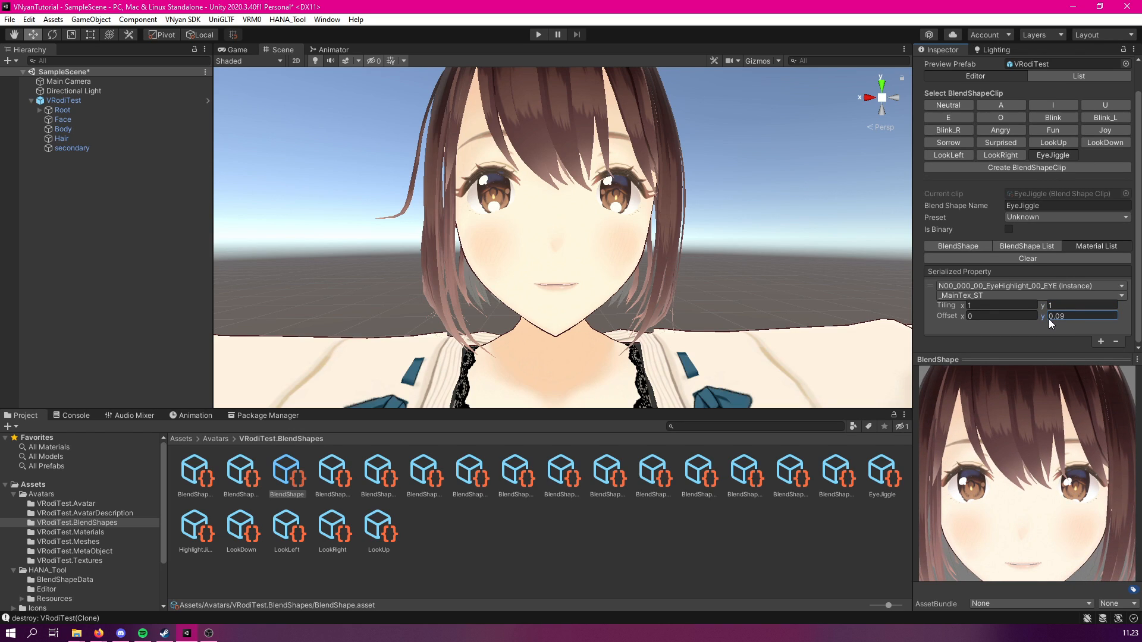
text(0)
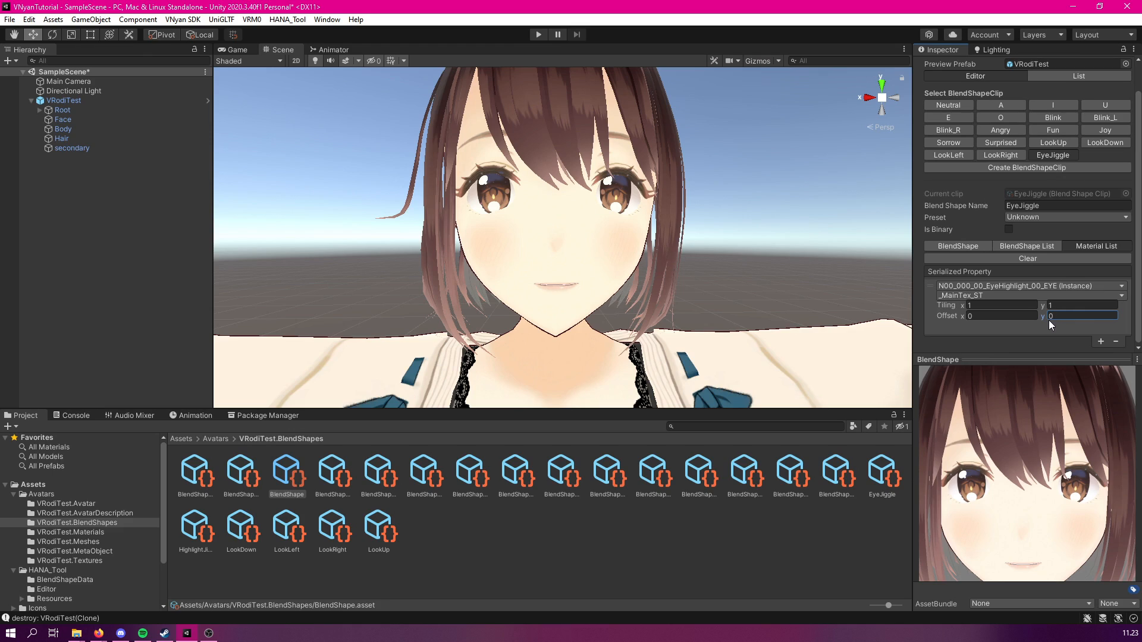
text(0.06)
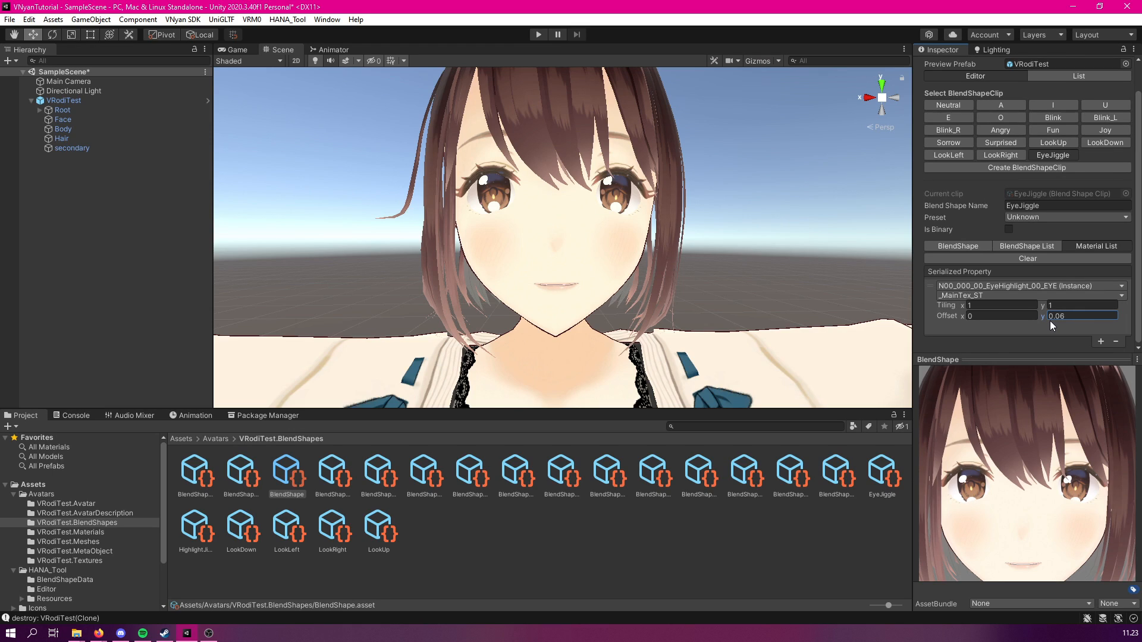
text(0.03)
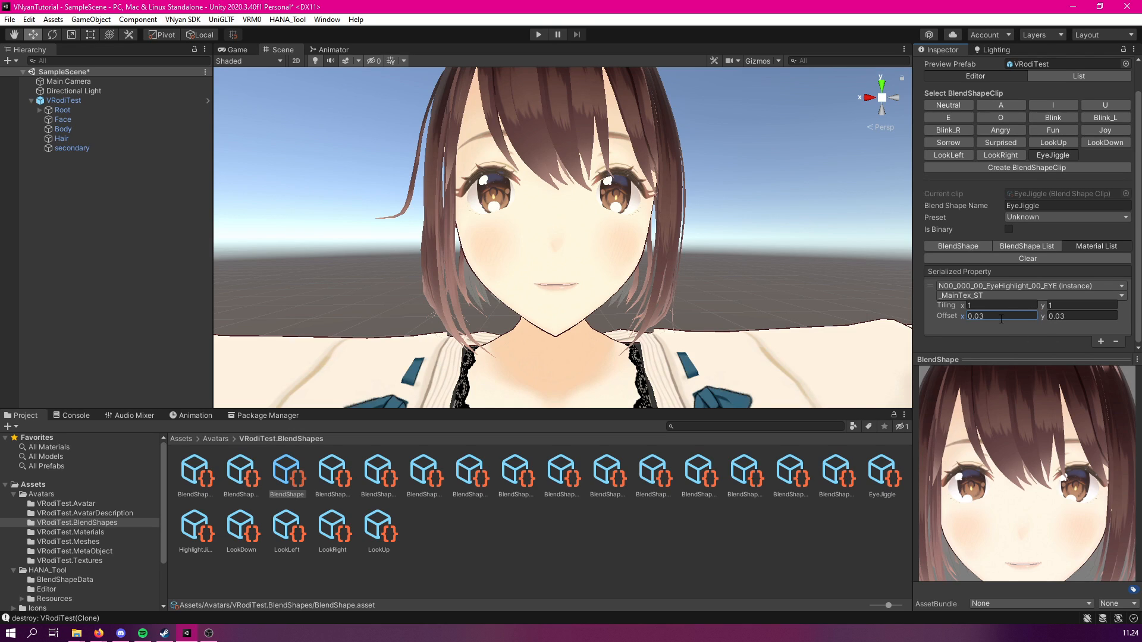
mouse_move(1037, 241)
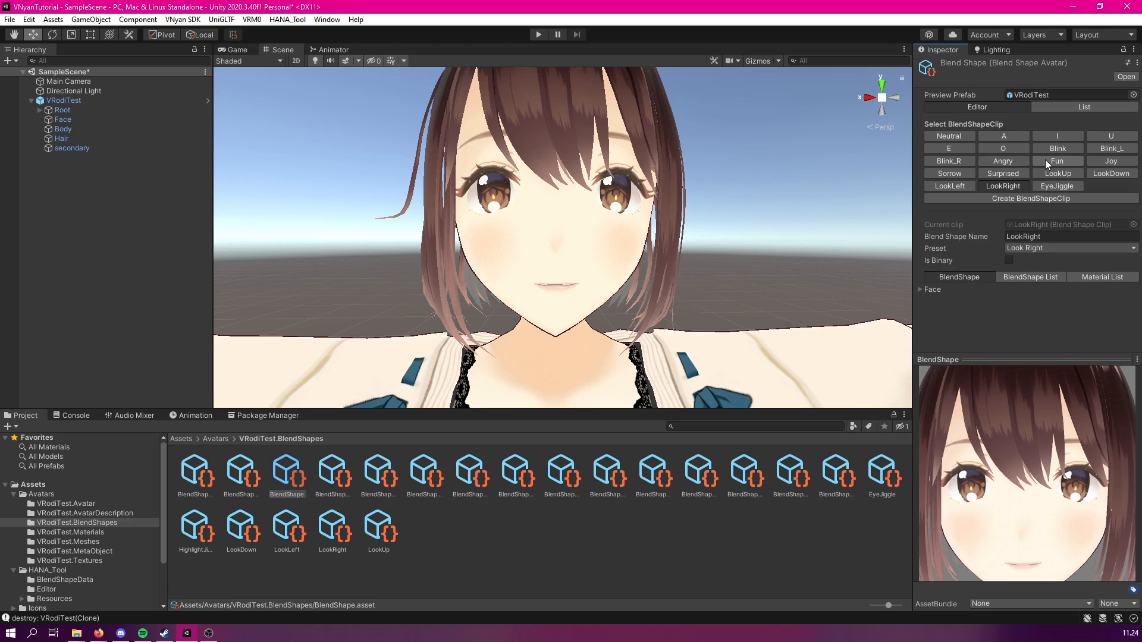
click(1057, 185)
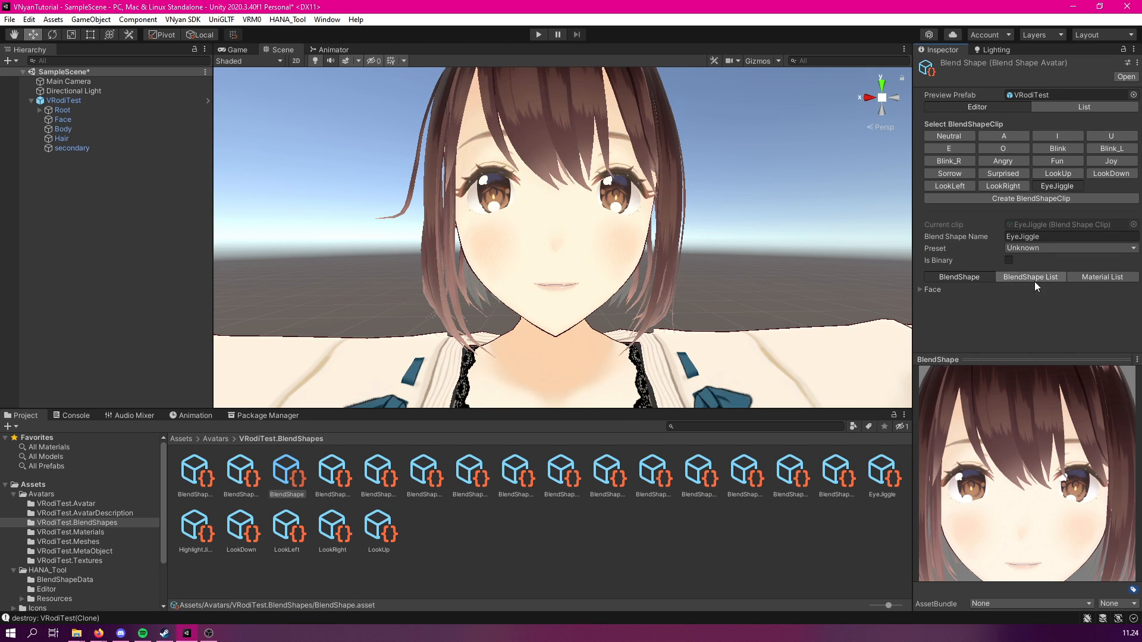